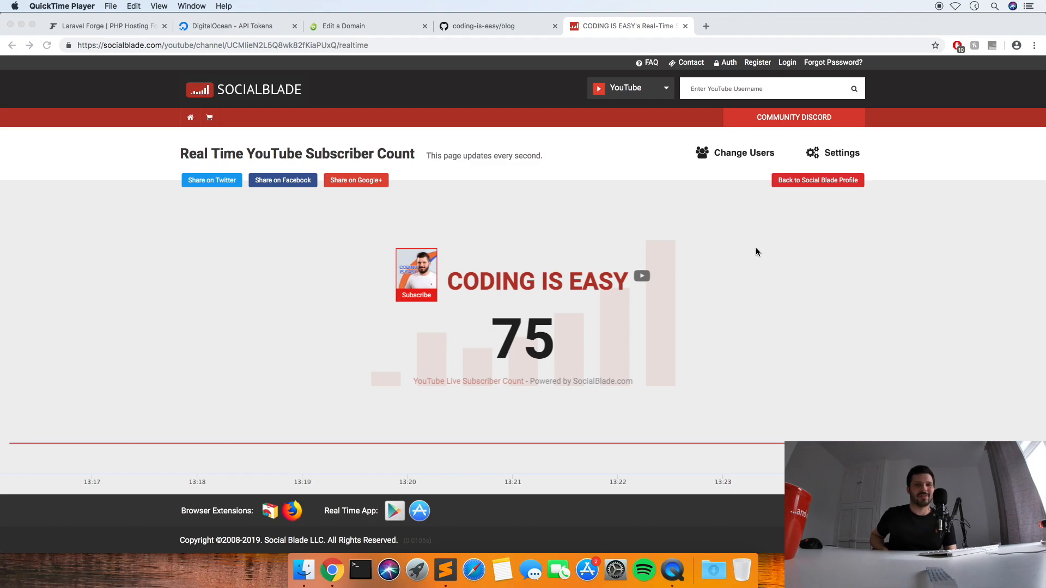
Leave Social Blade's live count and return to Forge's Server Providers page
left_click(497, 26)
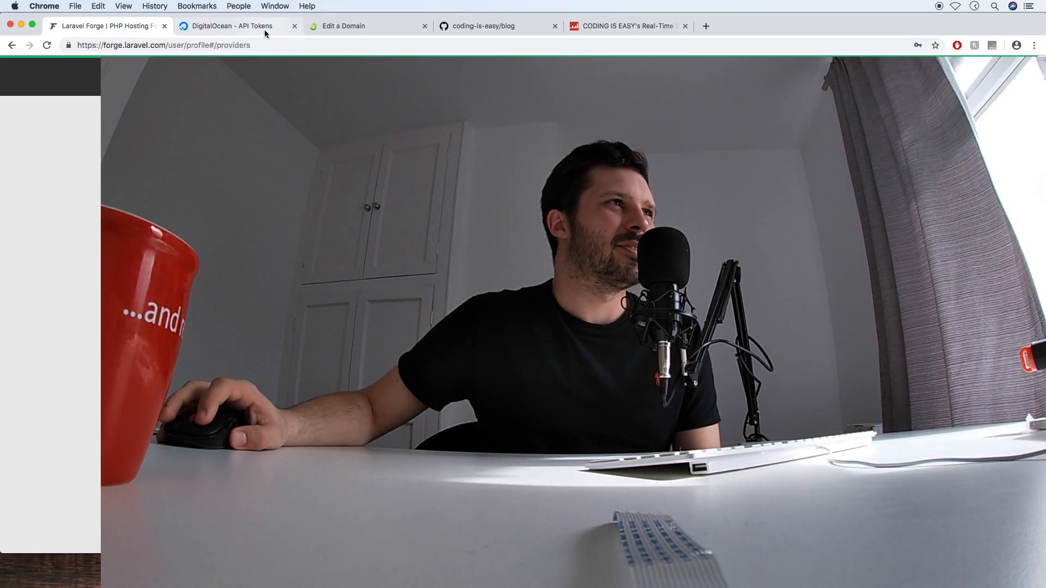
Generate a read/write DigitalOcean token named codingiseasy and copy its value
left_click(233, 26)
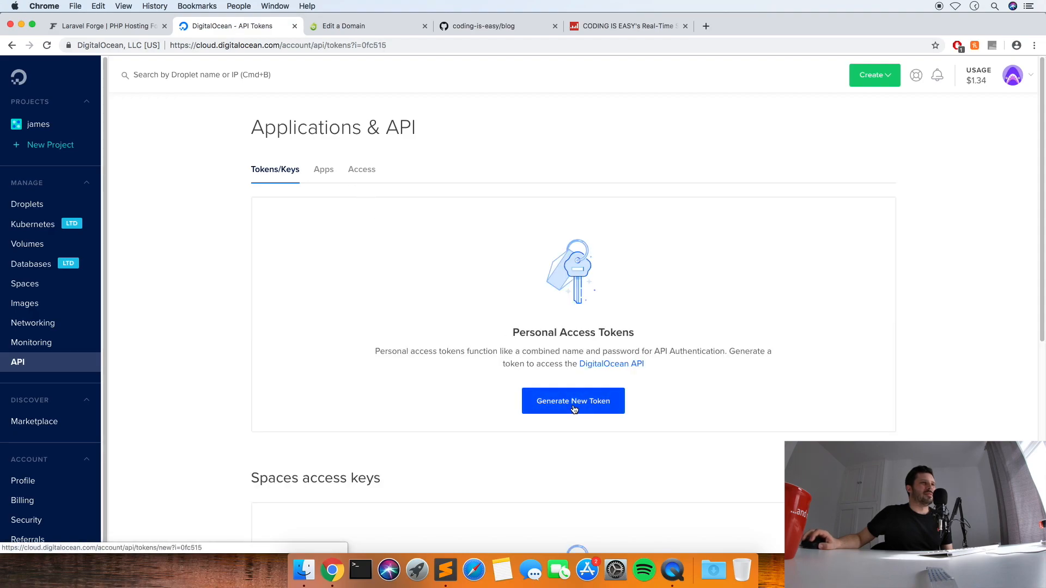
mouse_move(269, 236)
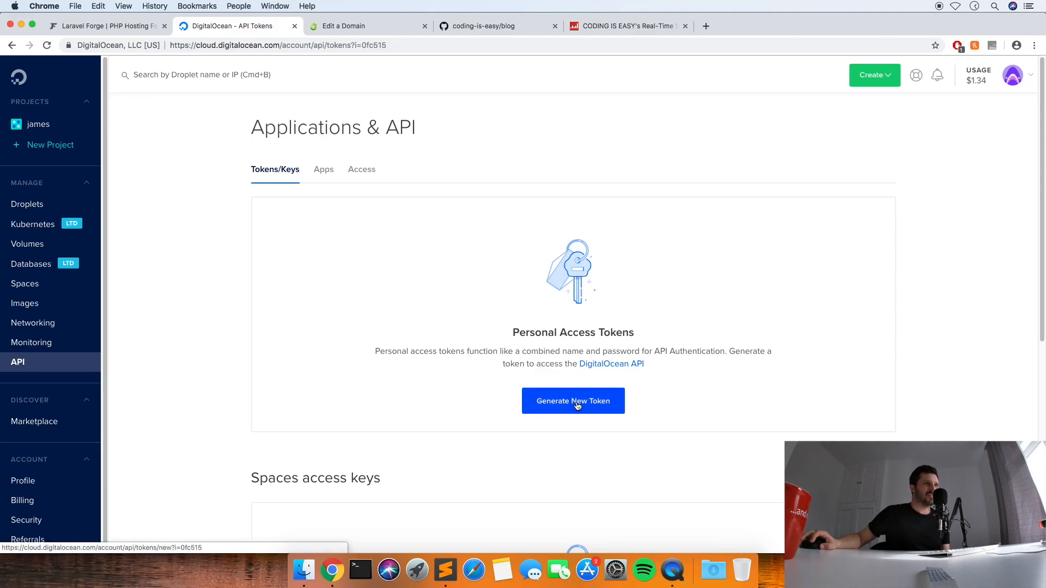
left_click(572, 401)
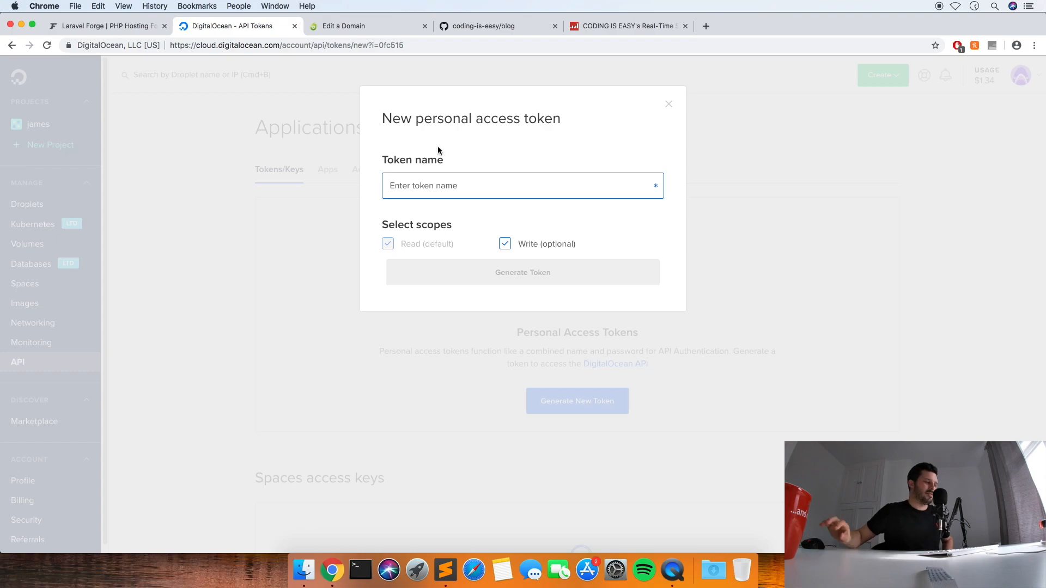
type("codingiseasy")
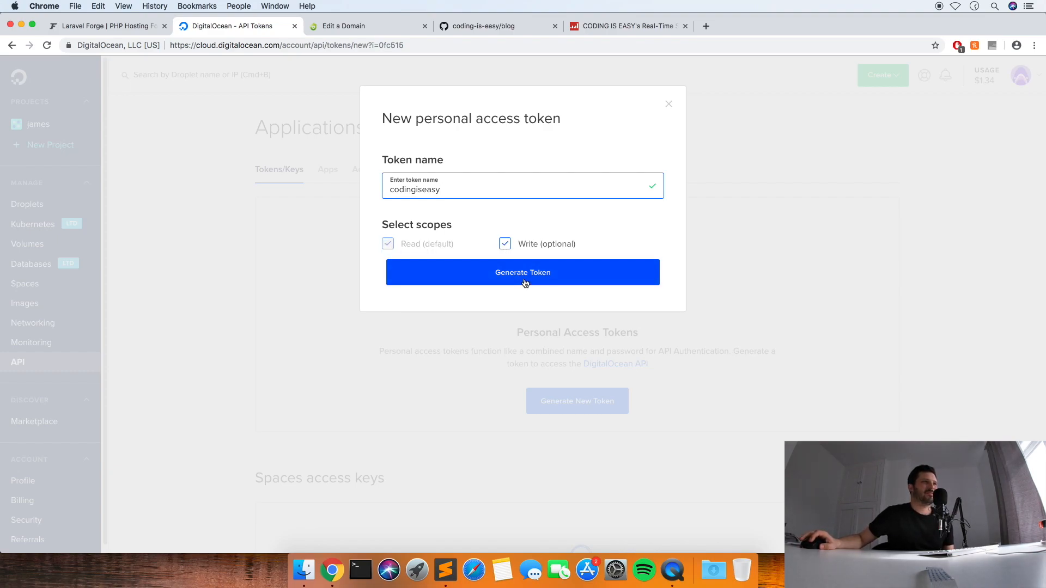
left_click(522, 273)
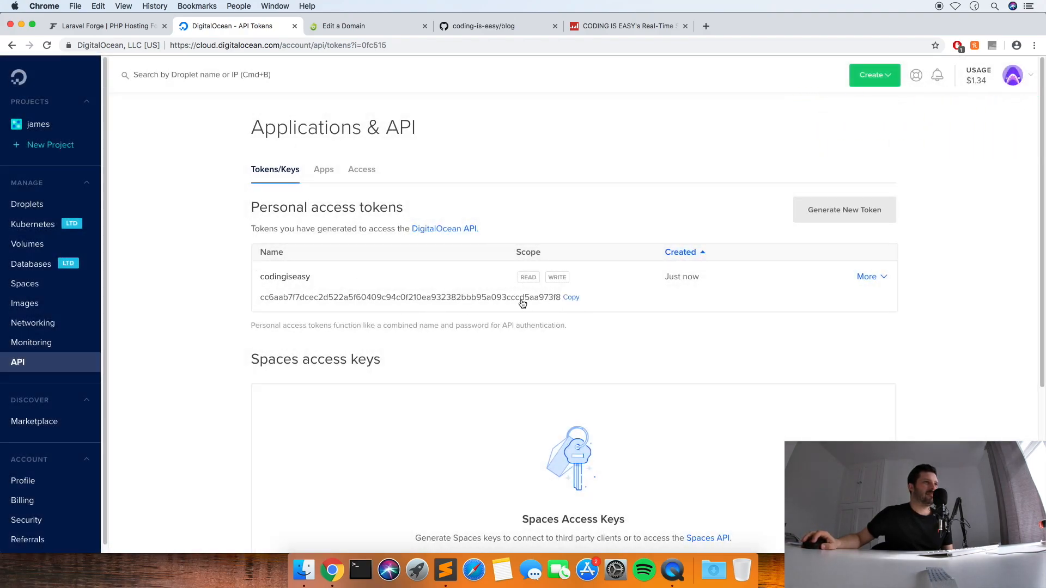
left_click(570, 296)
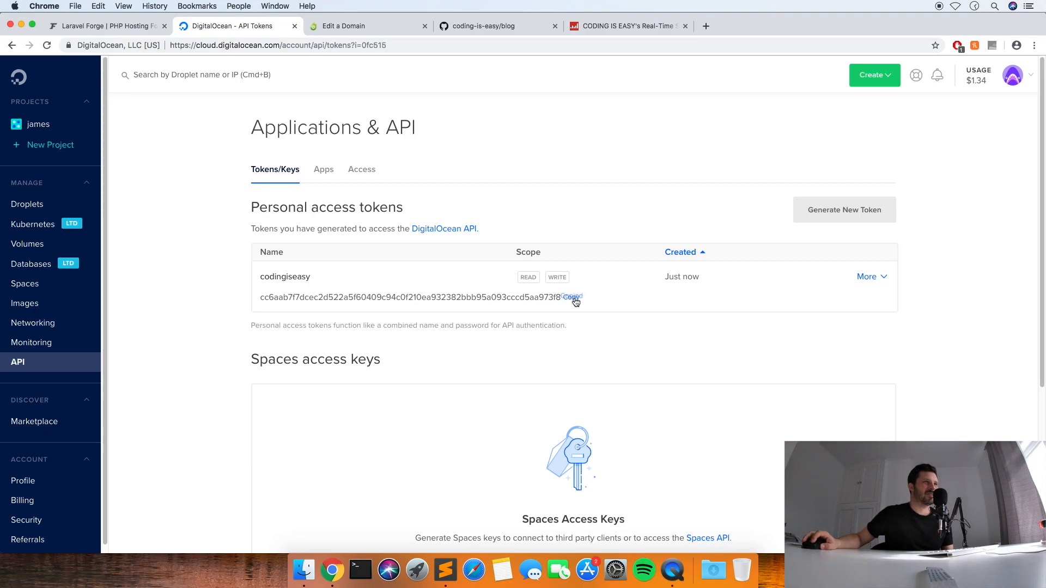
Add a DigitalOcean (2.0) credential named codingiseasy using the copied API token
left_click(103, 26)
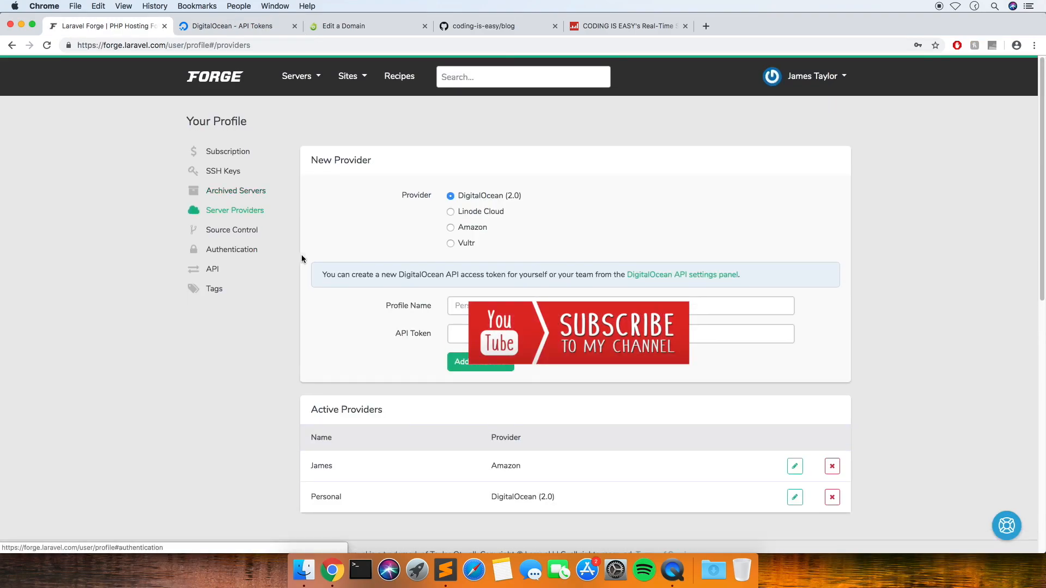
left_click(620, 305)
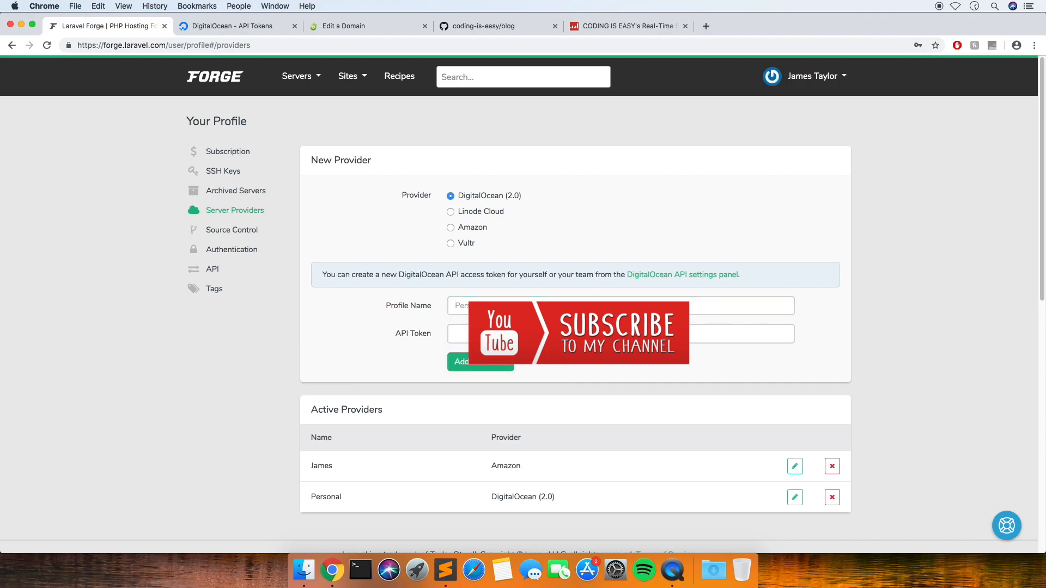
left_click(620, 305)
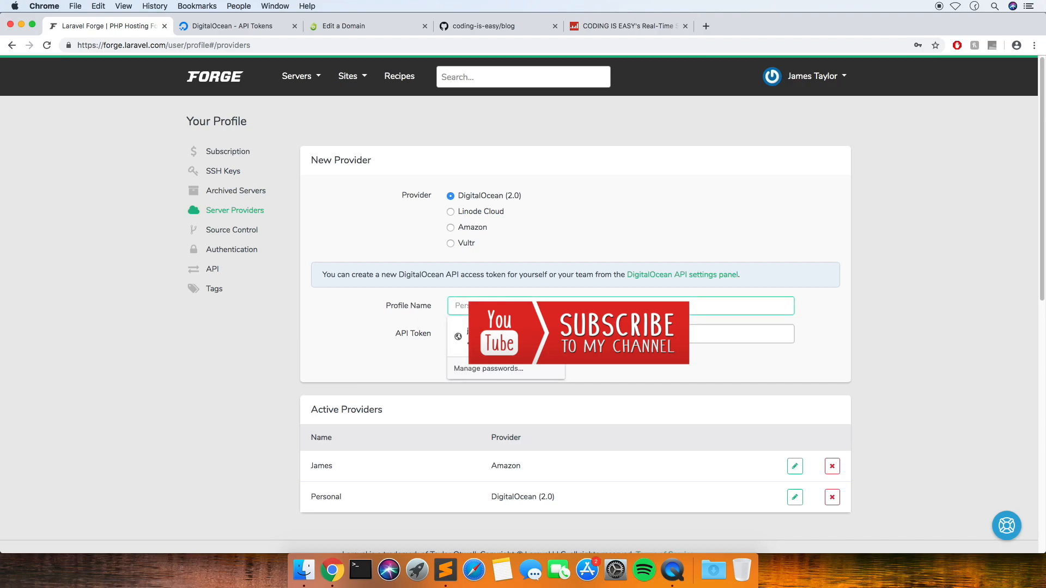
type("cod")
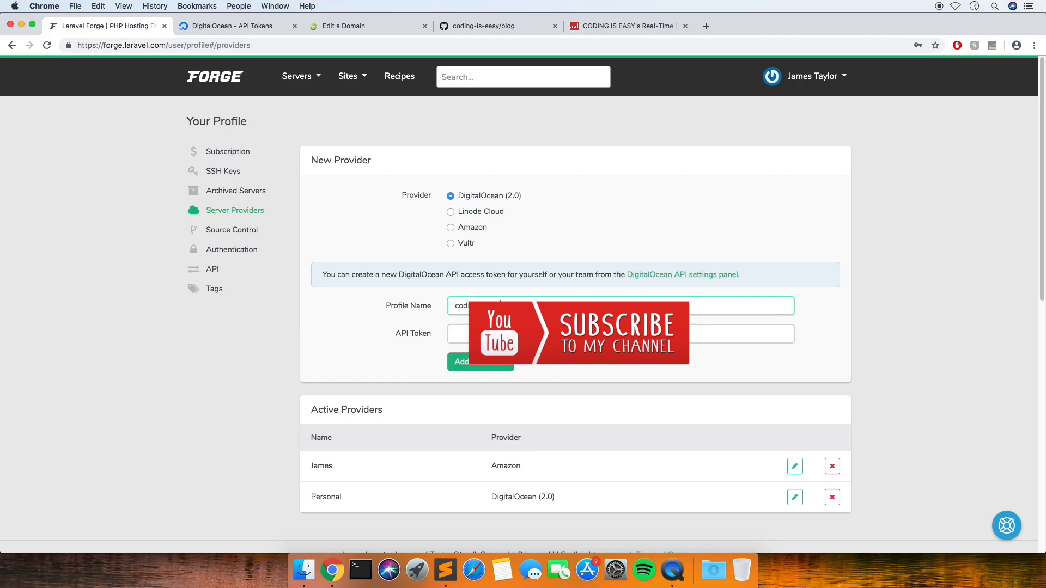
left_click(620, 334)
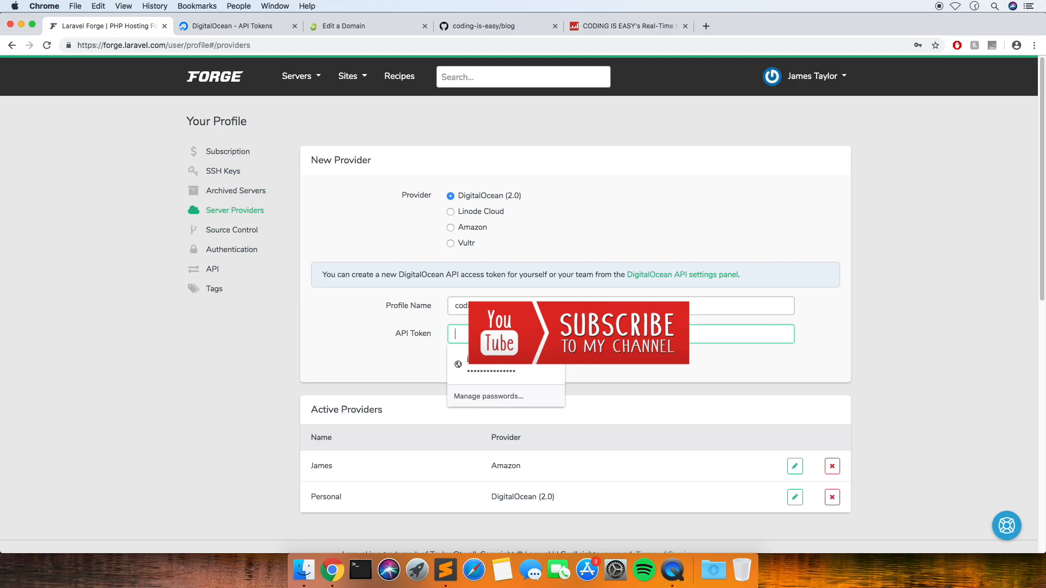
left_click(492, 364)
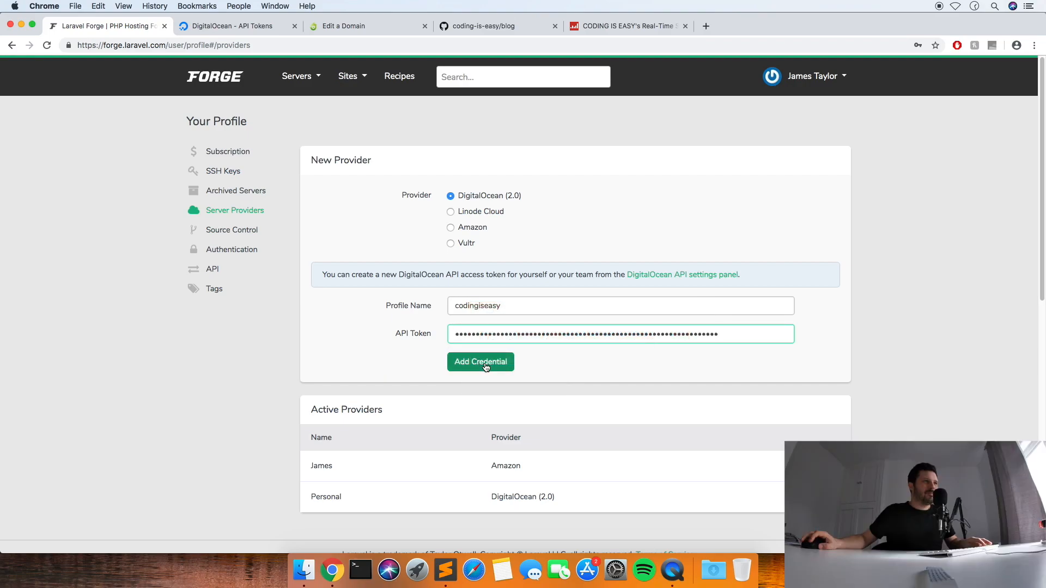
left_click(481, 362)
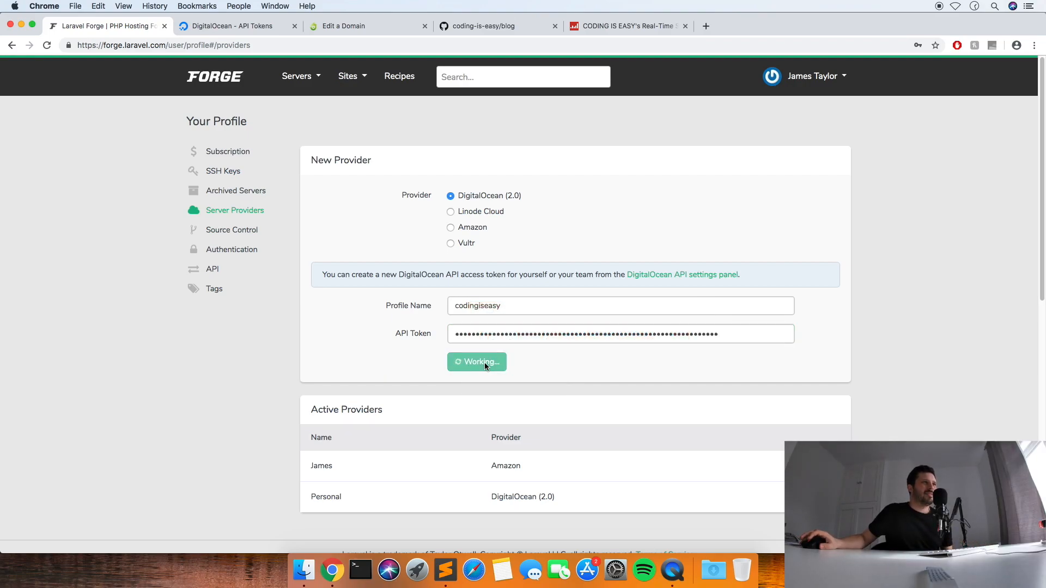
left_click(477, 362)
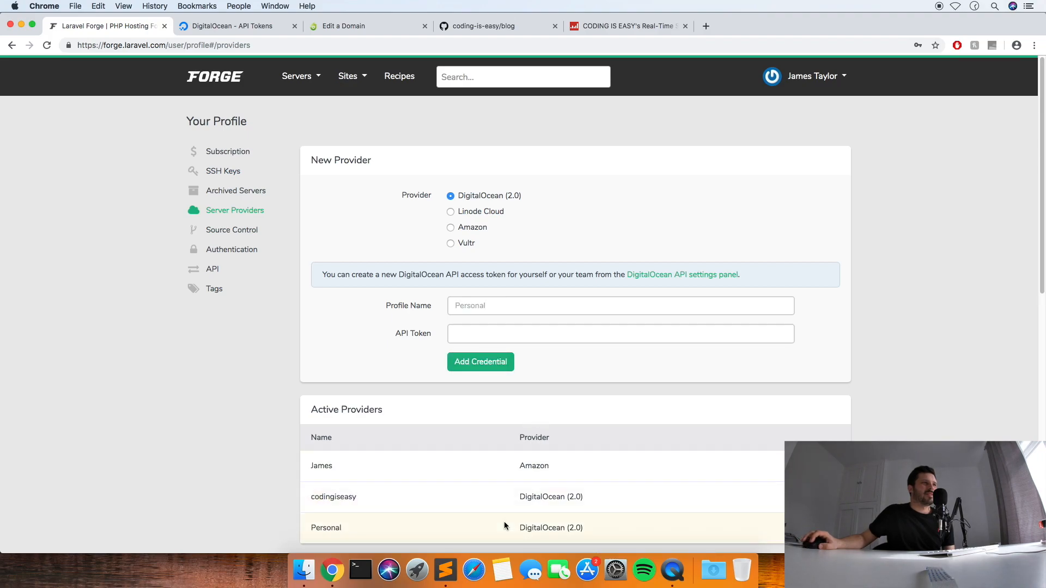
mouse_move(358, 148)
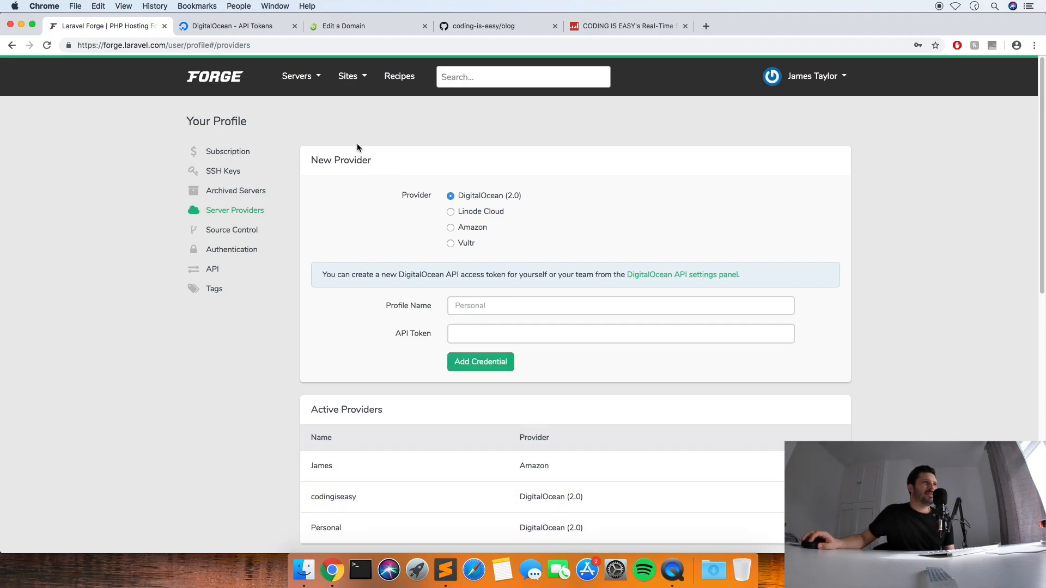
mouse_move(214, 76)
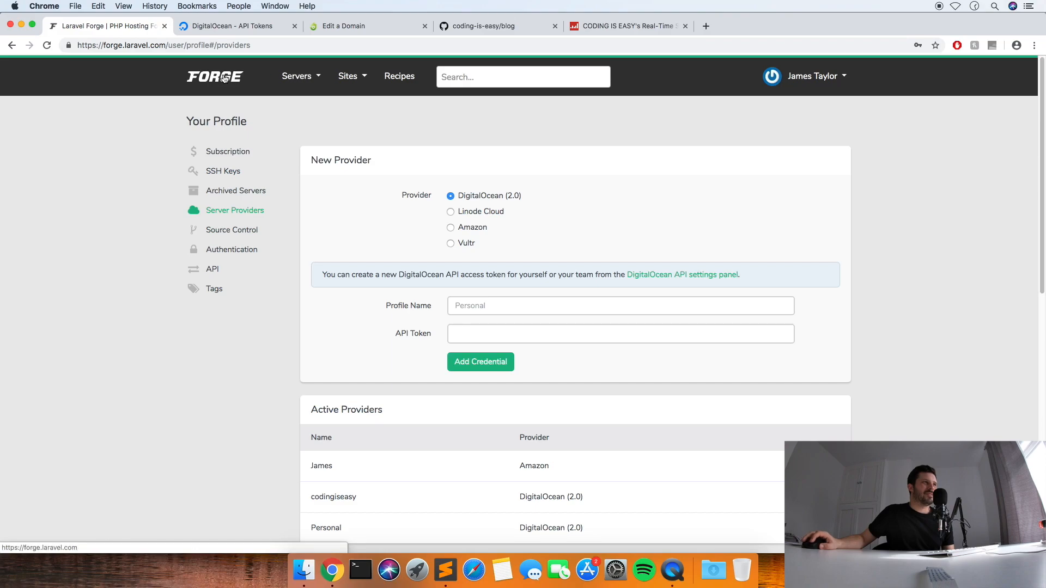
Start a DigitalOcean server named coding-is-easy in the London region
left_click(214, 76)
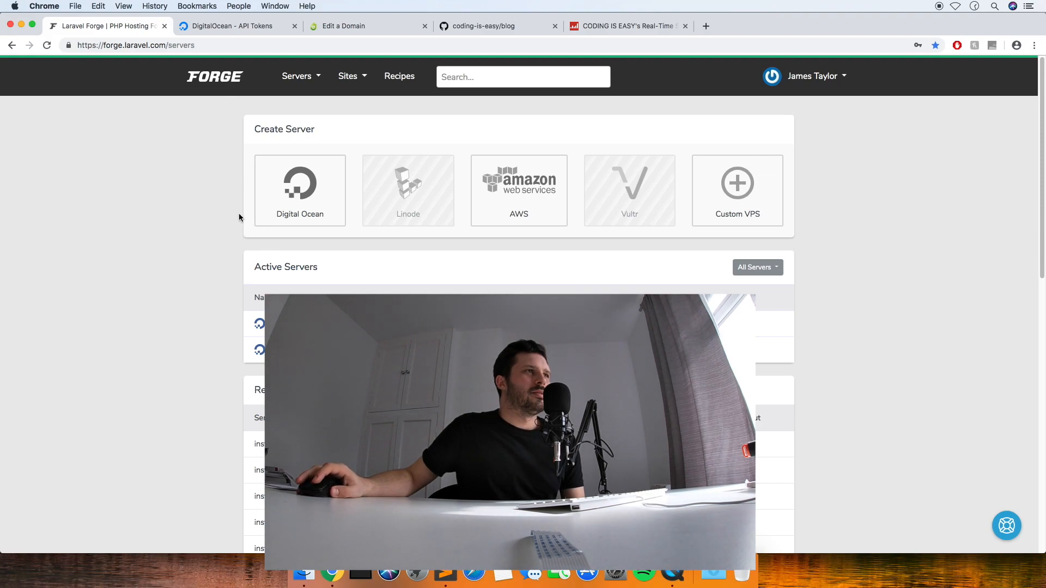
mouse_move(299, 190)
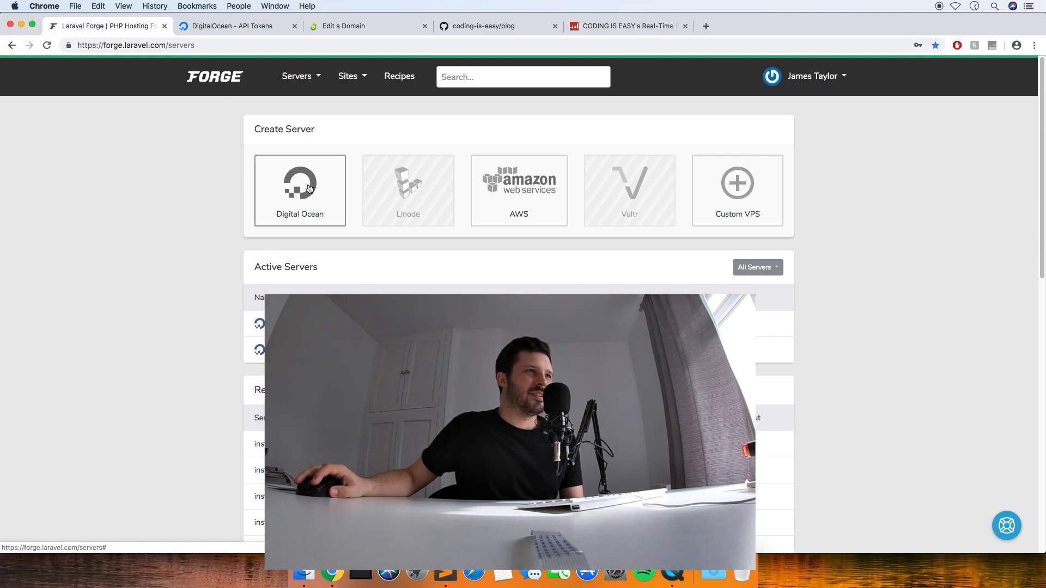
left_click(299, 190)
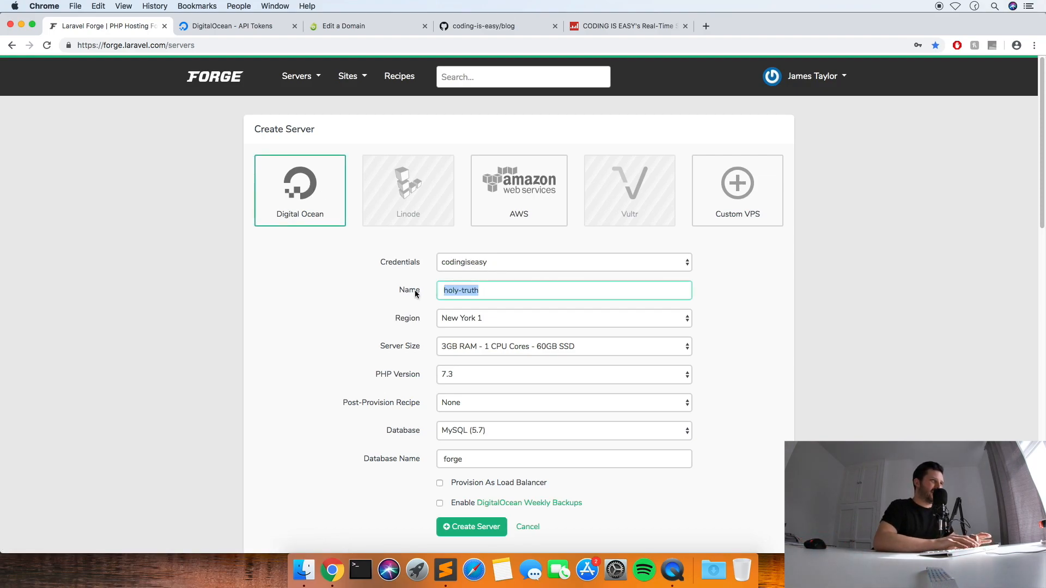
type("coding-is-easy")
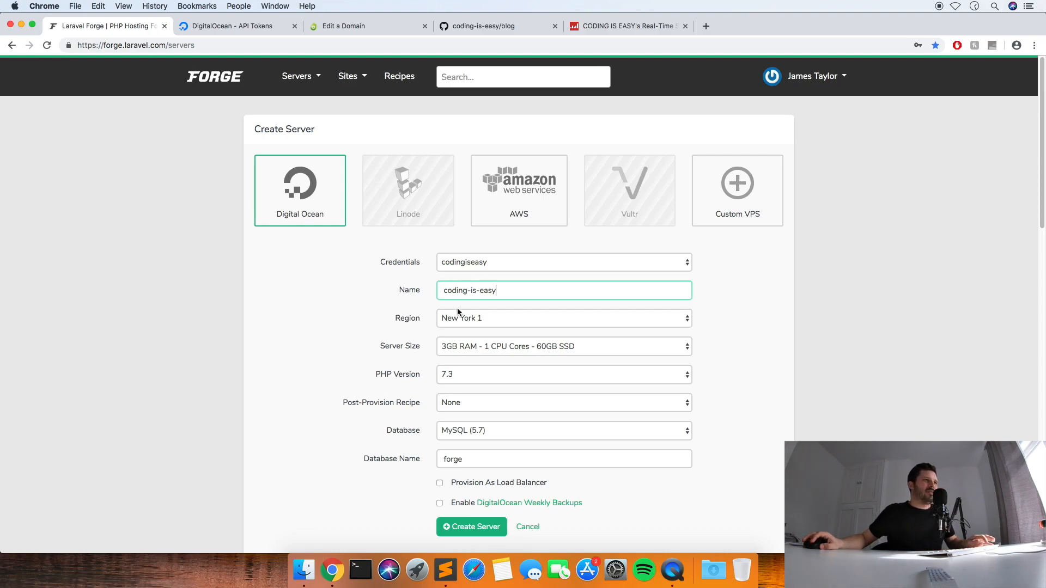
left_click(563, 318)
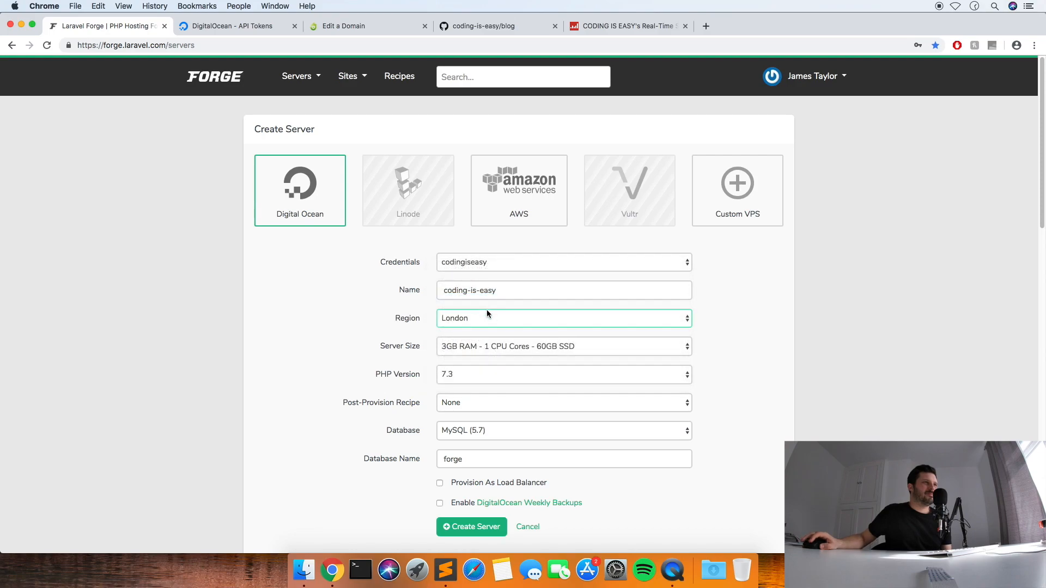
Choose the 1GB RAM - 1 CPU Core - 25GB SSD size with PHP 7.3 and MySQL
left_click(563, 345)
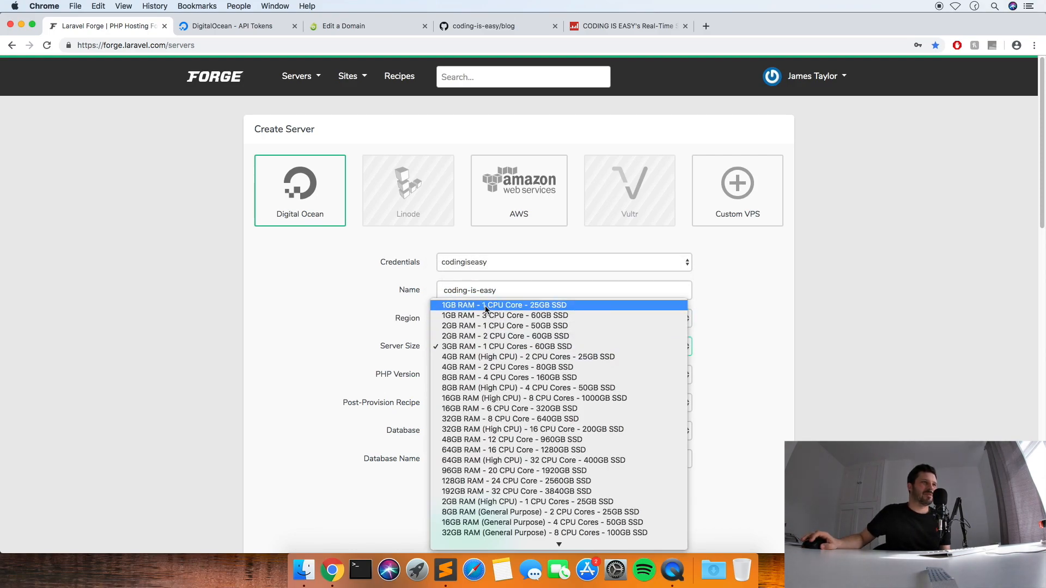
mouse_move(532, 480)
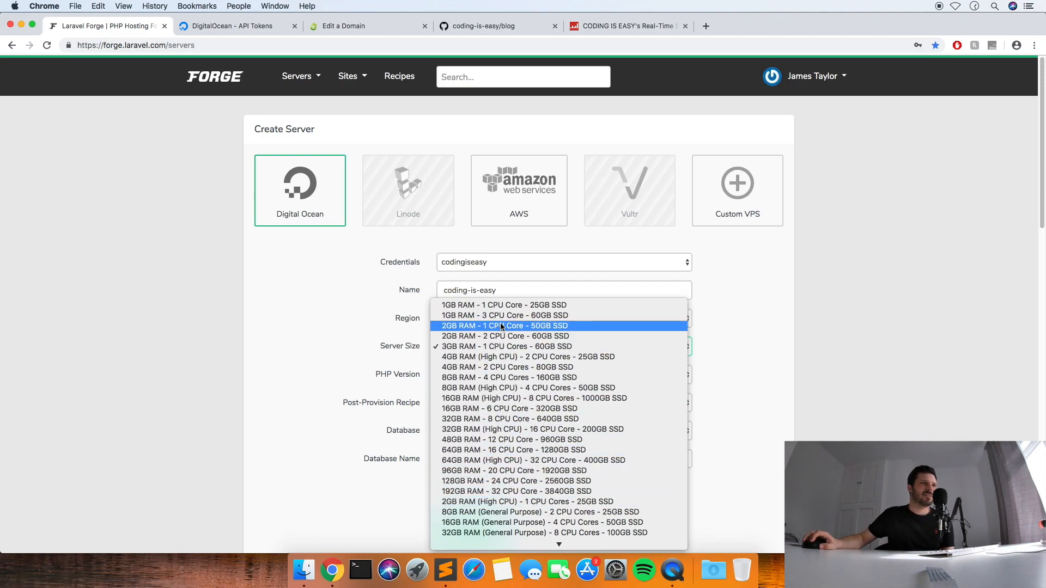
left_click(504, 305)
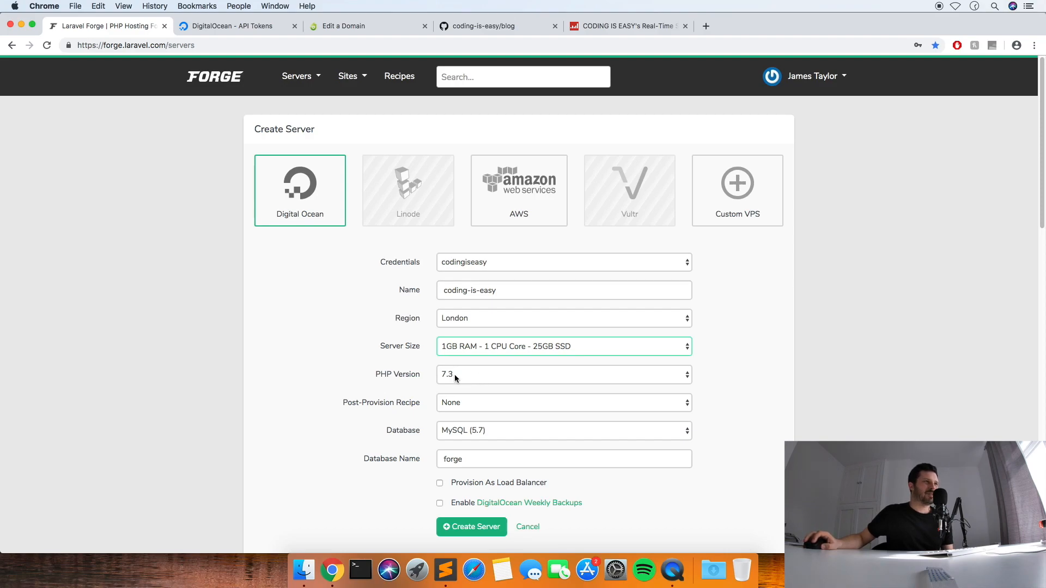
mouse_move(468, 407)
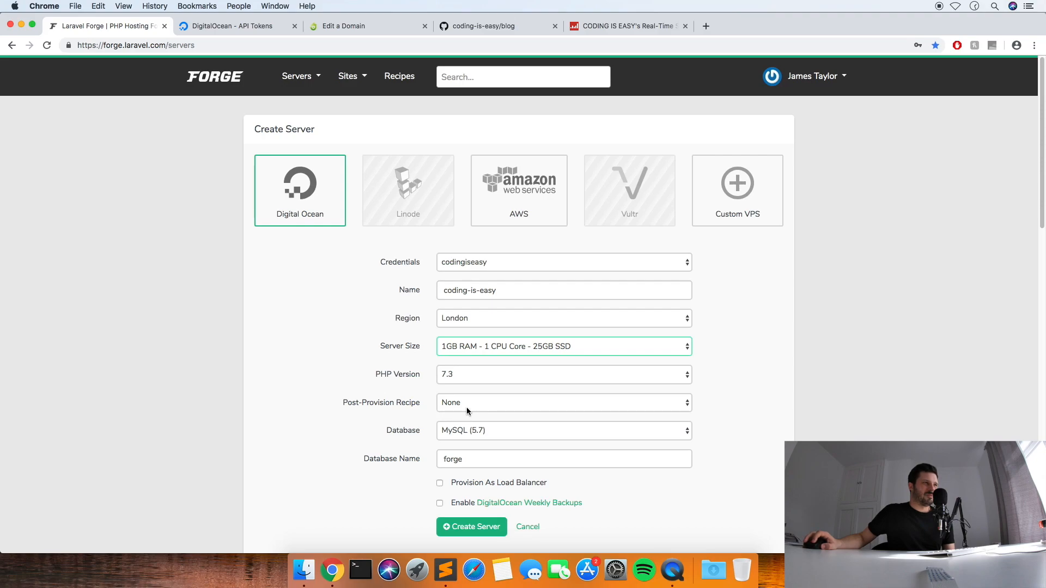
left_click(563, 402)
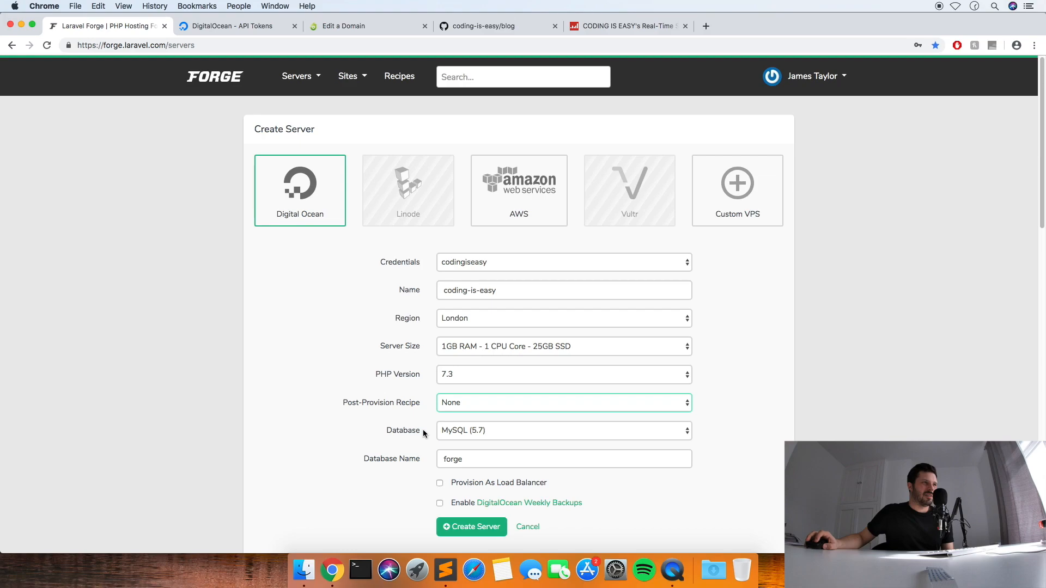
mouse_move(475, 436)
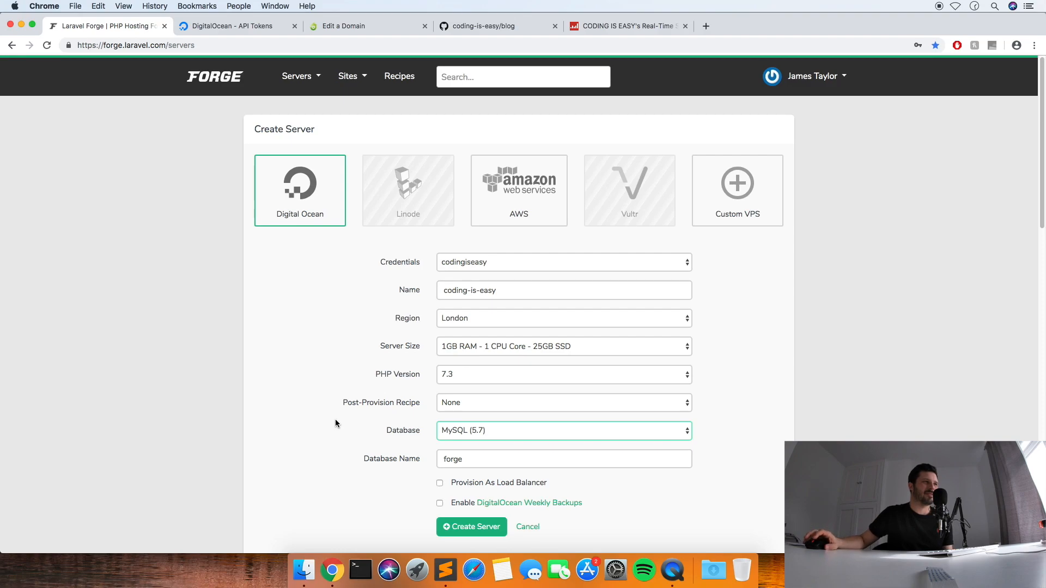
scroll("down", 3)
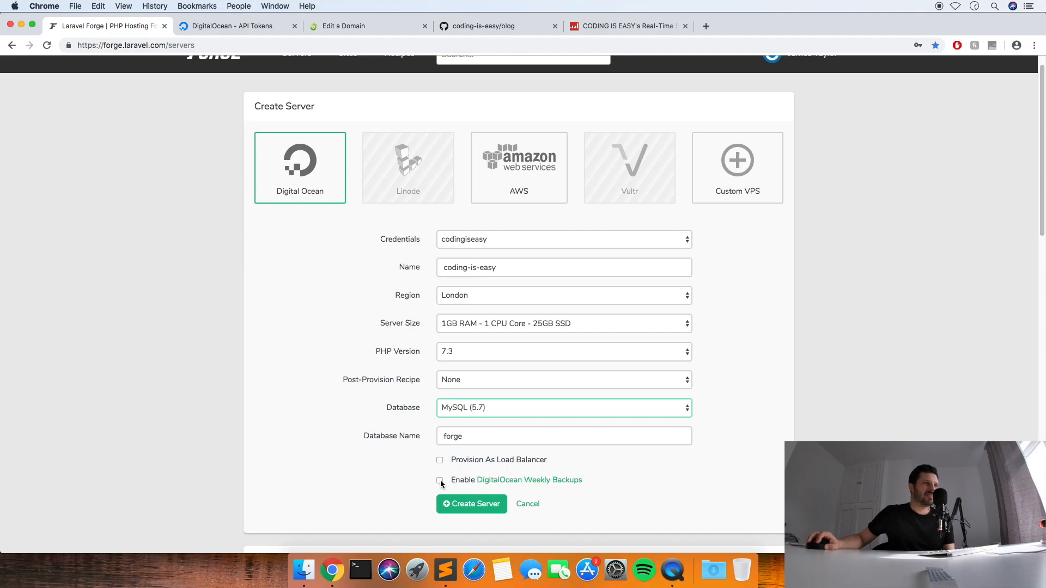
mouse_move(530, 479)
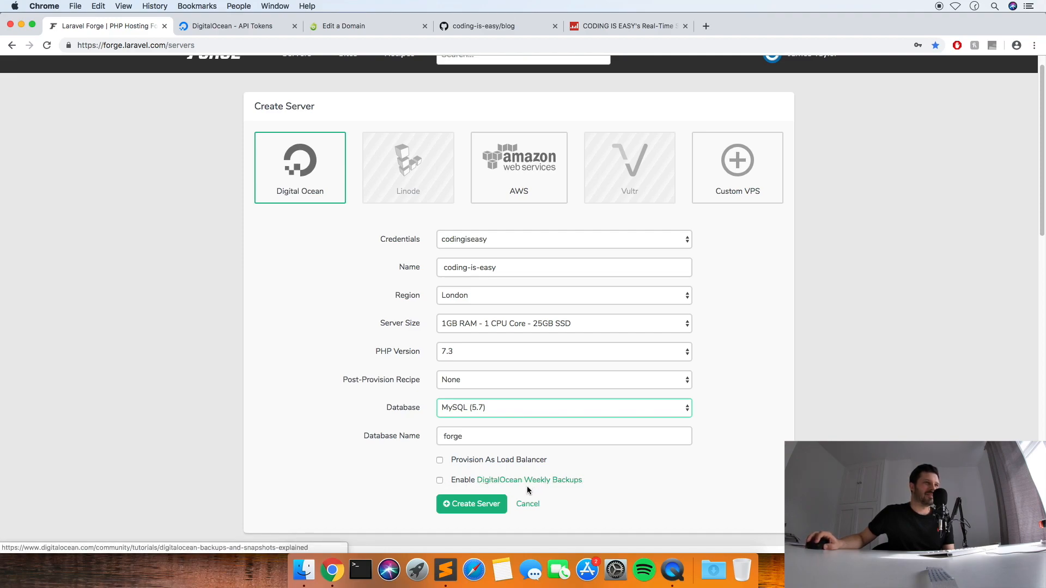
left_click(471, 504)
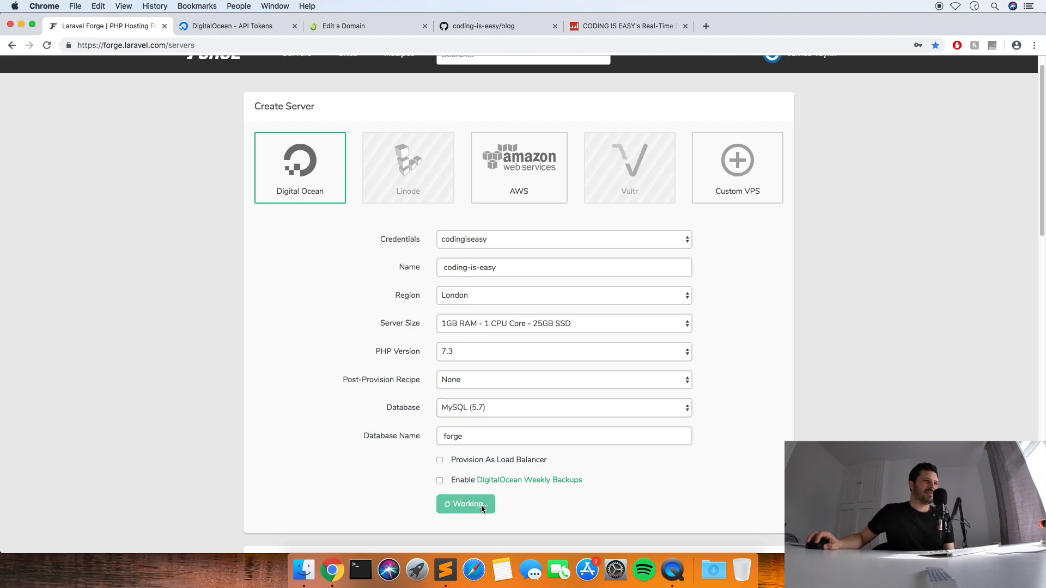
left_click(466, 503)
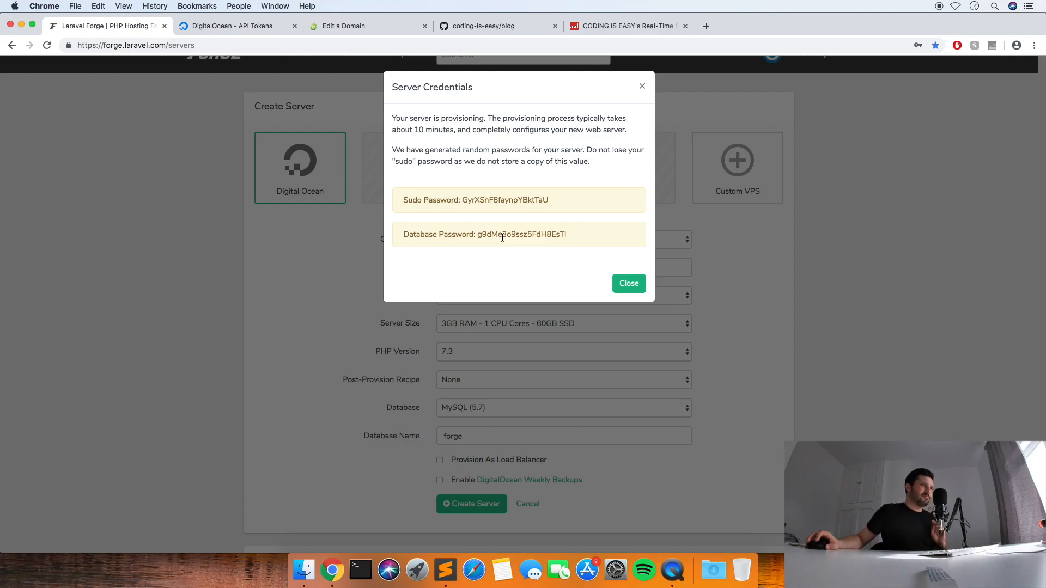
mouse_move(516, 186)
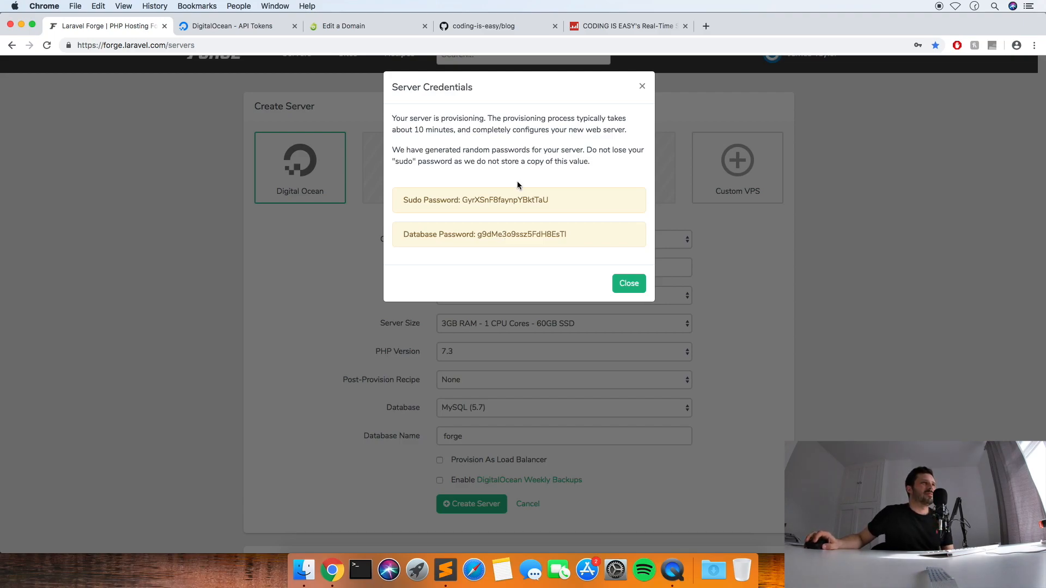
mouse_move(213, 148)
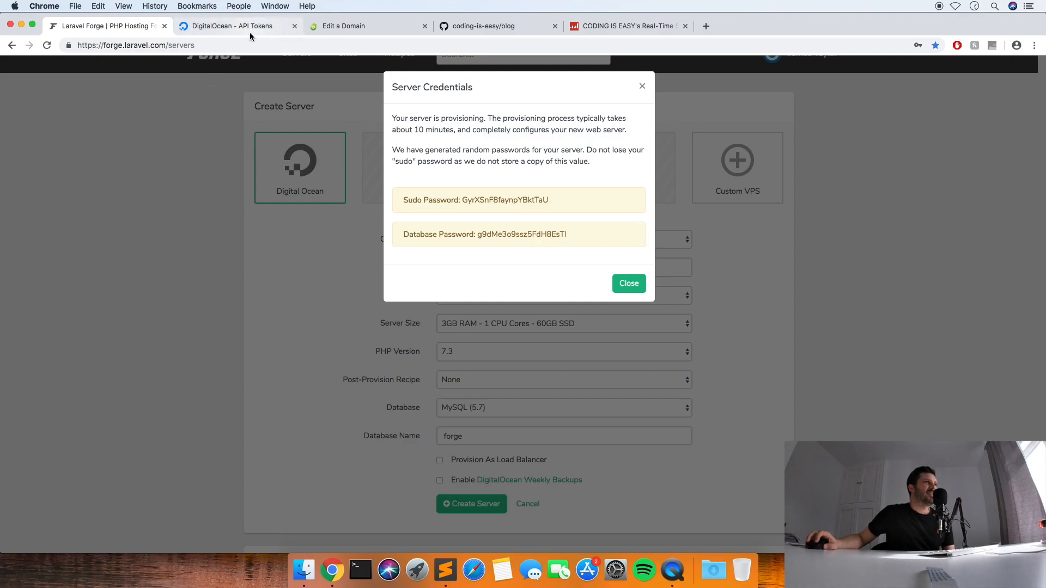
mouse_move(237, 25)
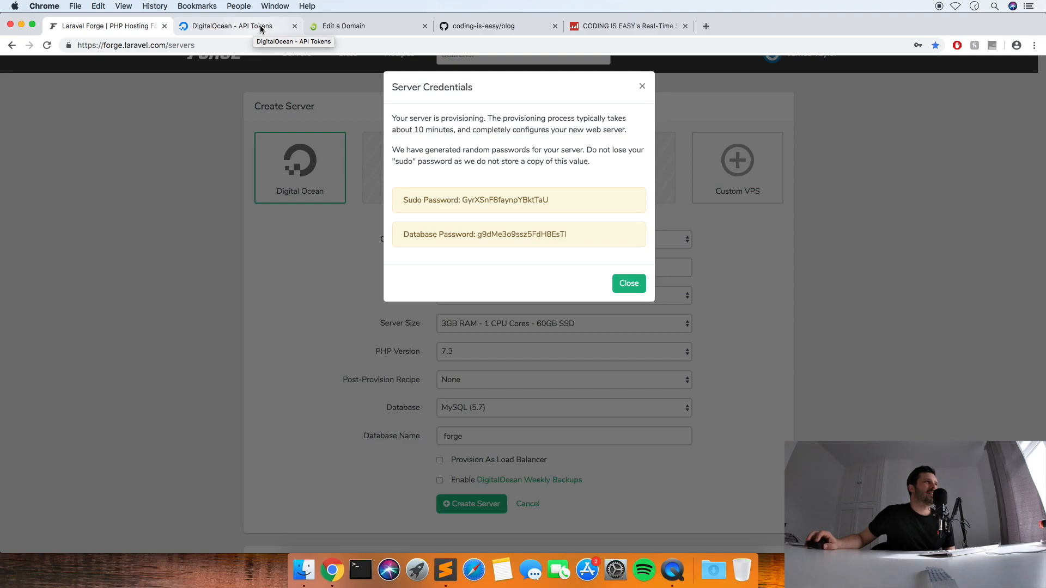
mouse_move(378, 26)
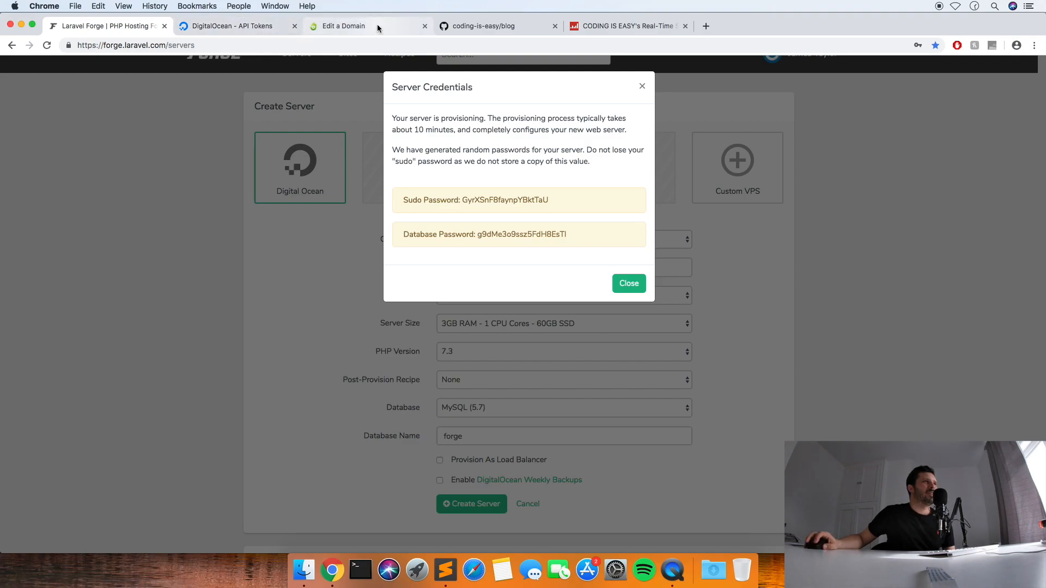
Select codingiseasy.info in Dynadot and check its ns1/ns2.digitalocean.com name servers
left_click(346, 25)
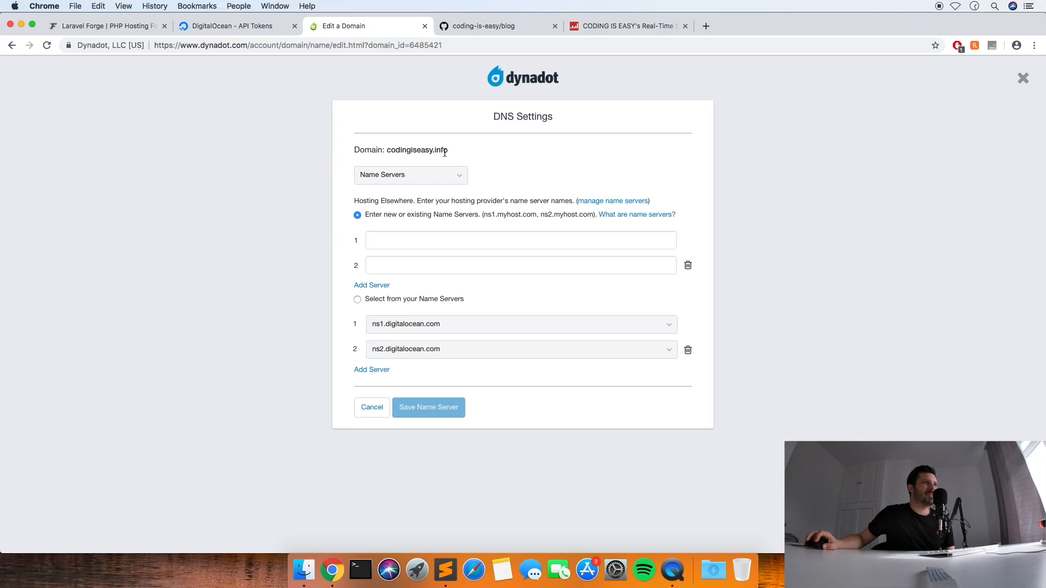
double_click(416, 150)
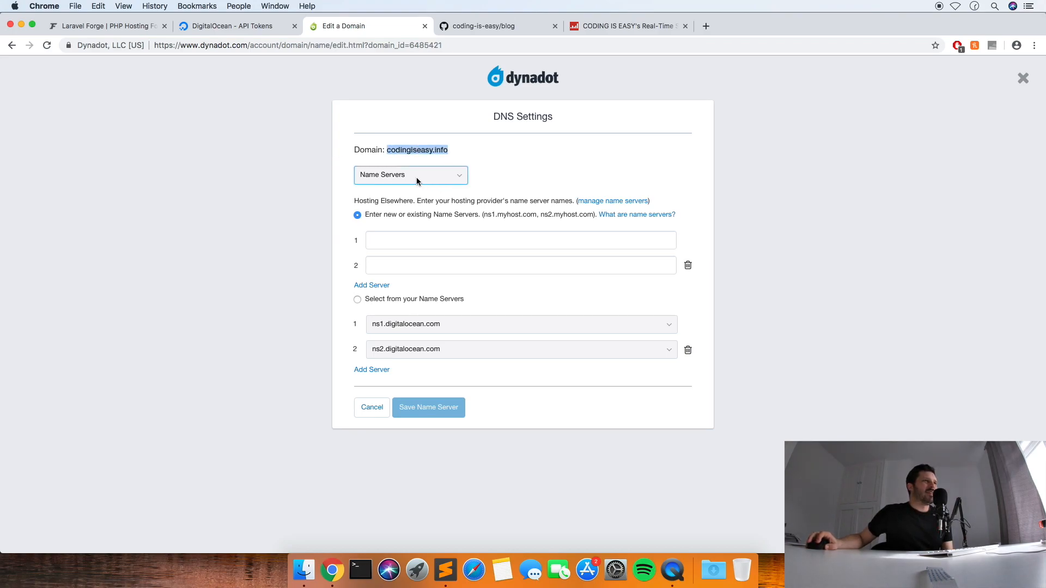
mouse_move(411, 175)
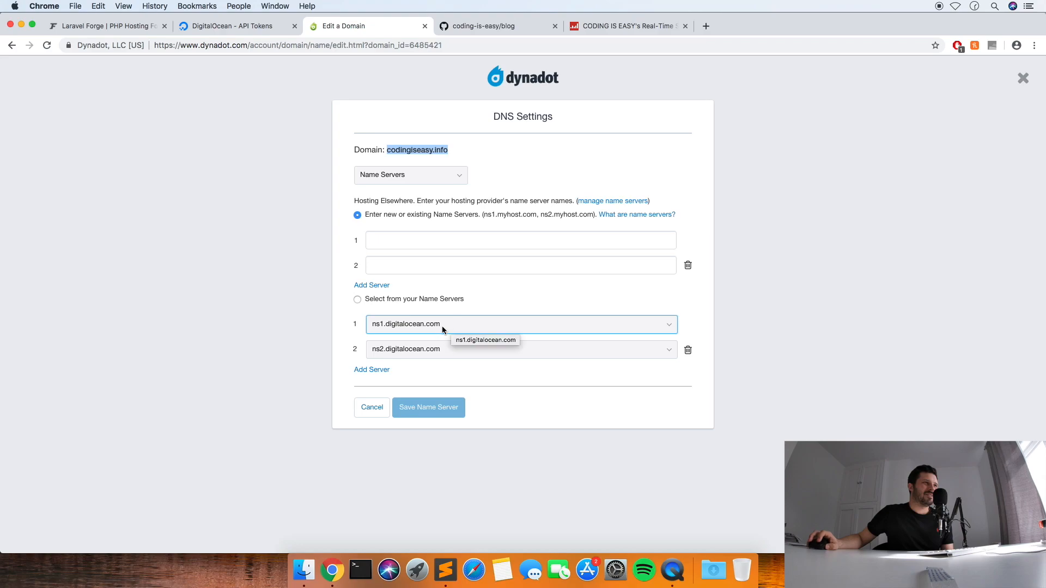
left_click(521, 325)
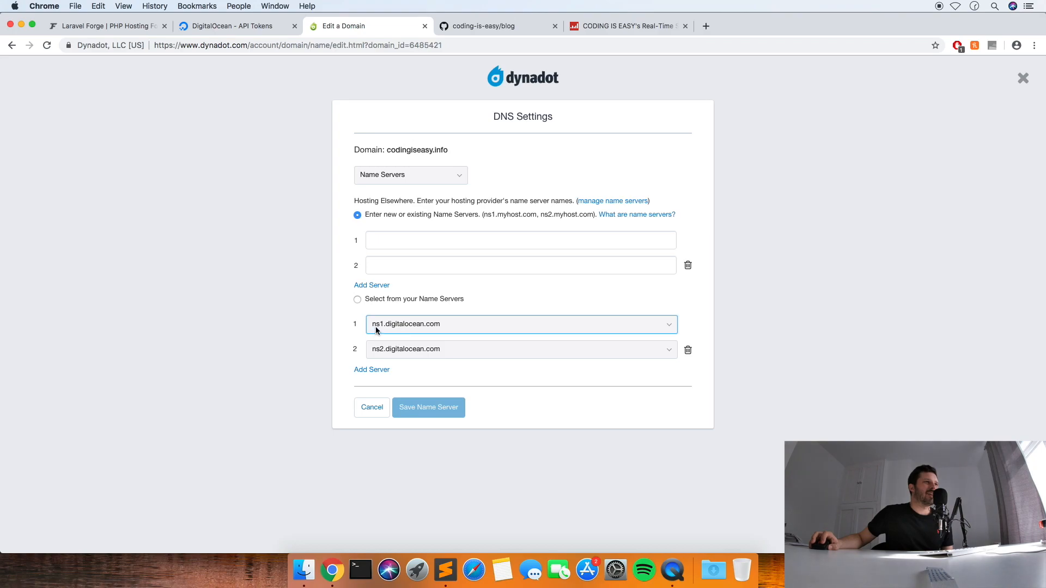
mouse_move(434, 327)
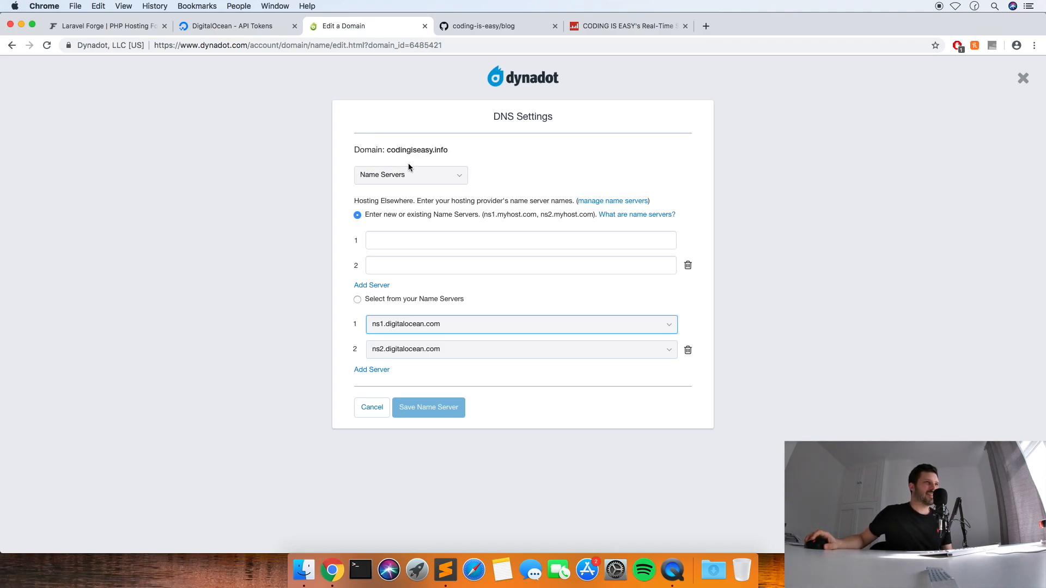
mouse_move(488, 58)
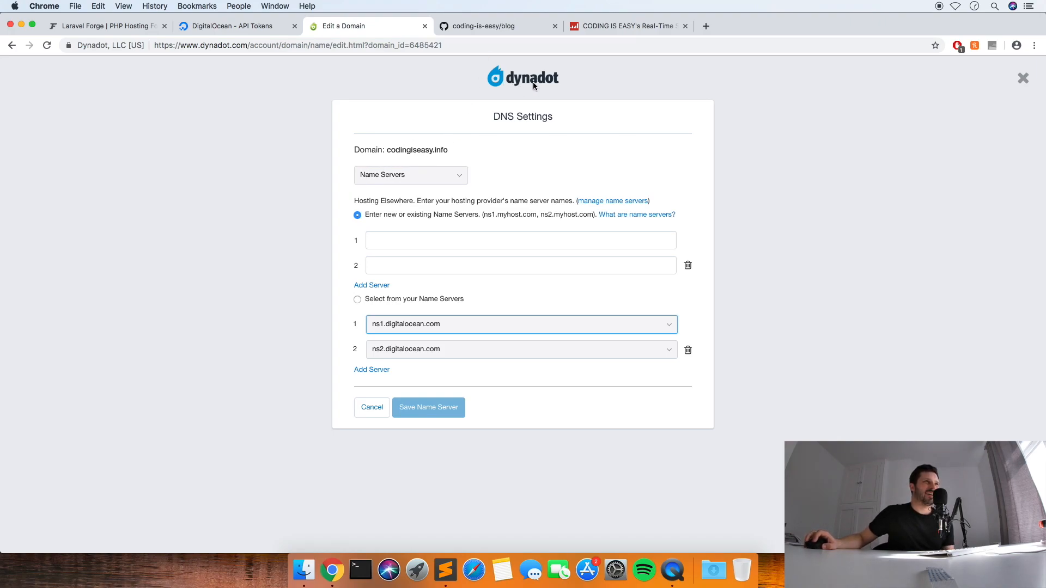
mouse_move(288, 174)
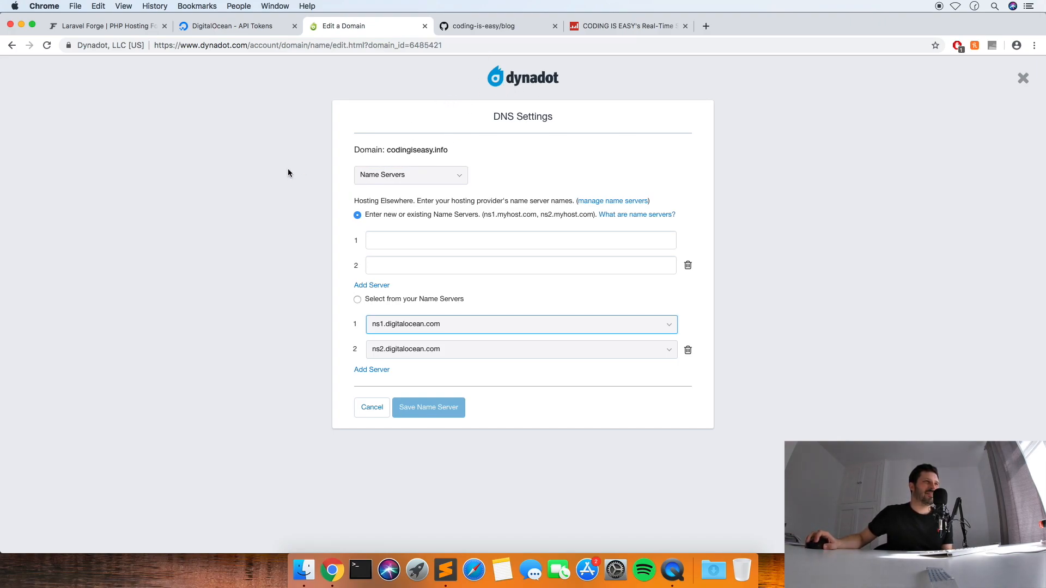
mouse_move(302, 154)
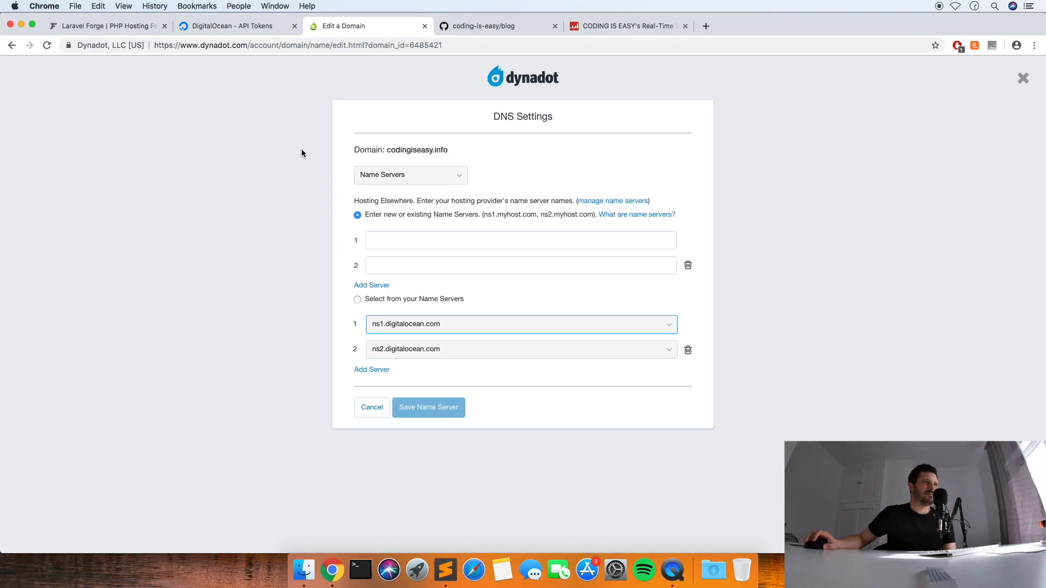
mouse_move(390, 115)
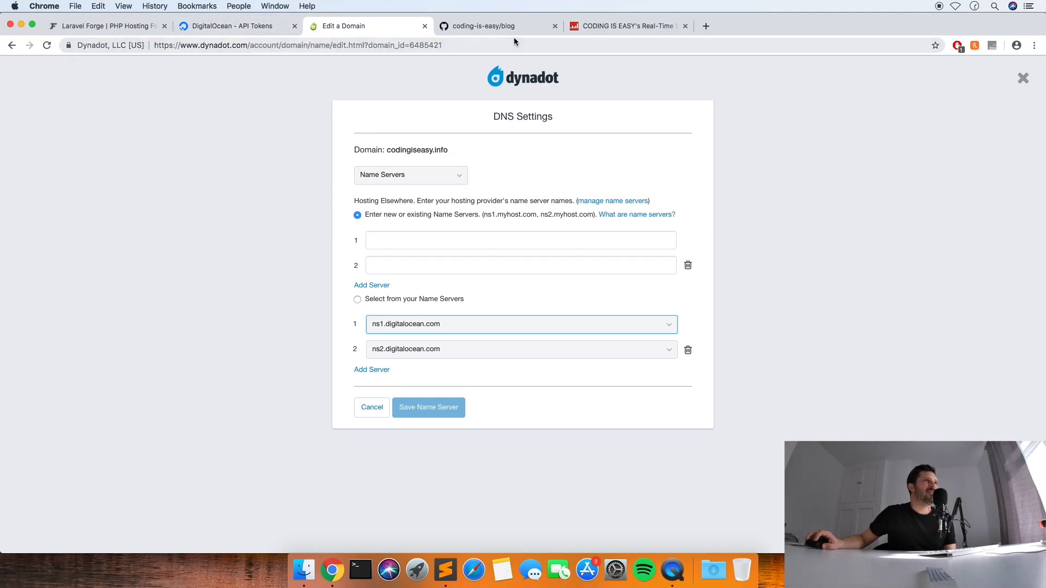
Add codingiseasy.info as a managed domain under DigitalOcean Networking > Domains
left_click(230, 25)
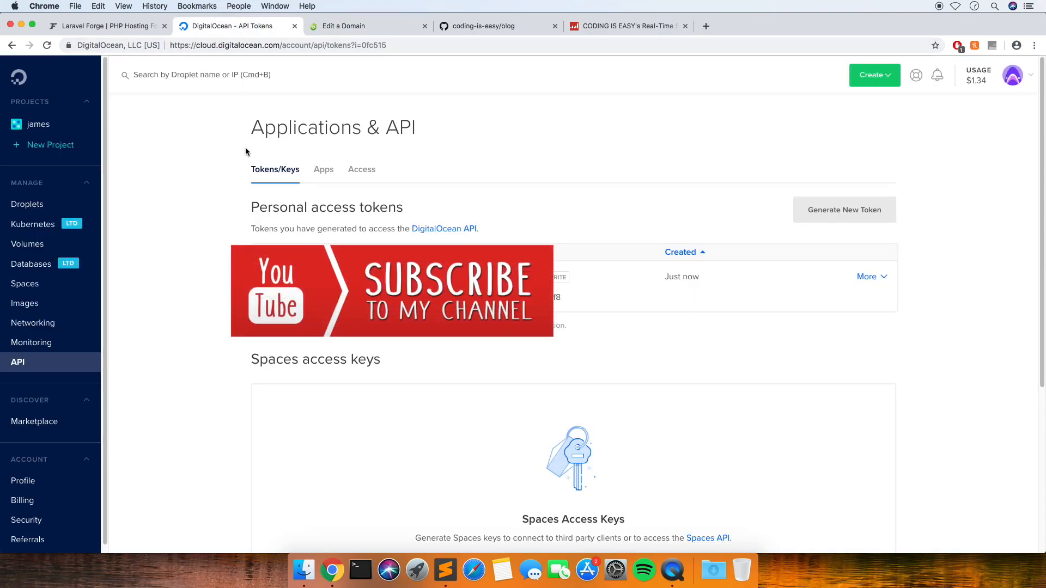
mouse_move(33, 322)
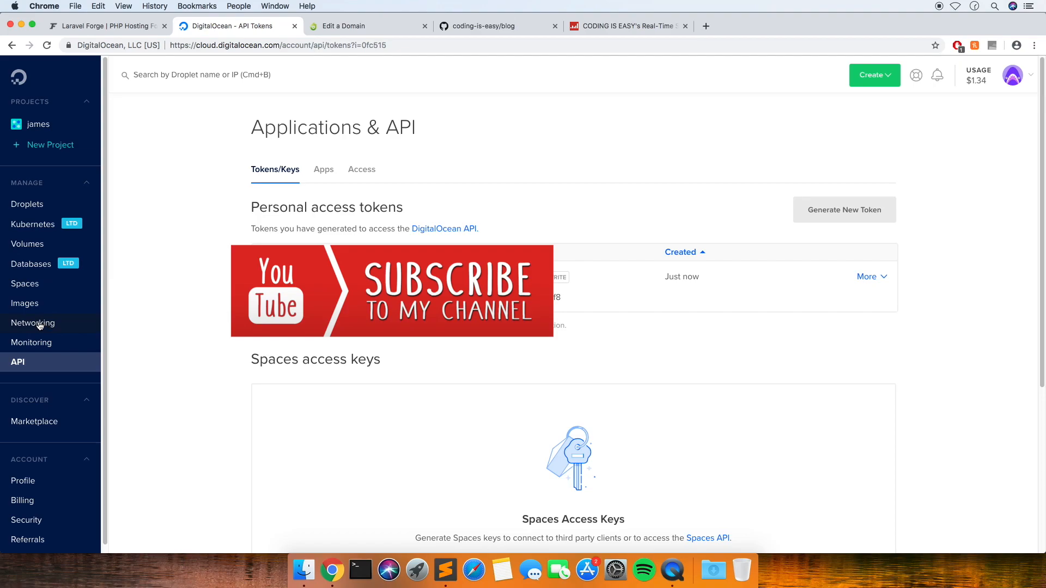
mouse_move(32, 322)
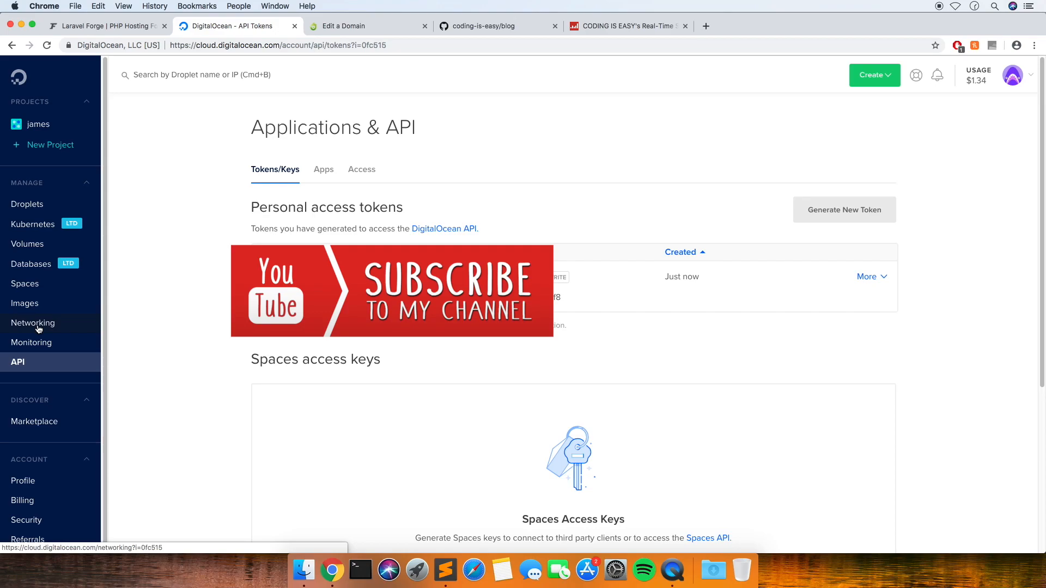
mouse_move(37, 329)
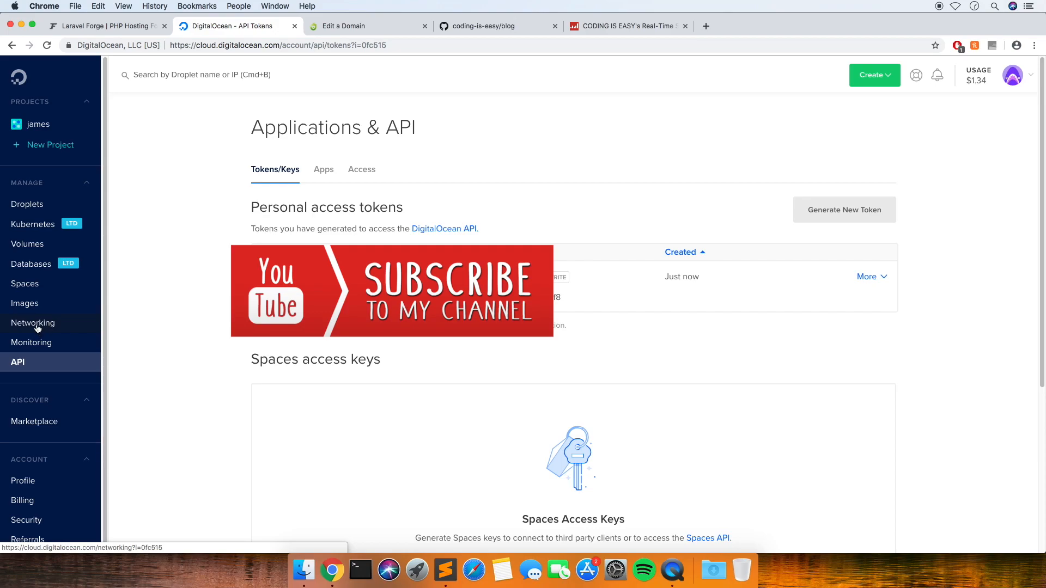
left_click(32, 323)
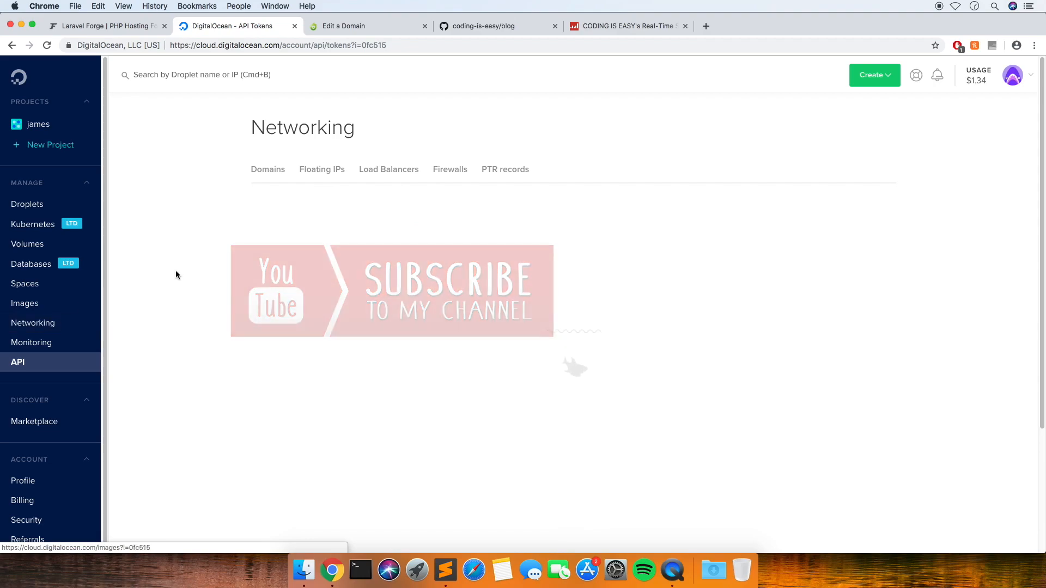
left_click(268, 169)
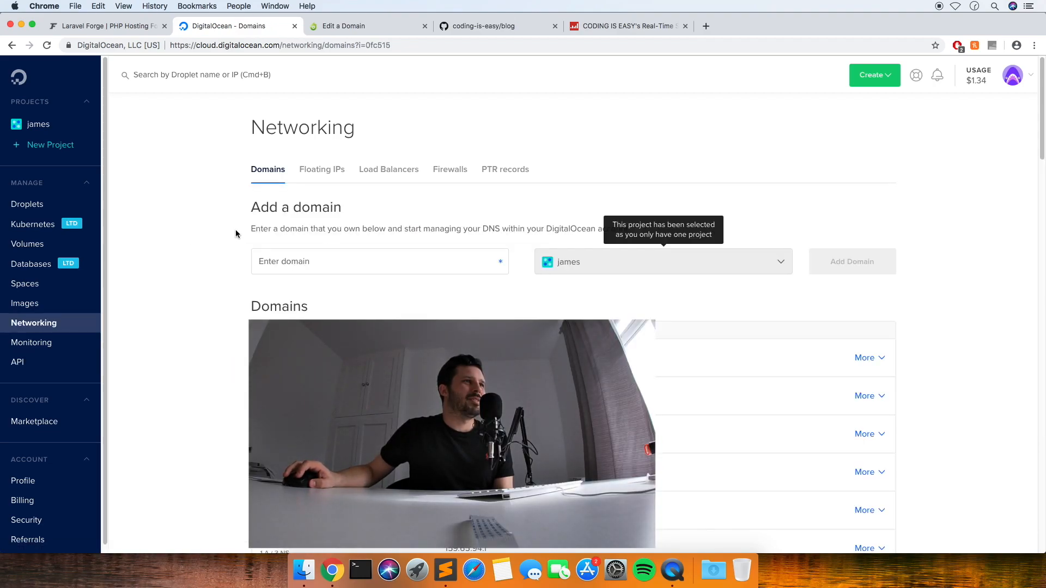
left_click(852, 261)
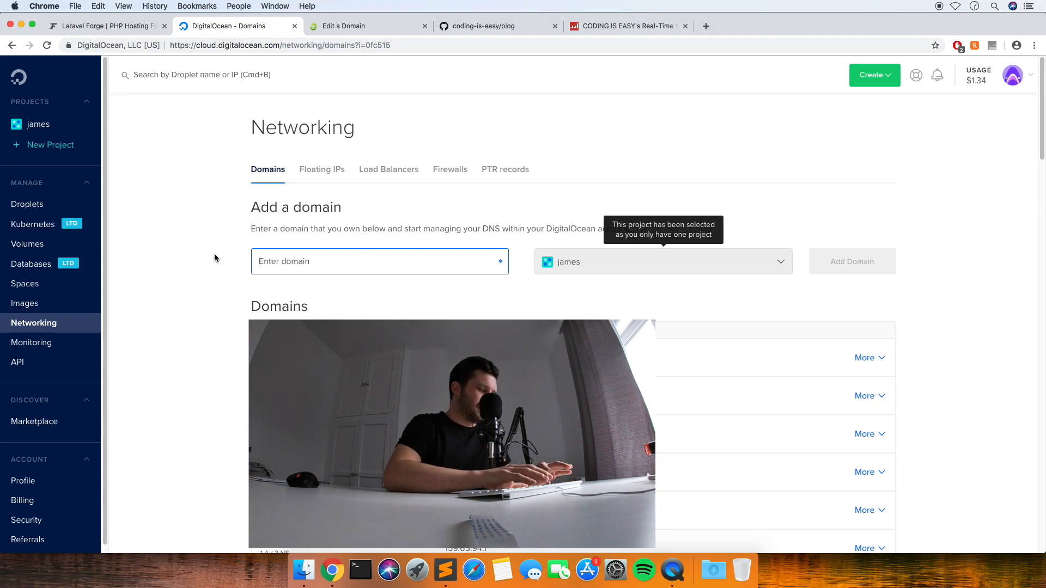
type("codingiseasy.info")
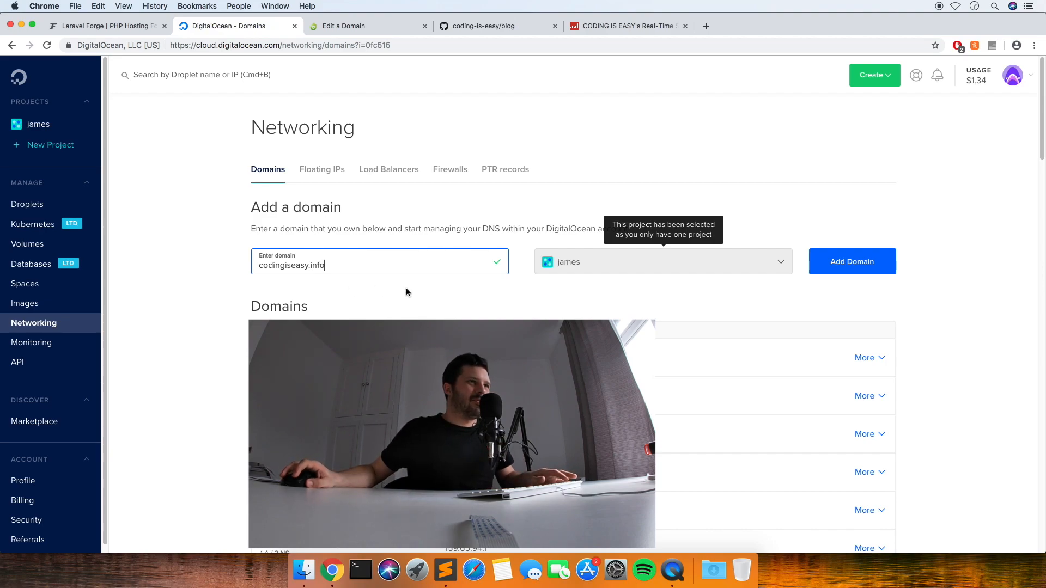
left_click(852, 261)
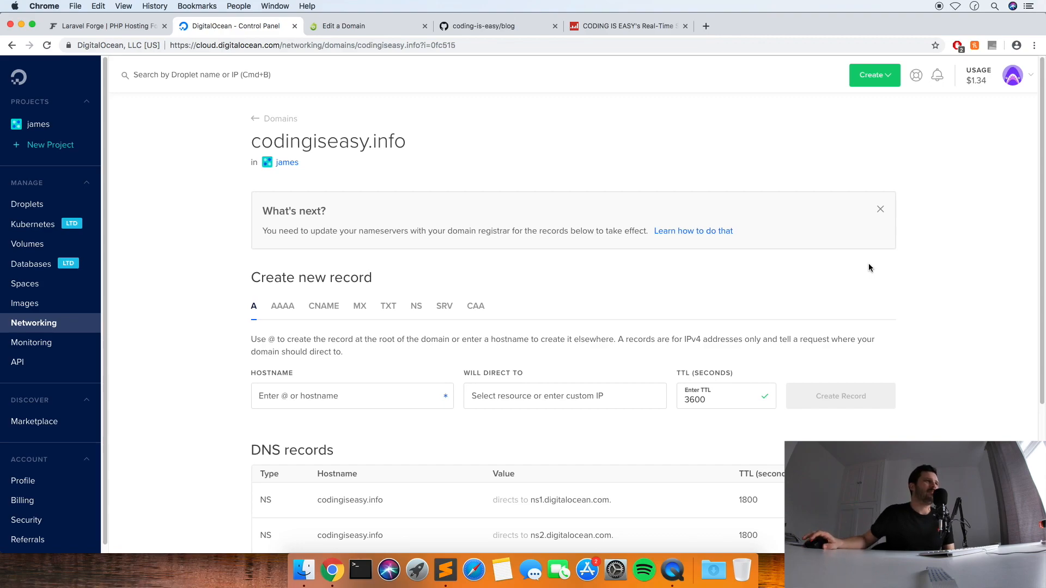
Create an @ A record pointing codingiseasy.info to the coding-is-easy droplet at 46.101.35.94
scroll("down", 3)
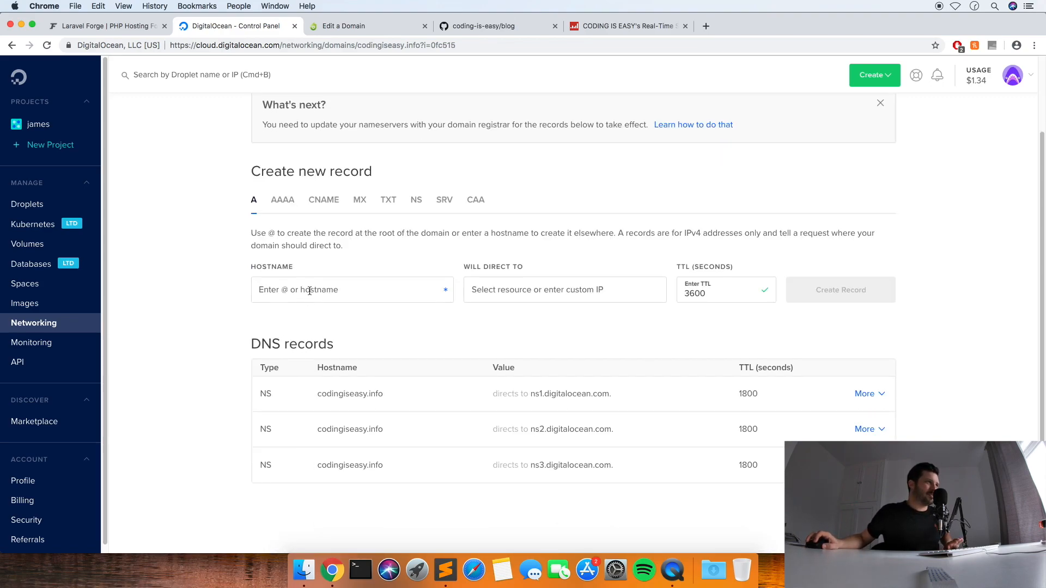
type("@")
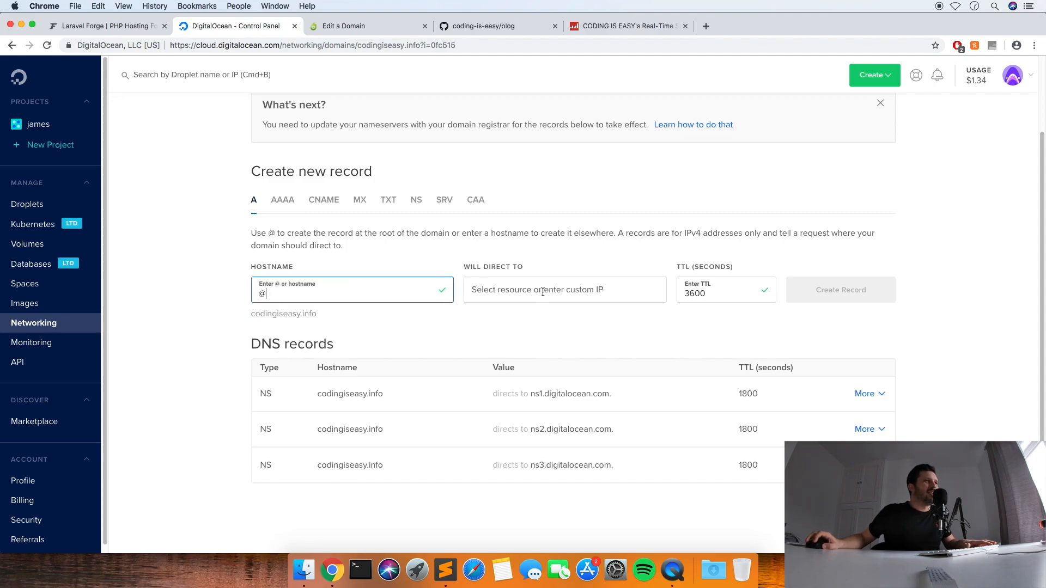
left_click(564, 290)
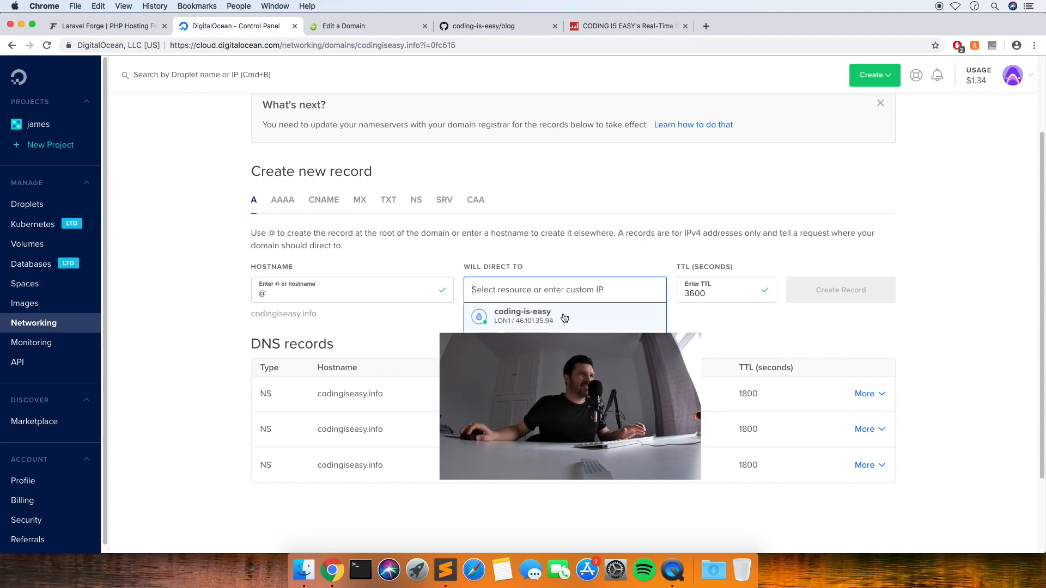
left_click(522, 316)
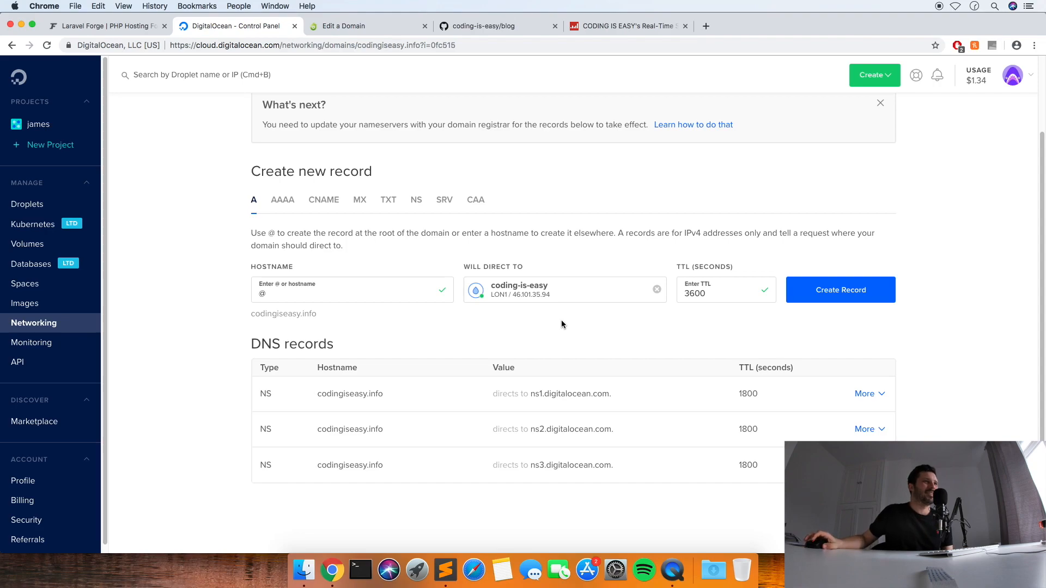
left_click(840, 290)
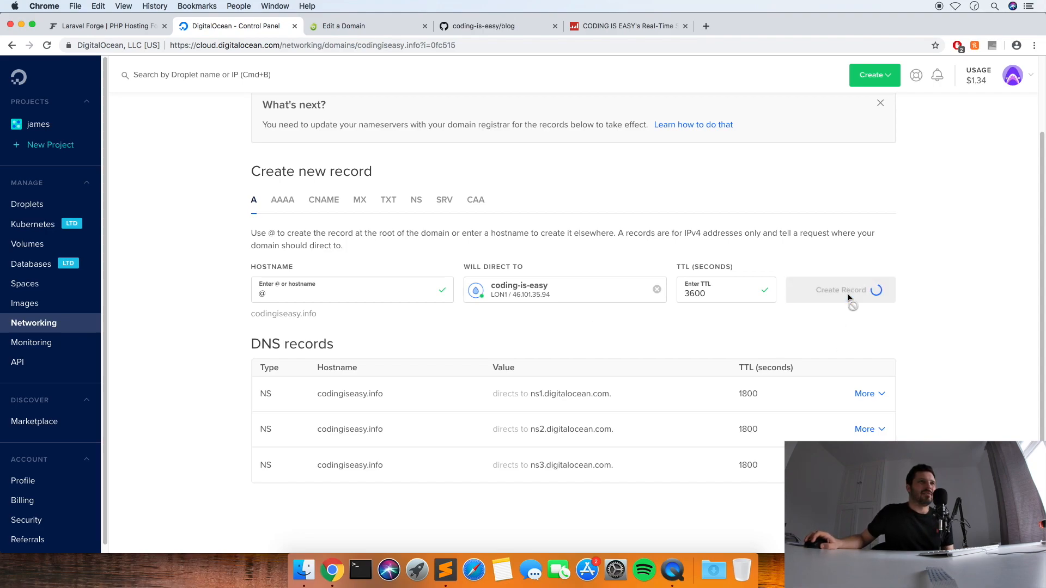
left_click(841, 290)
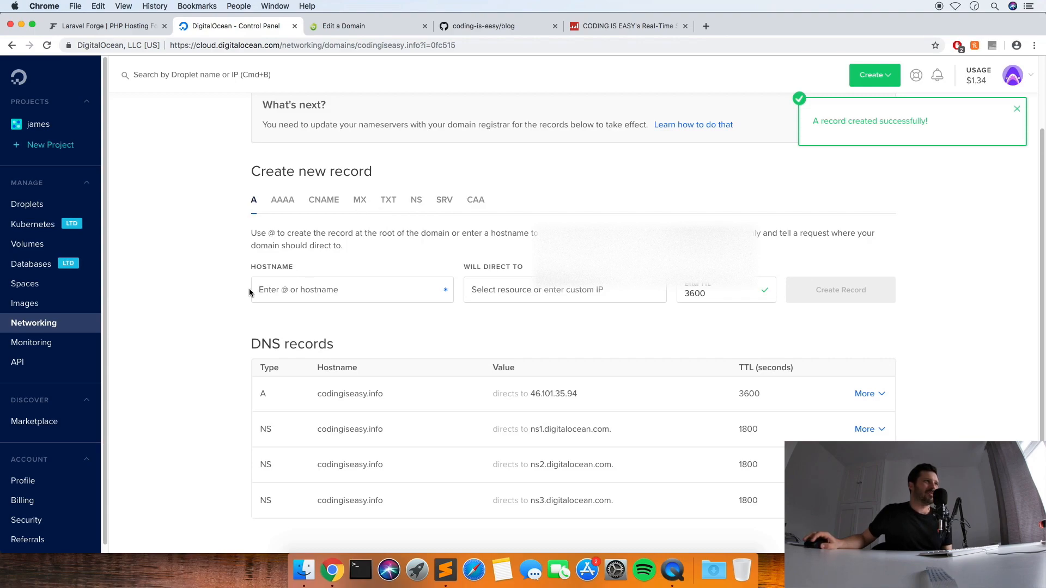
left_click(33, 323)
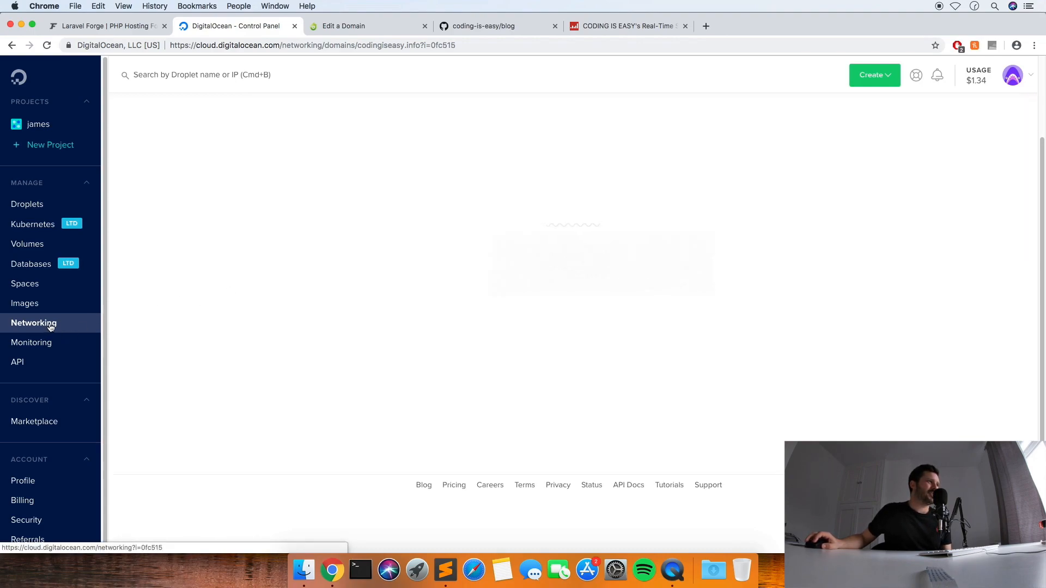
left_click(34, 323)
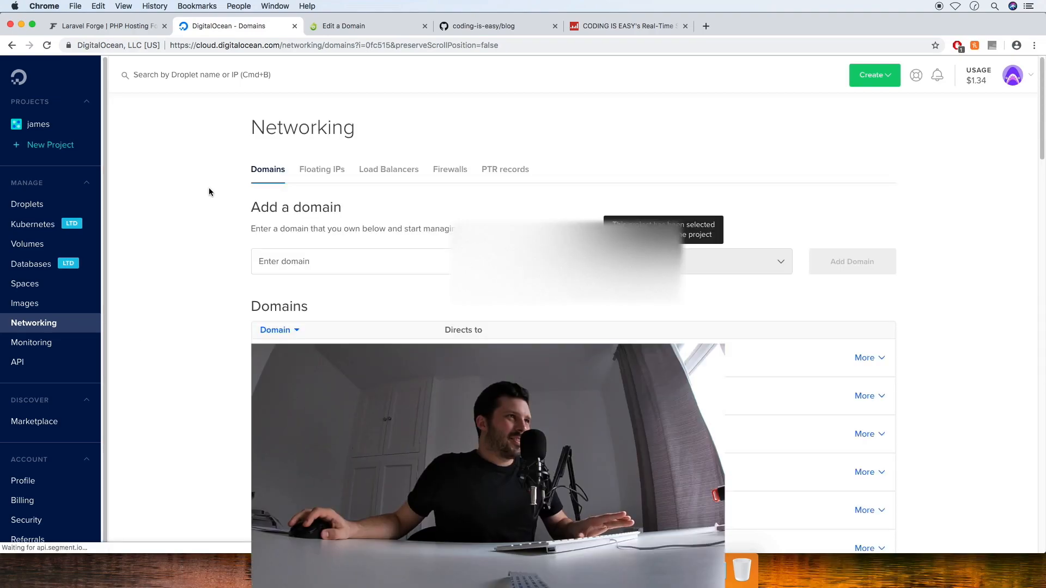
type("www.")
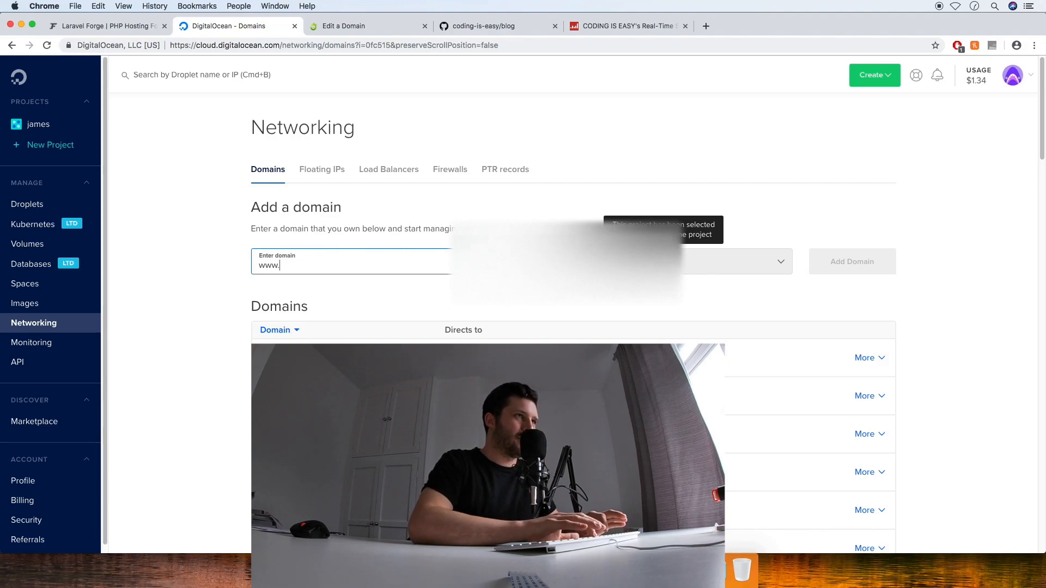
type("codingiseasy.o")
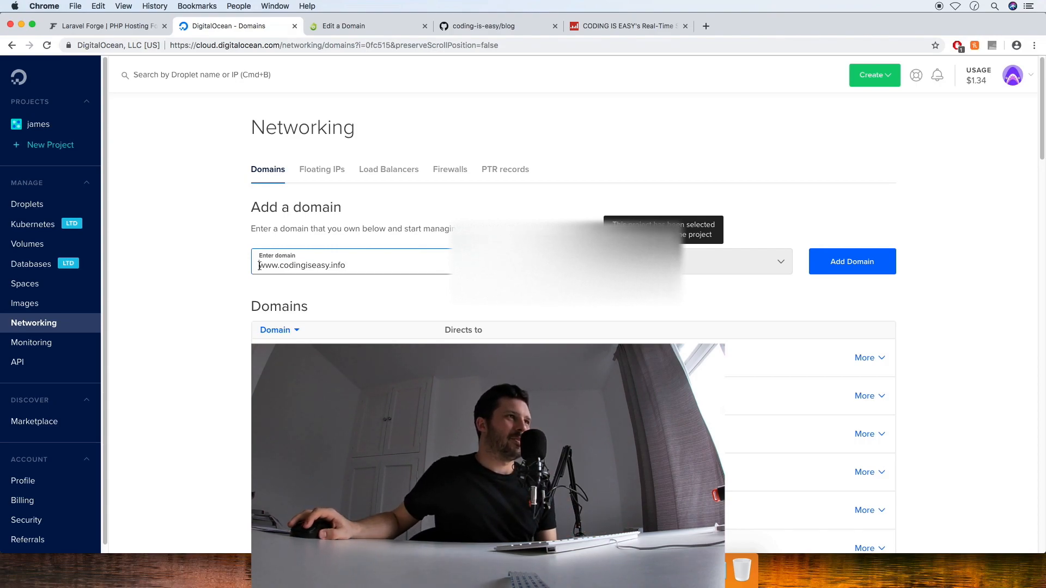
double_click(268, 265)
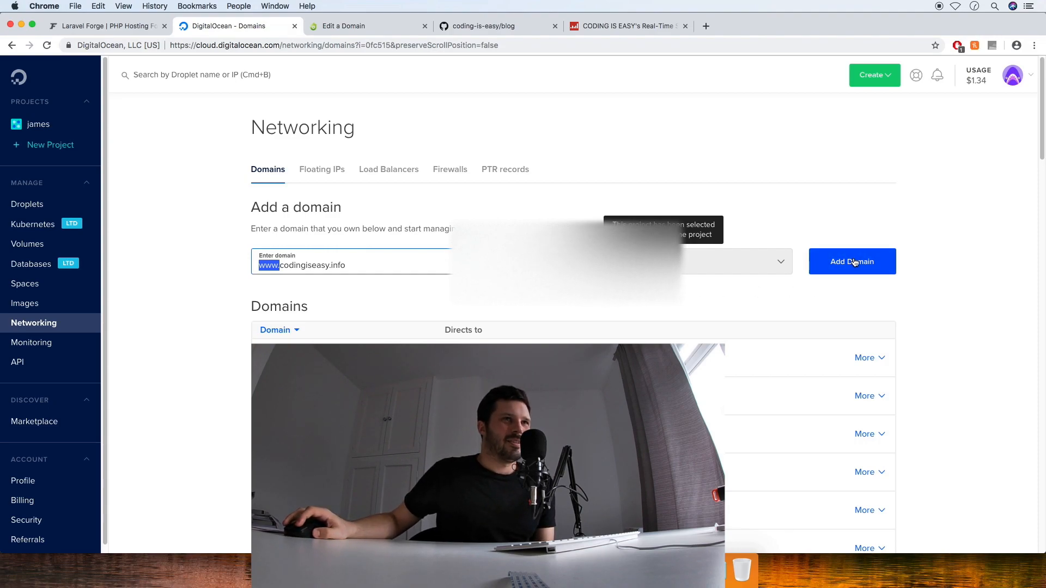
left_click(852, 260)
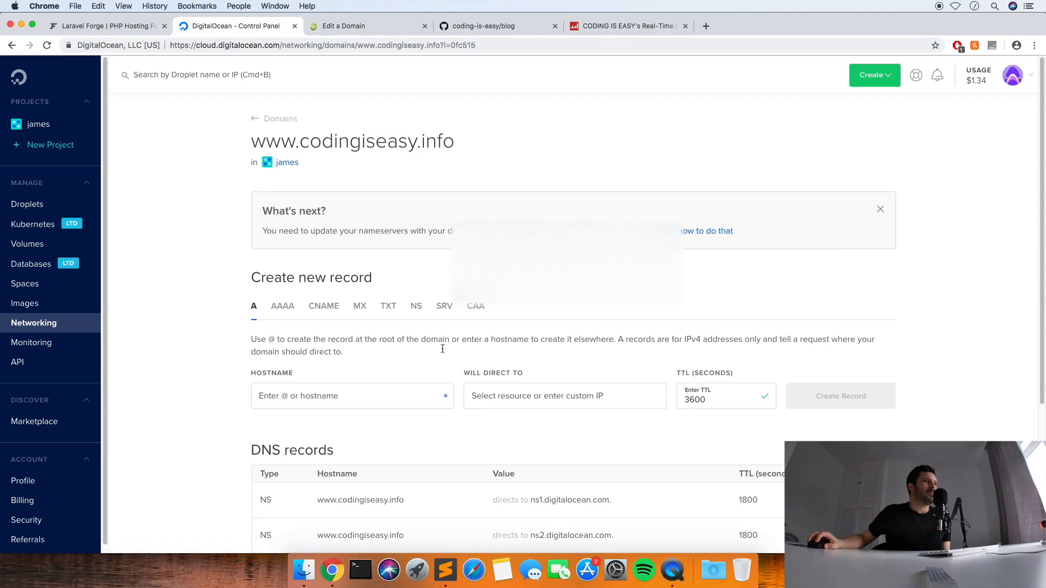
scroll("down", 3)
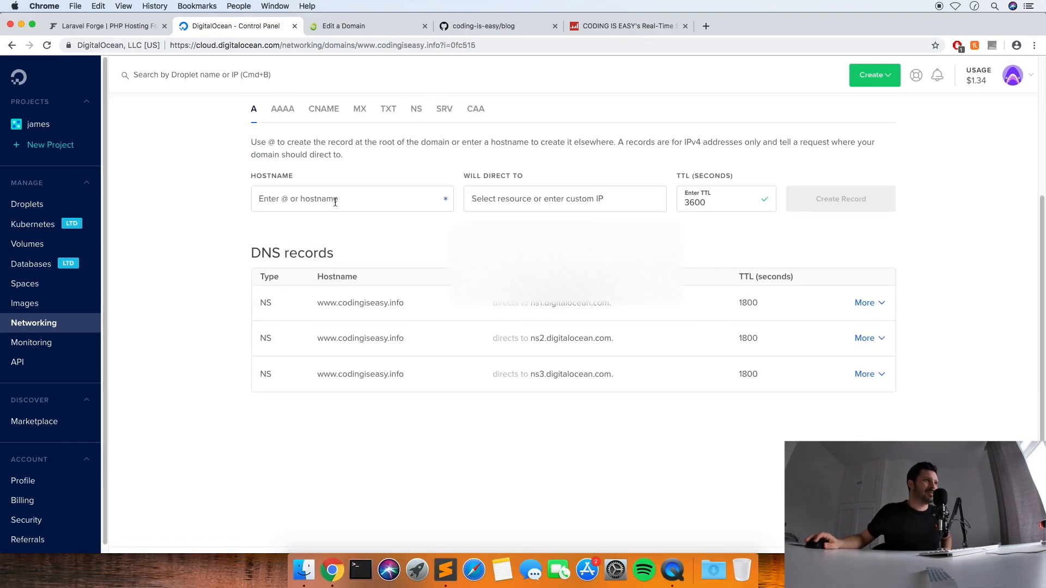
type("@")
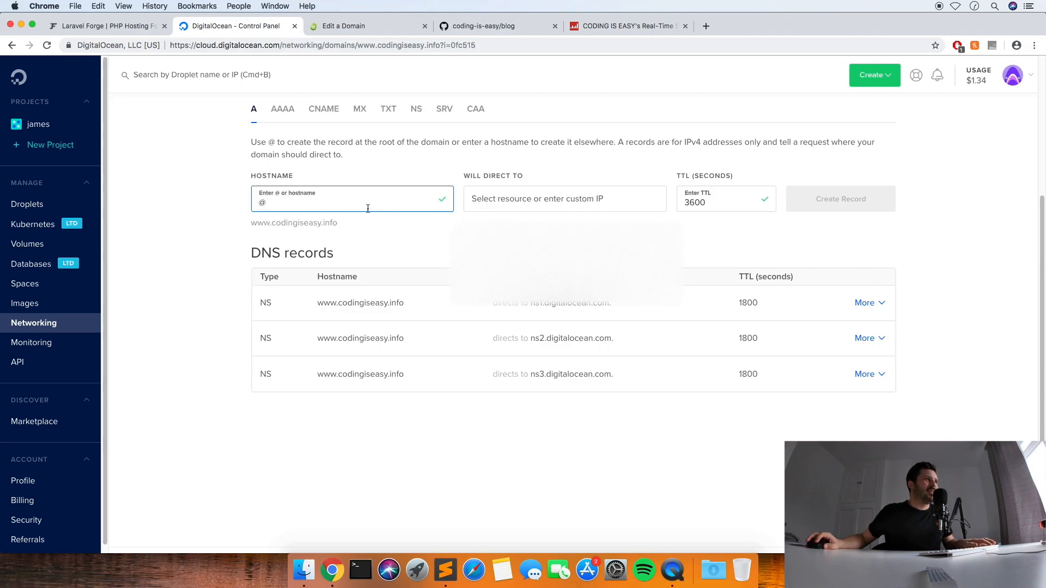
left_click(563, 199)
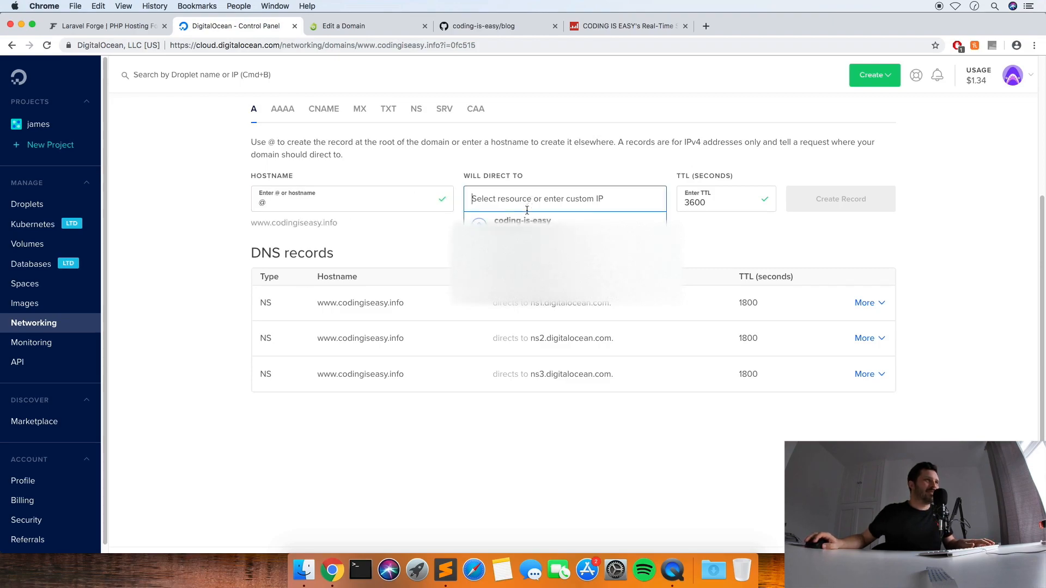
left_click(522, 221)
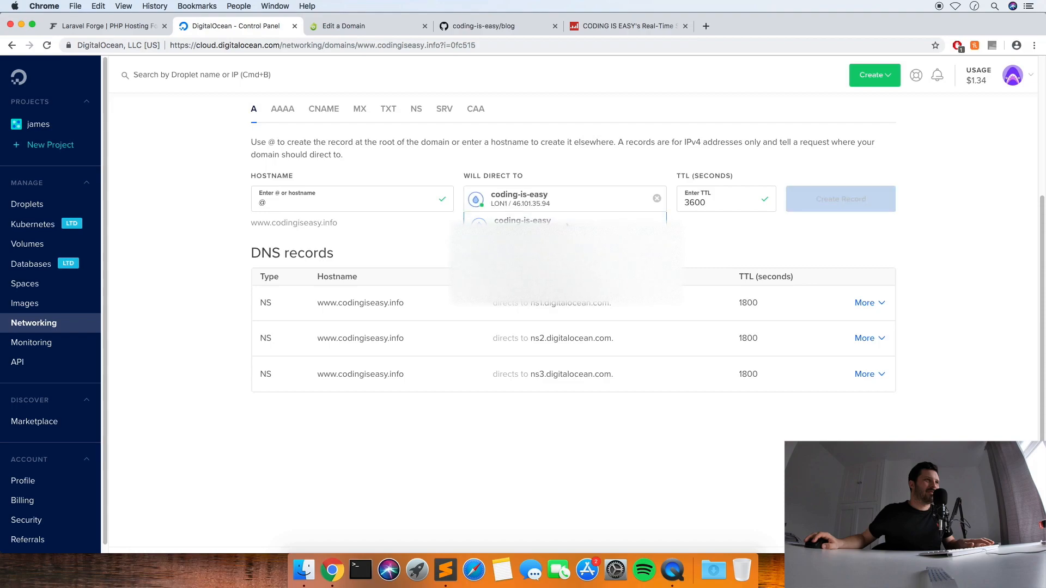
left_click(840, 199)
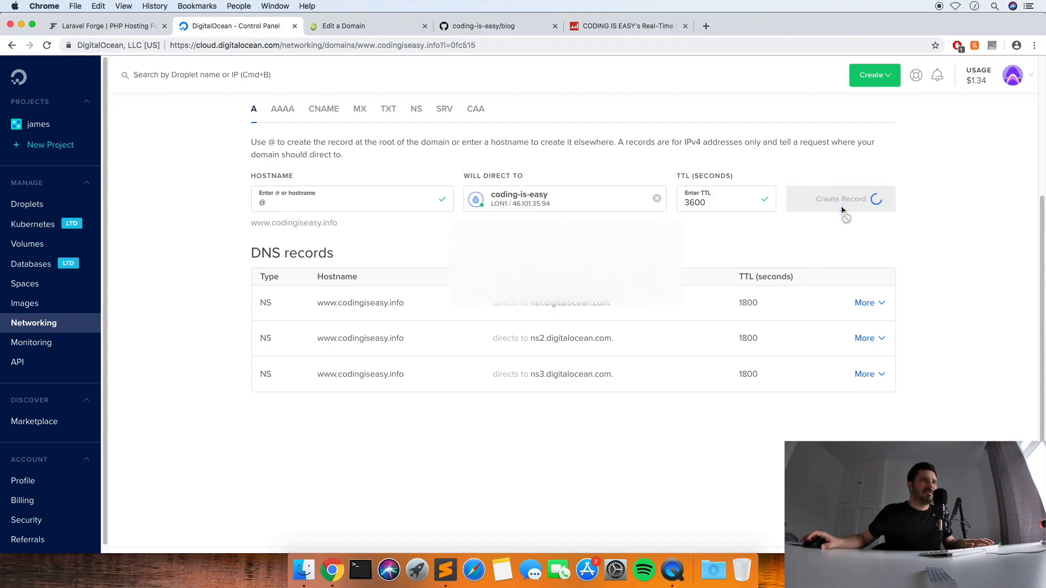
left_click(840, 199)
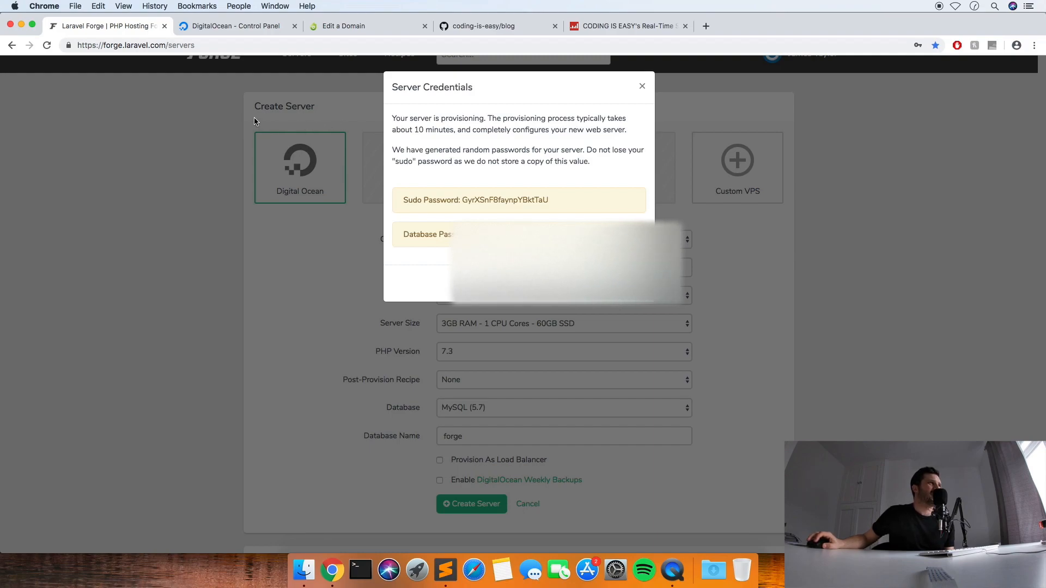
mouse_move(352, 118)
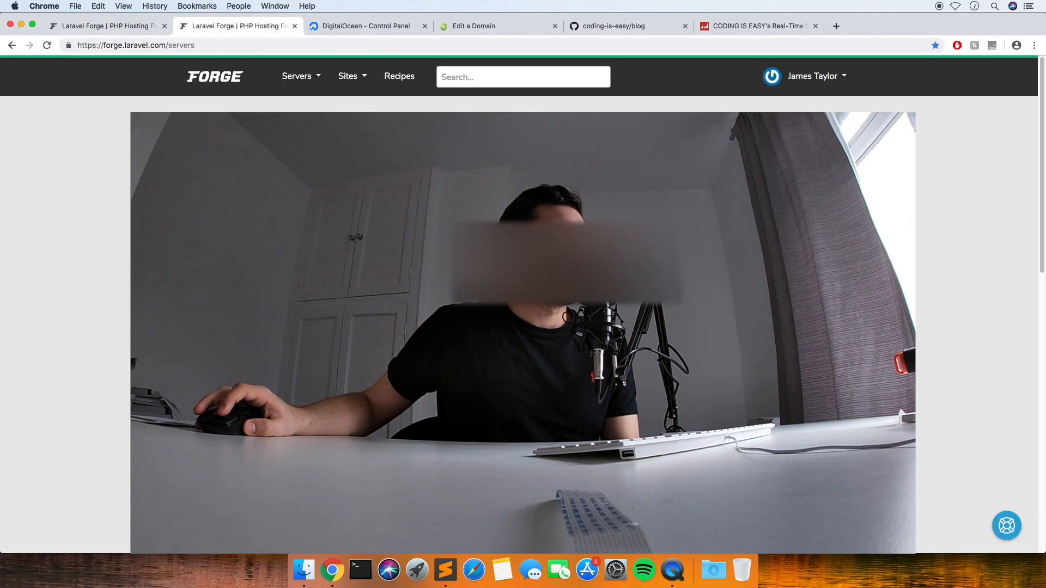
mouse_move(320, 79)
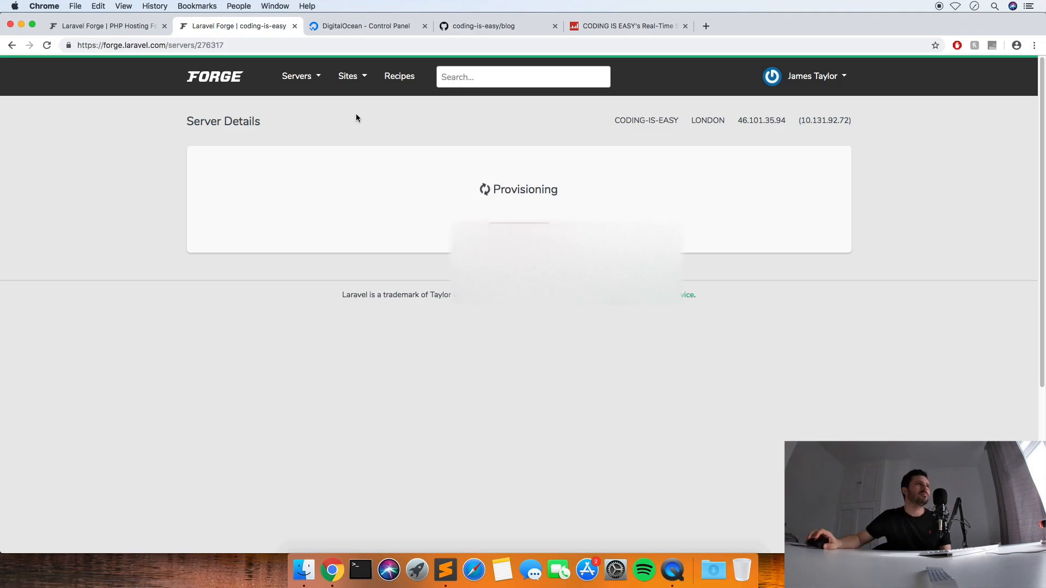
mouse_move(348, 113)
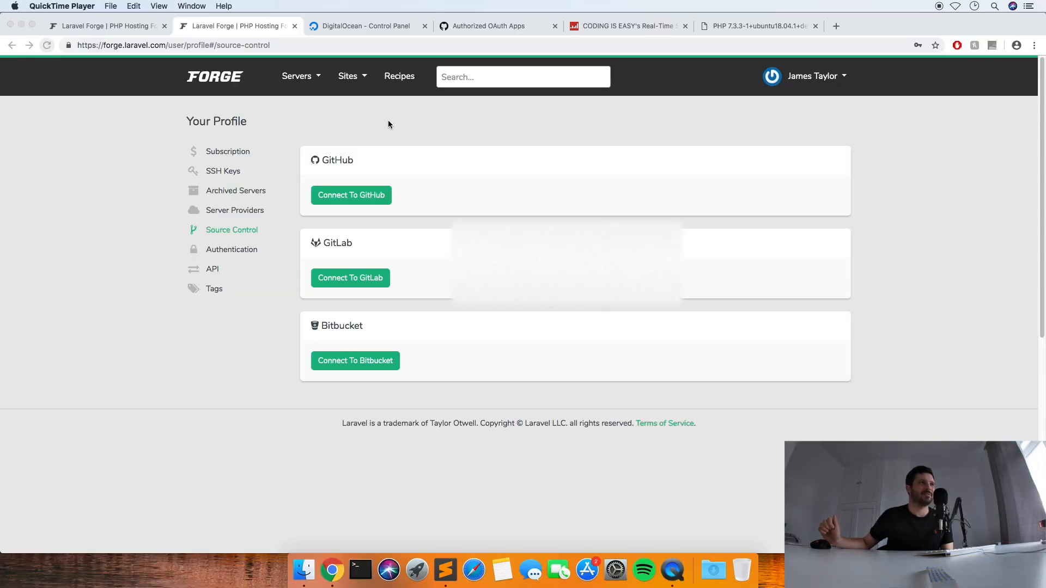
mouse_move(793, 134)
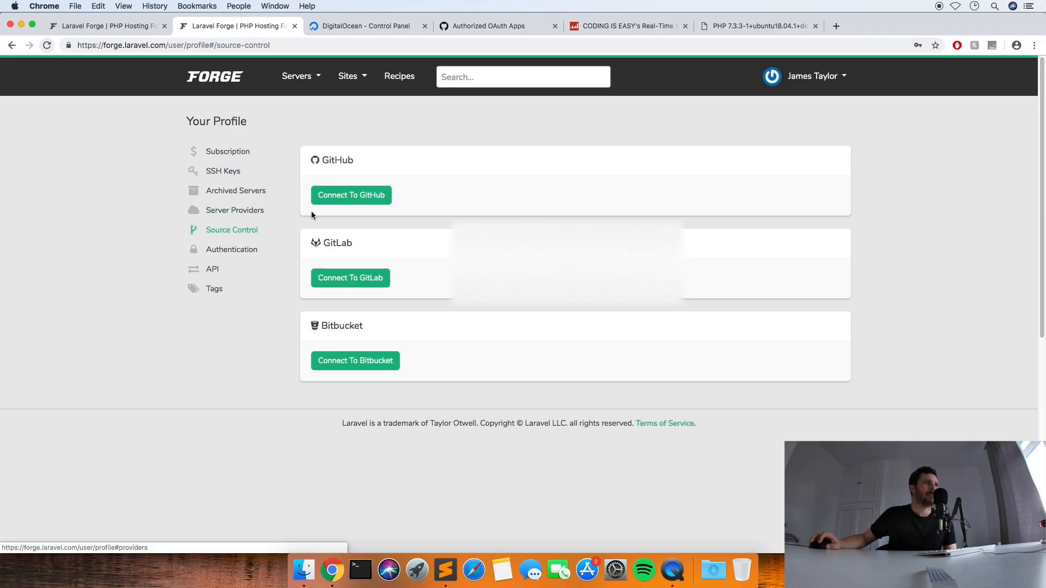
Connect the Forge account to GitHub and authorize it as source control
left_click(351, 195)
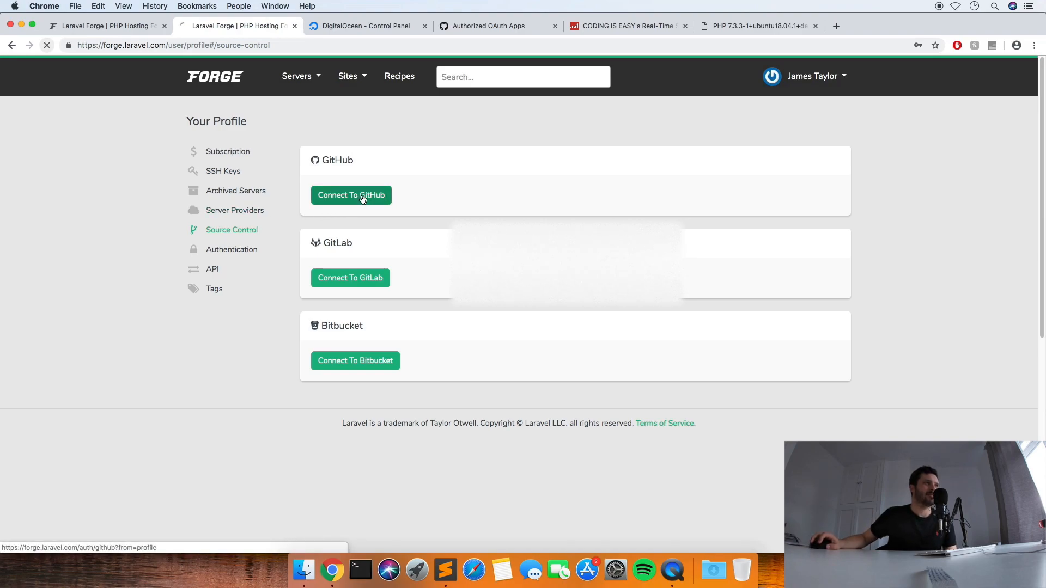
left_click(350, 195)
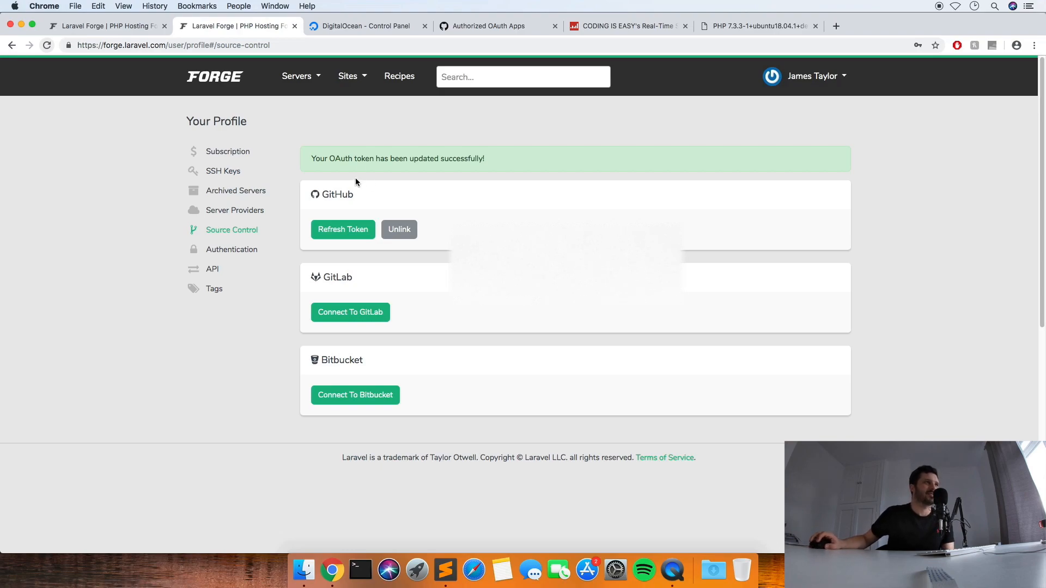
mouse_move(377, 111)
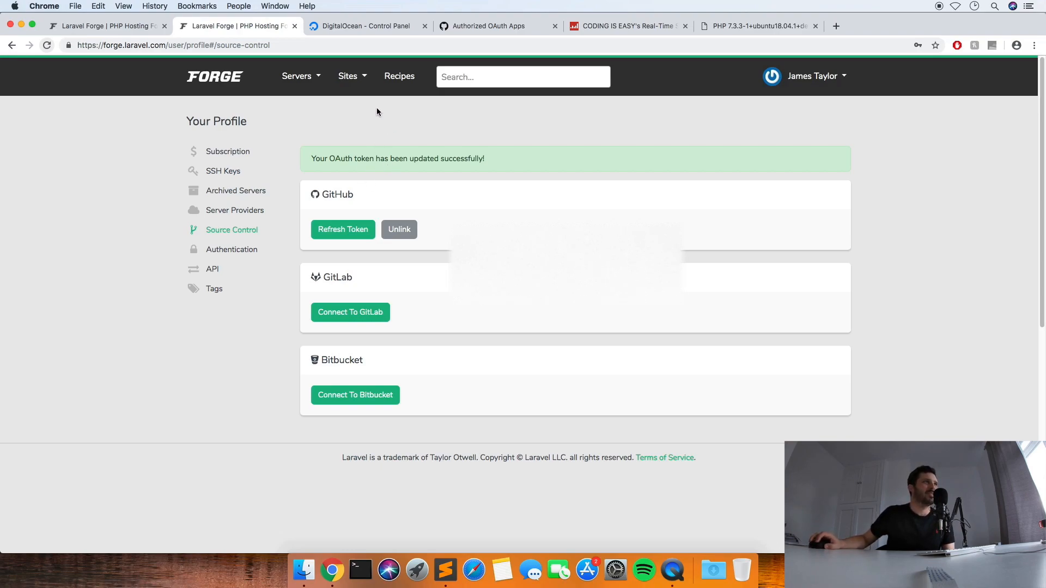
Delete the default codingiseasy.info site from the coding-is-easy server and confirm
left_click(296, 77)
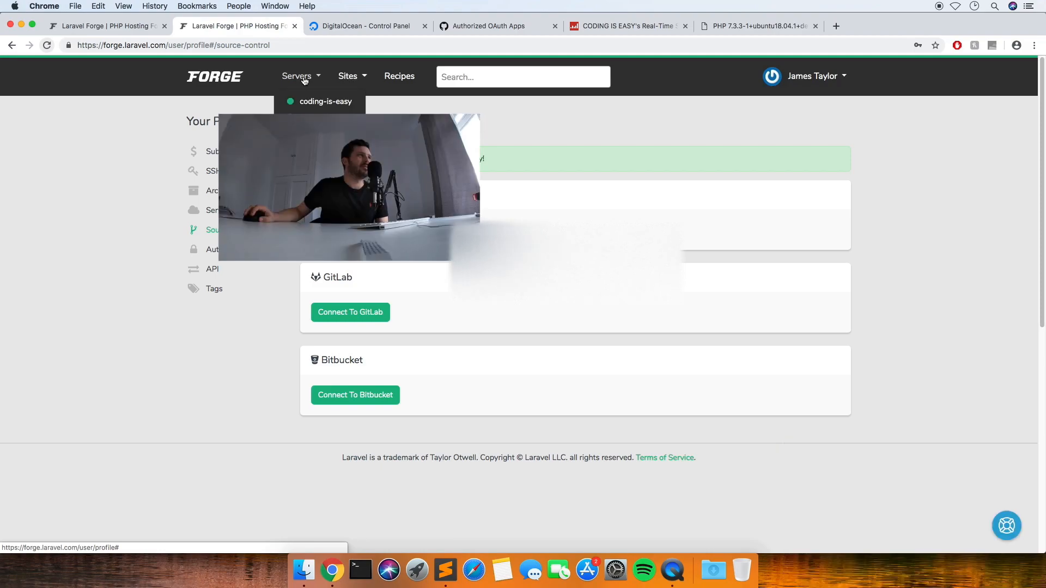
left_click(326, 101)
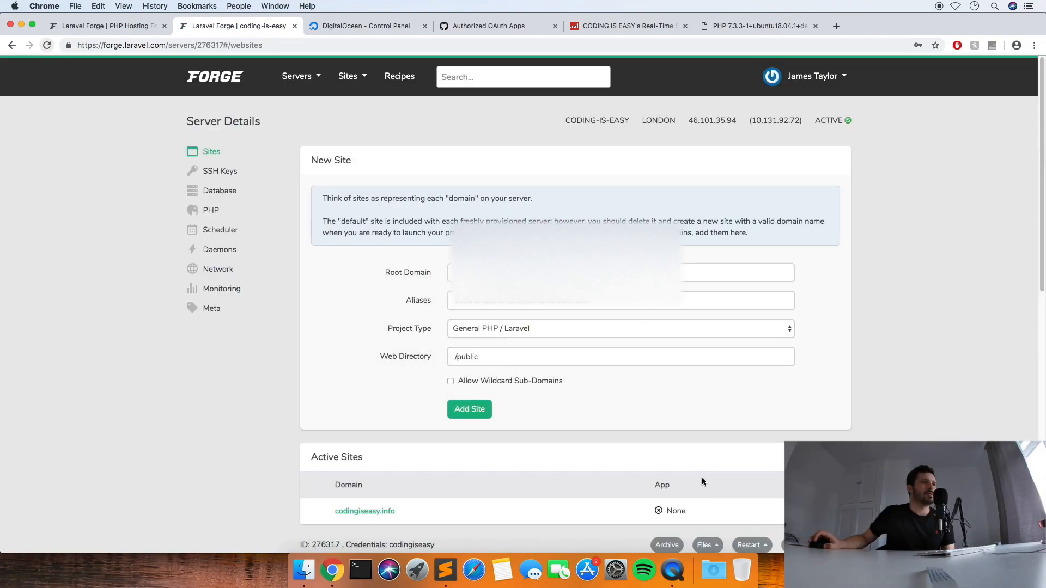
left_click(365, 510)
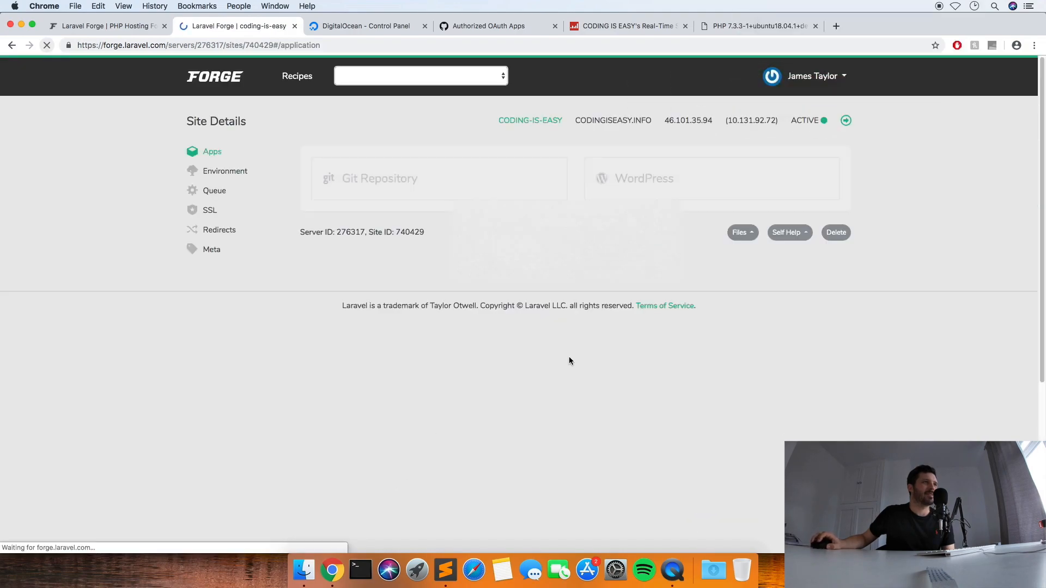
left_click(835, 232)
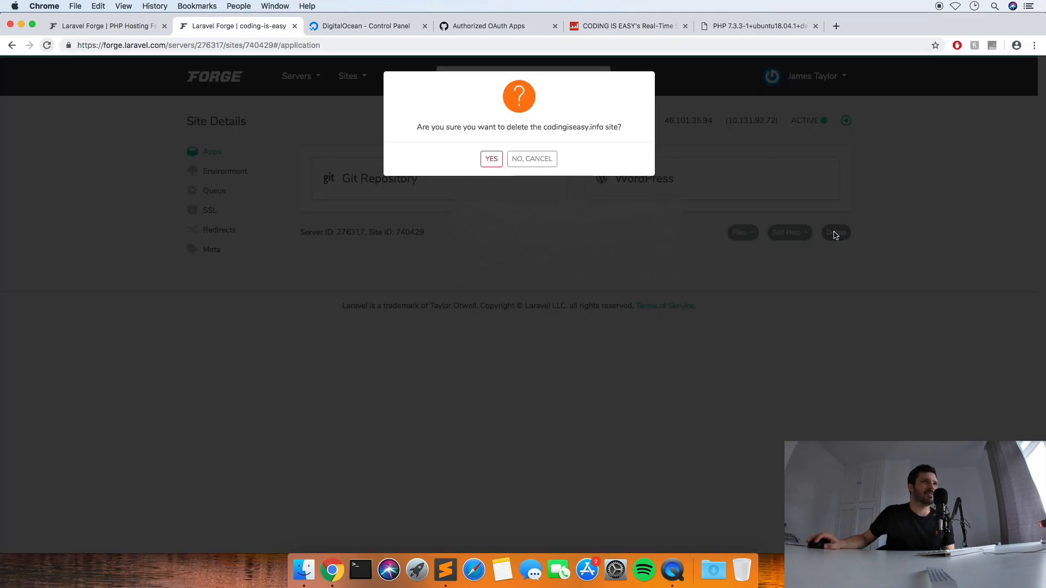
left_click(492, 159)
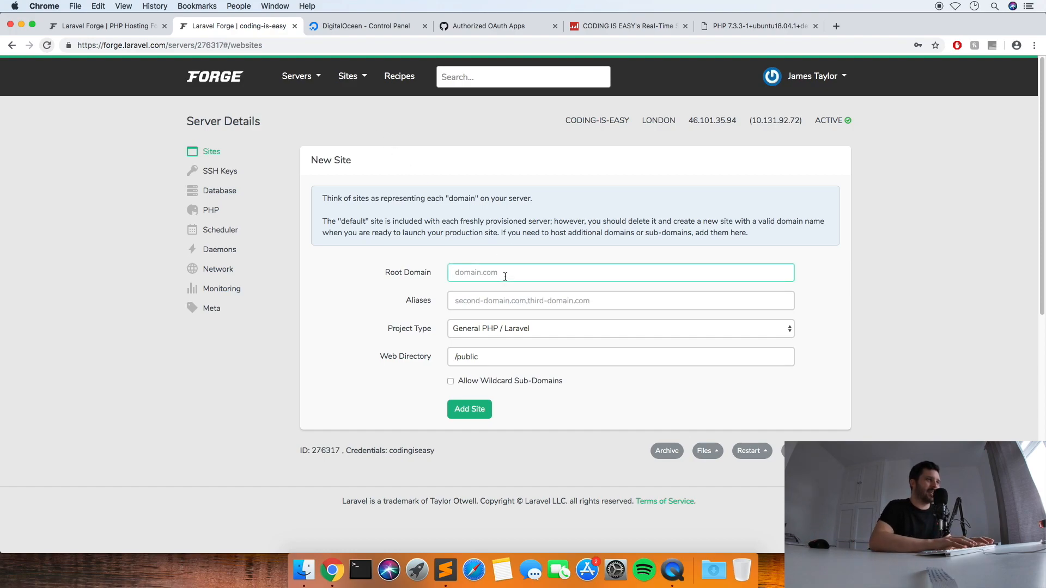
Create a General PHP / Laravel site for codingiseasy.info with the /public web directory
type("codingiseasy.")
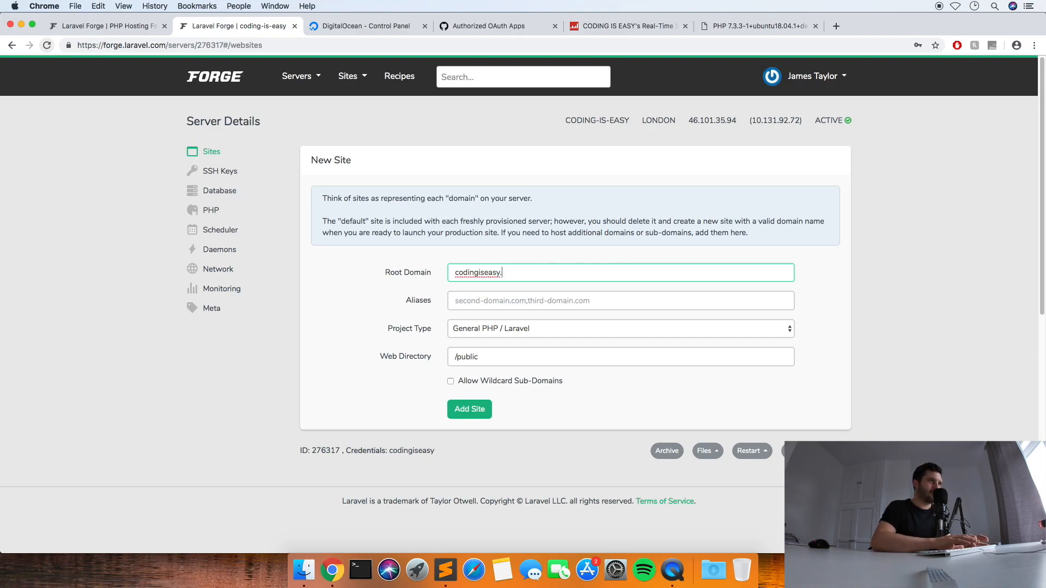
type("info")
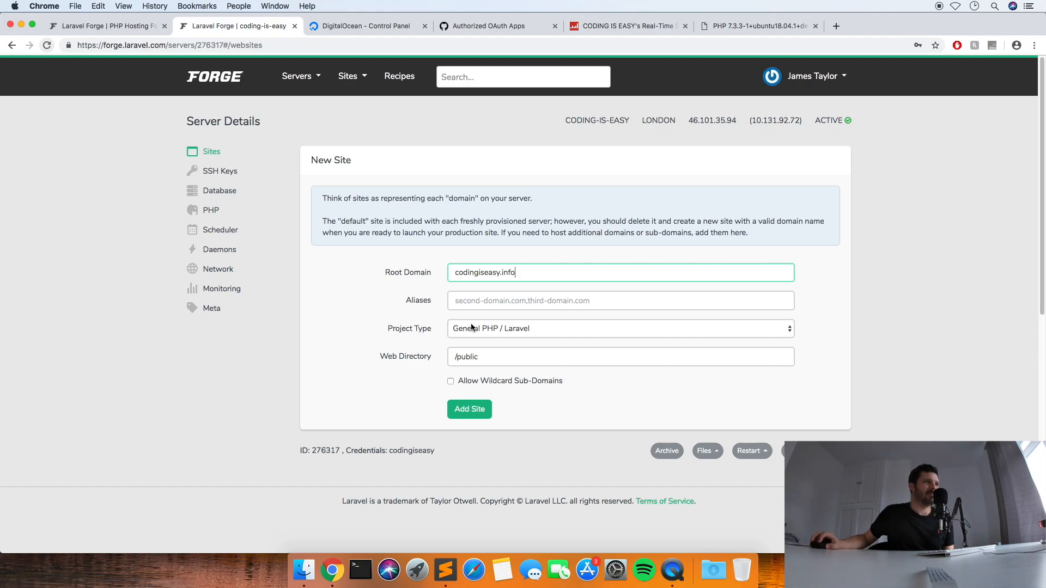
mouse_move(512, 337)
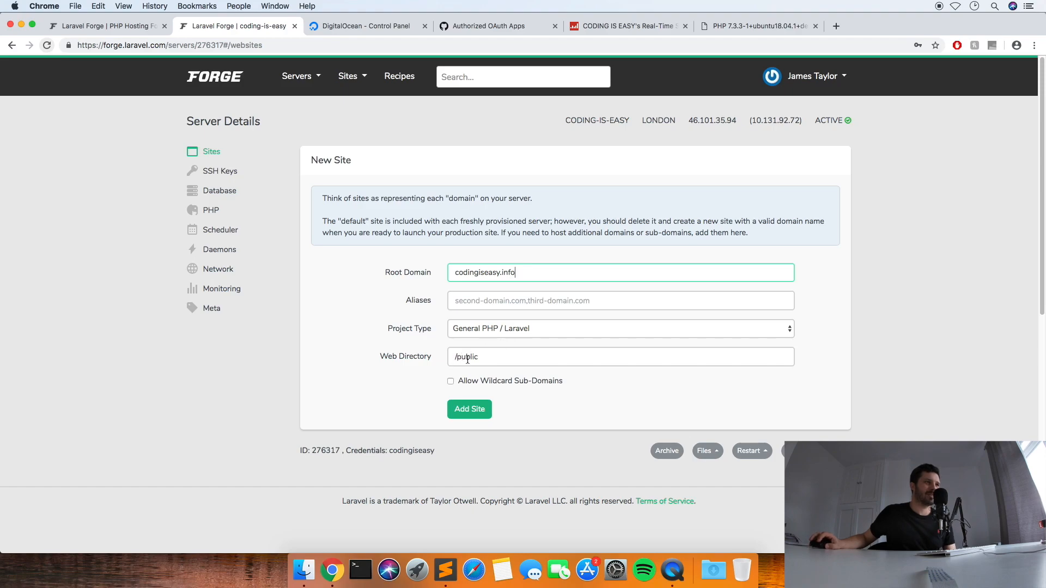
mouse_move(475, 386)
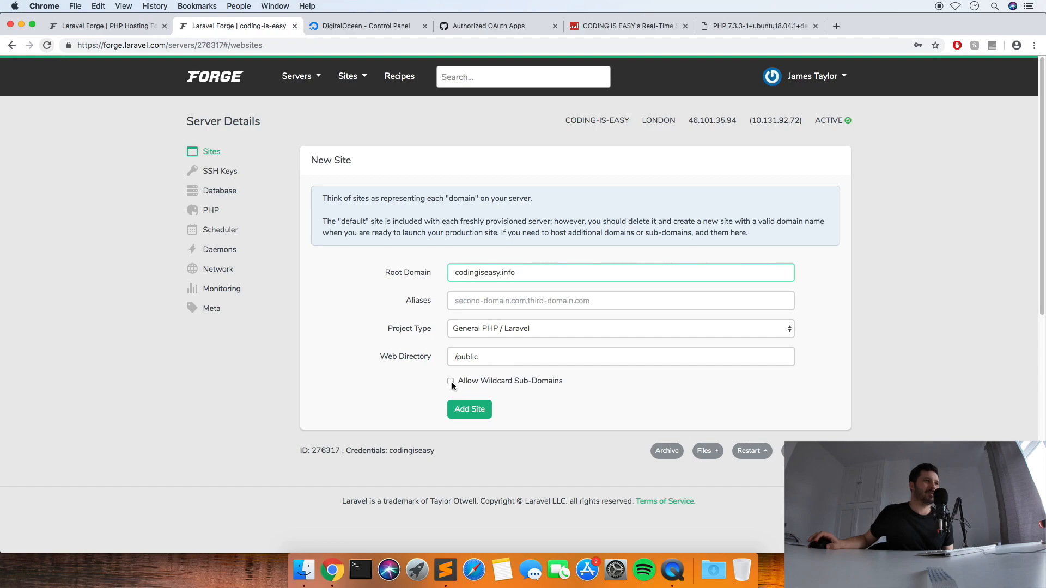
left_click(620, 273)
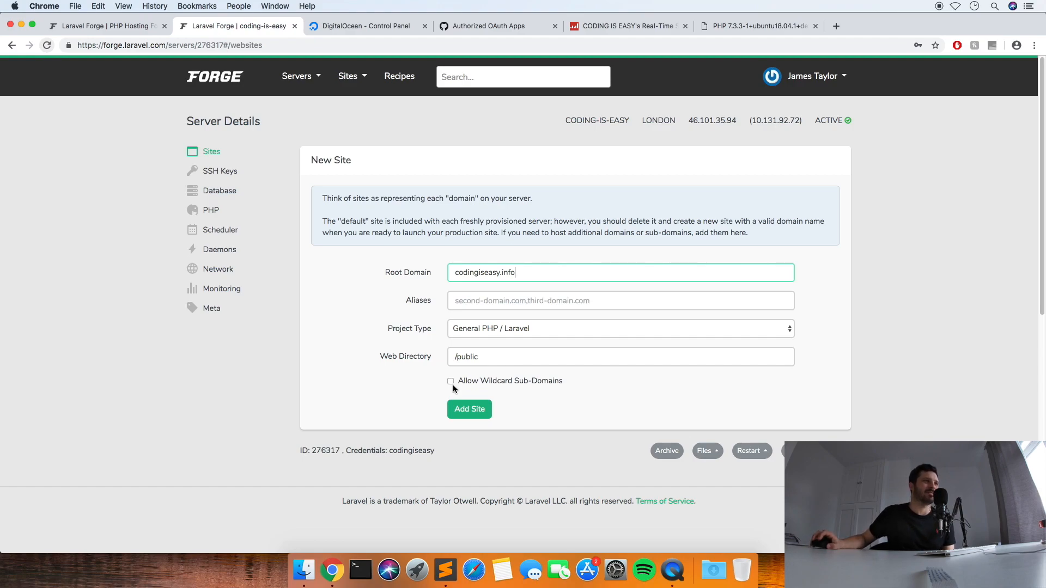
left_click(468, 409)
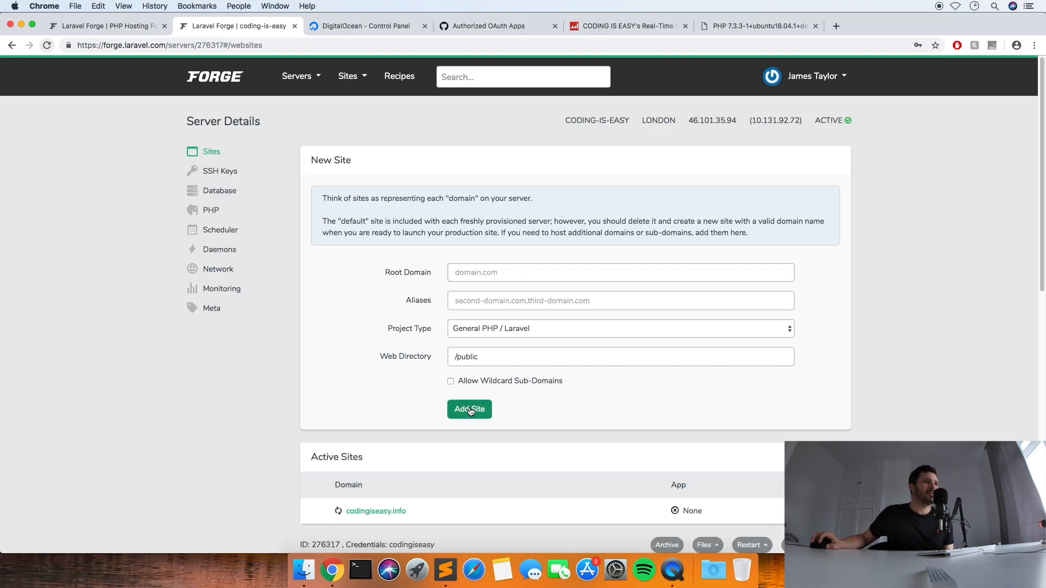
mouse_move(376, 385)
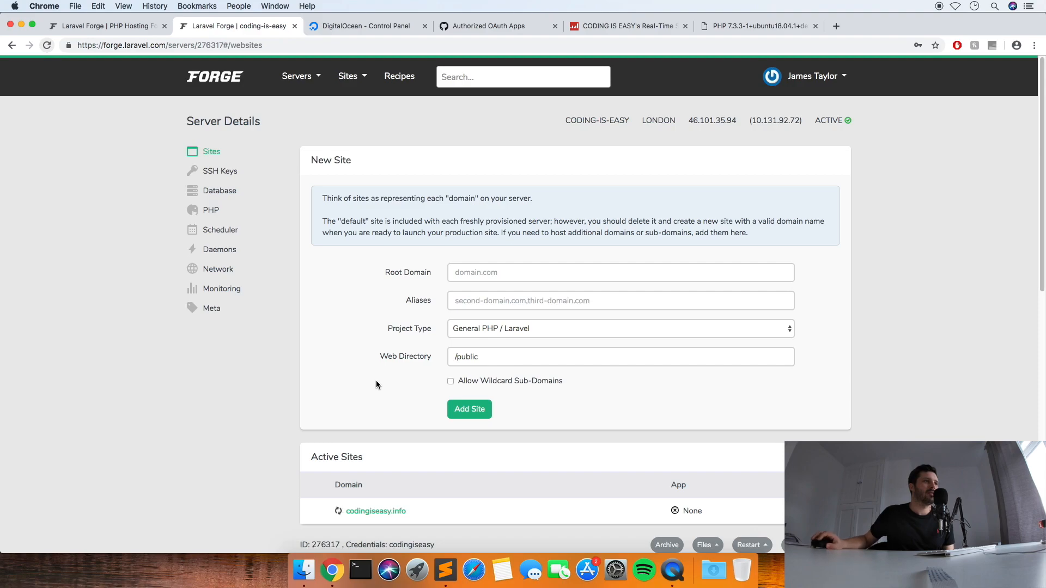
scroll("down", 3)
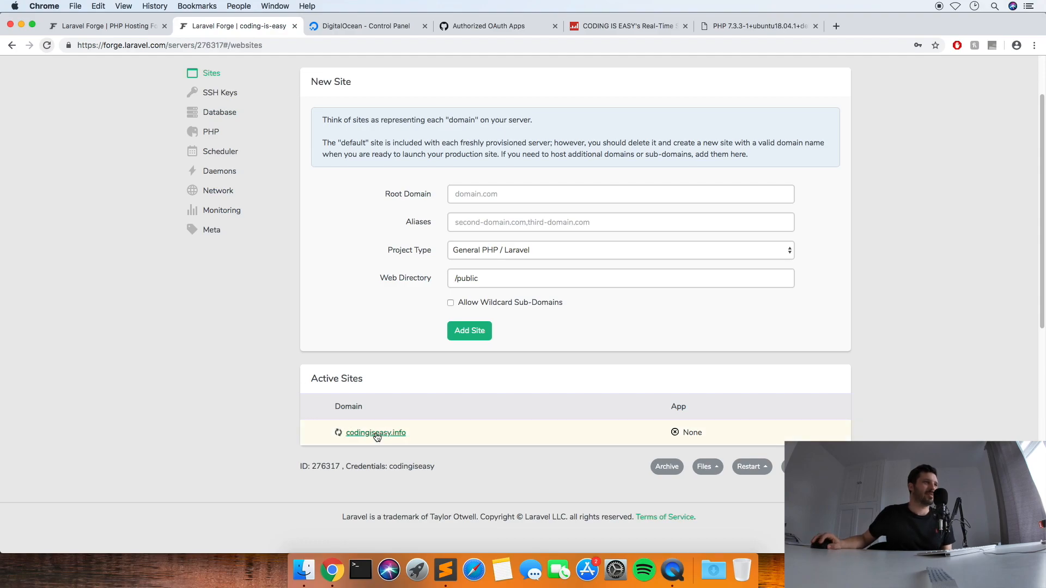
Reach the new site's Install Repository form, then view GitHub's Authorized OAuth Apps listing Laravel Forge
left_click(375, 432)
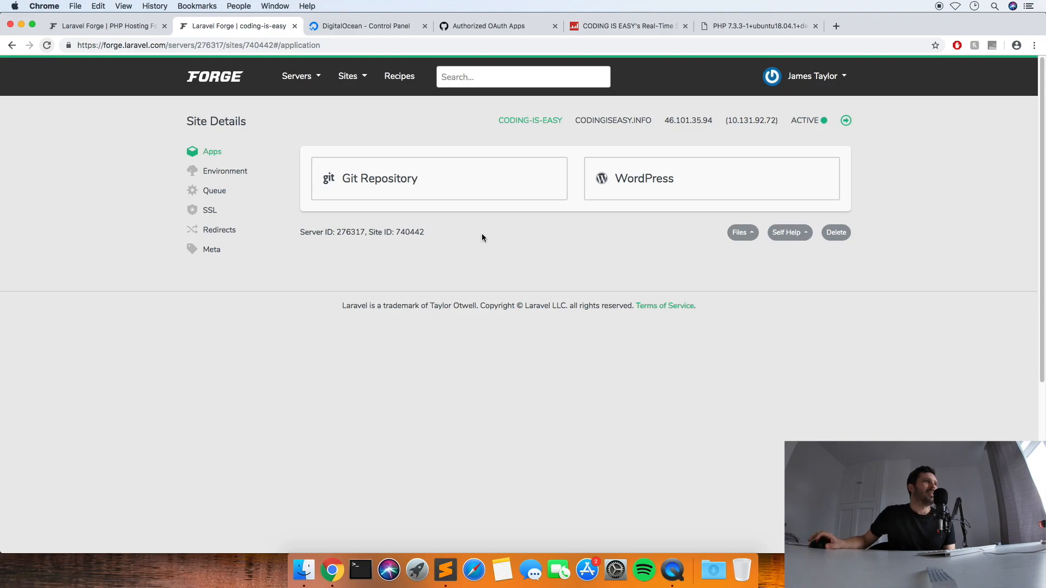
mouse_move(463, 231)
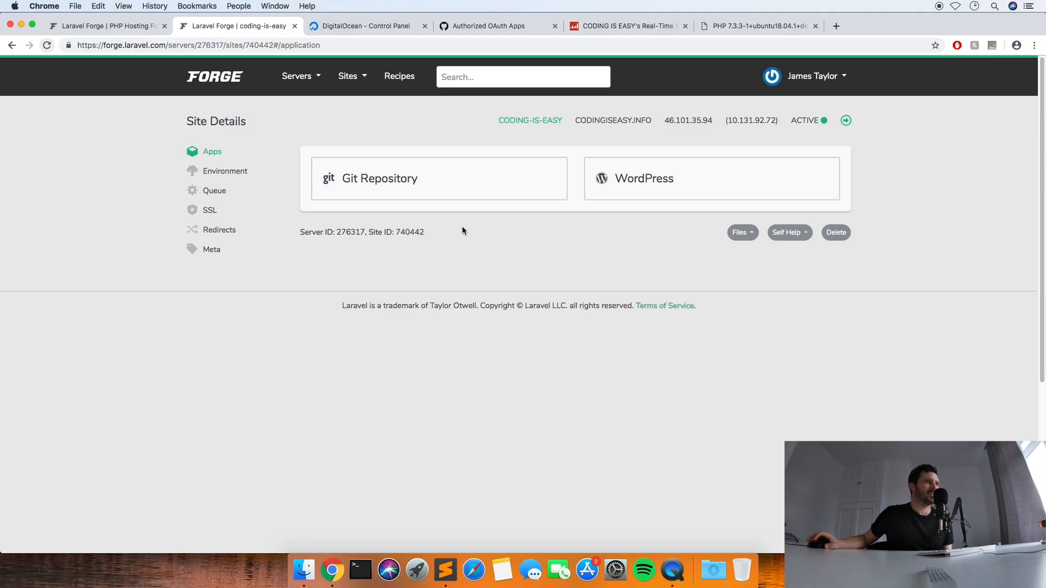
mouse_move(459, 221)
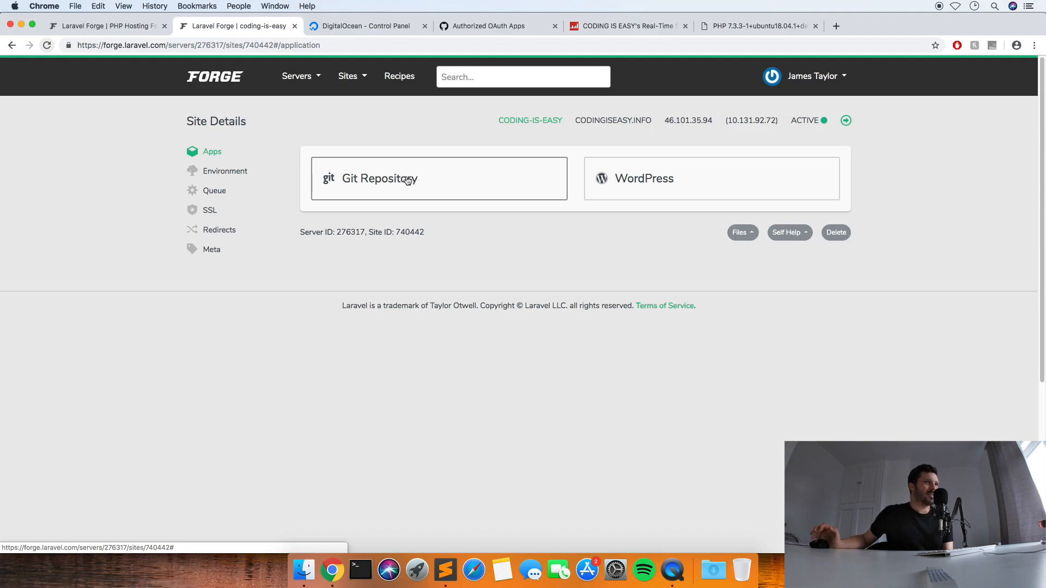
left_click(380, 178)
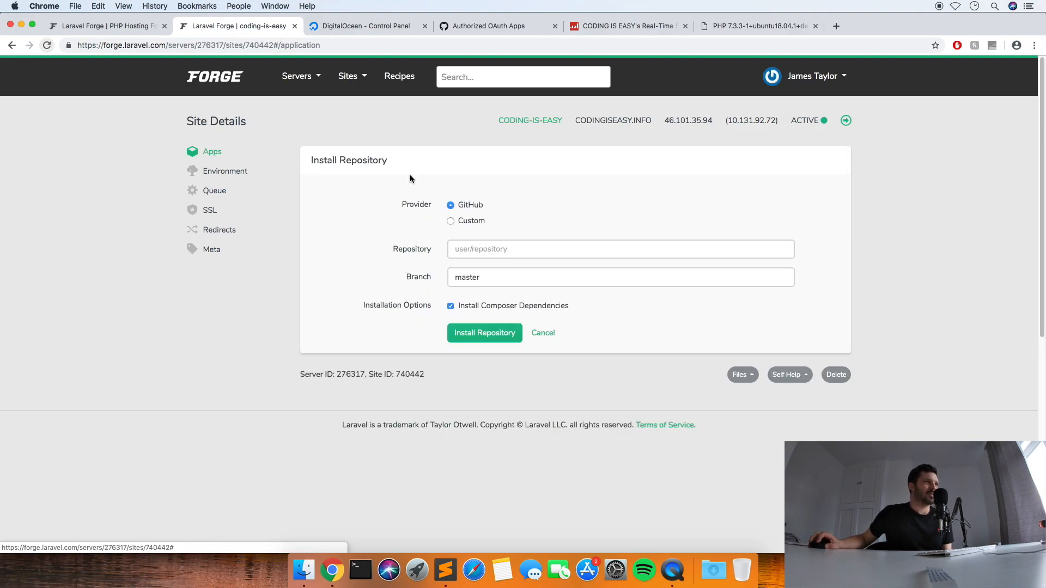
left_click(490, 26)
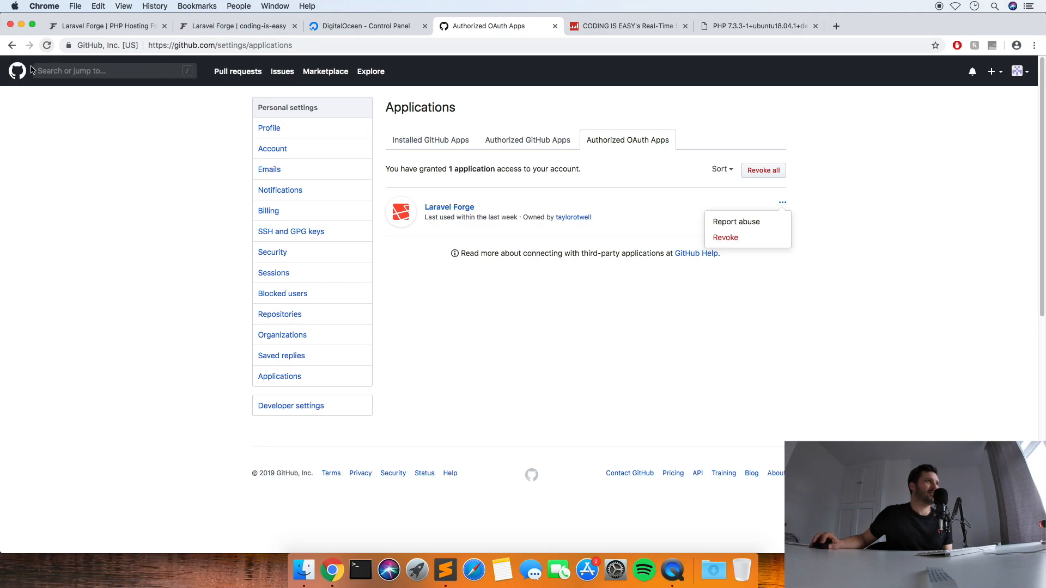
Copy the coding-is-easy/blog repository path from GitHub and return to the Forge install form
left_click(16, 70)
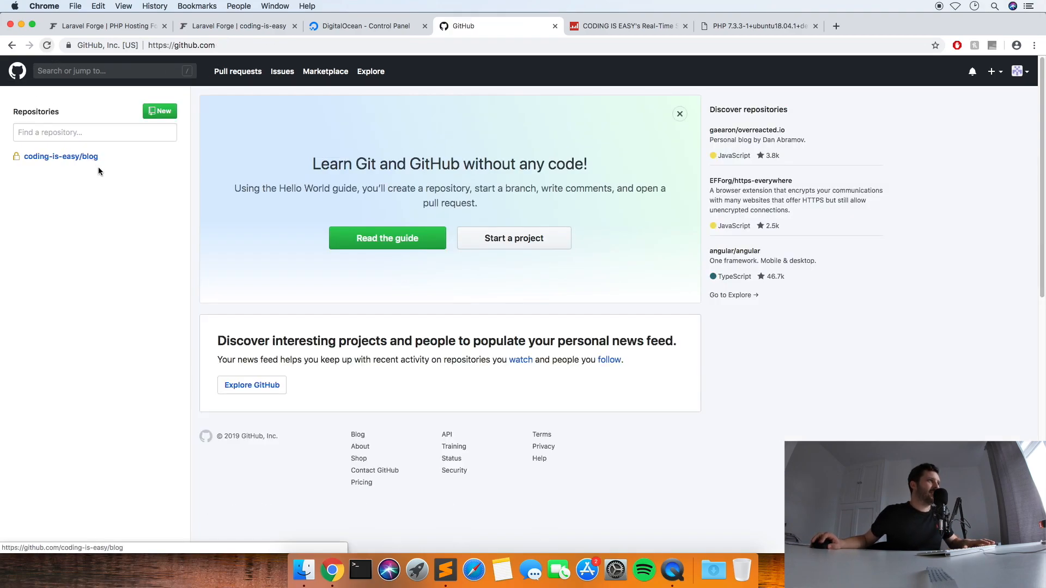
left_click(60, 156)
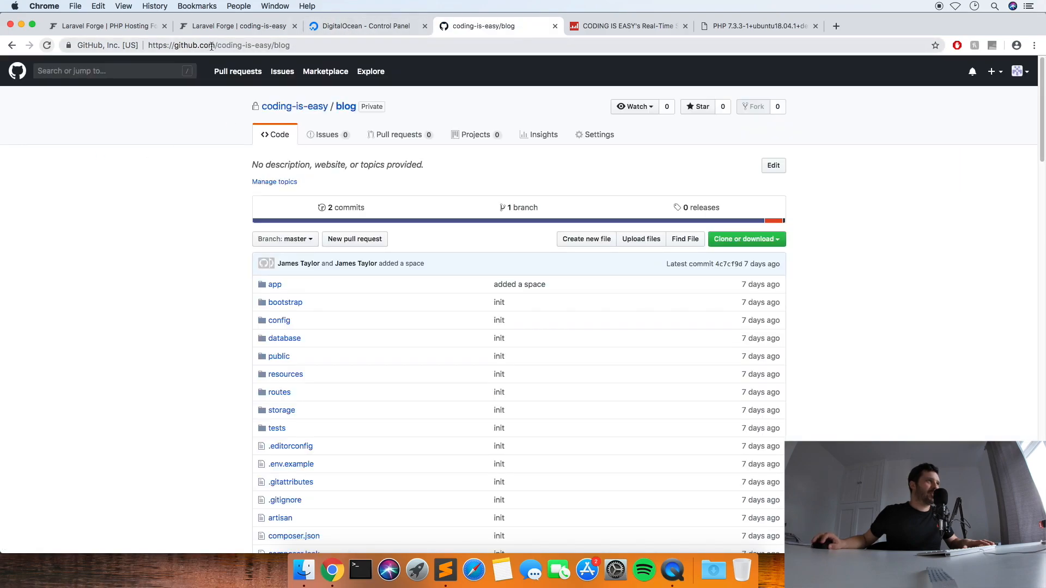
double_click(254, 44)
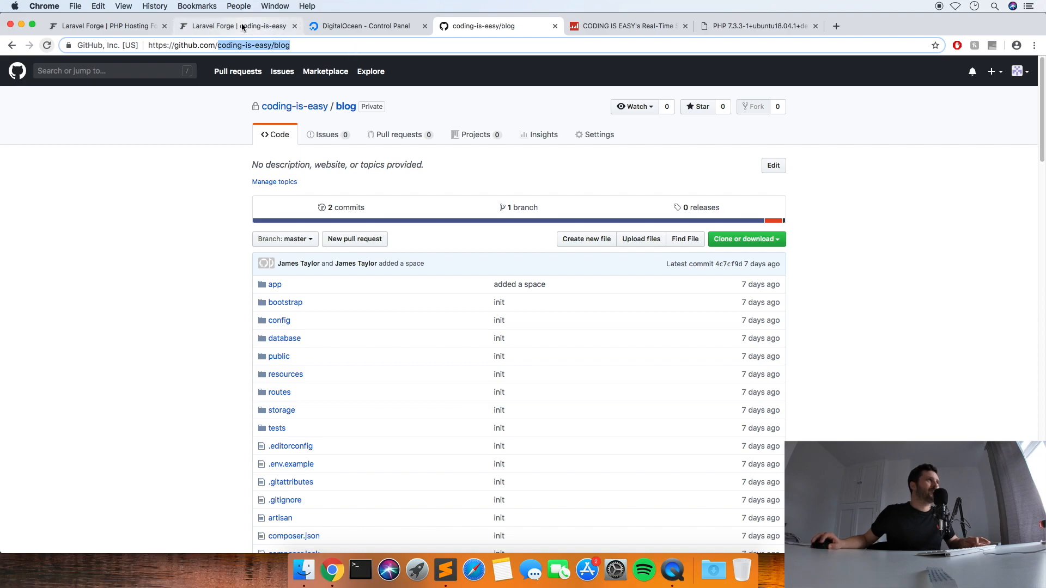
left_click(236, 25)
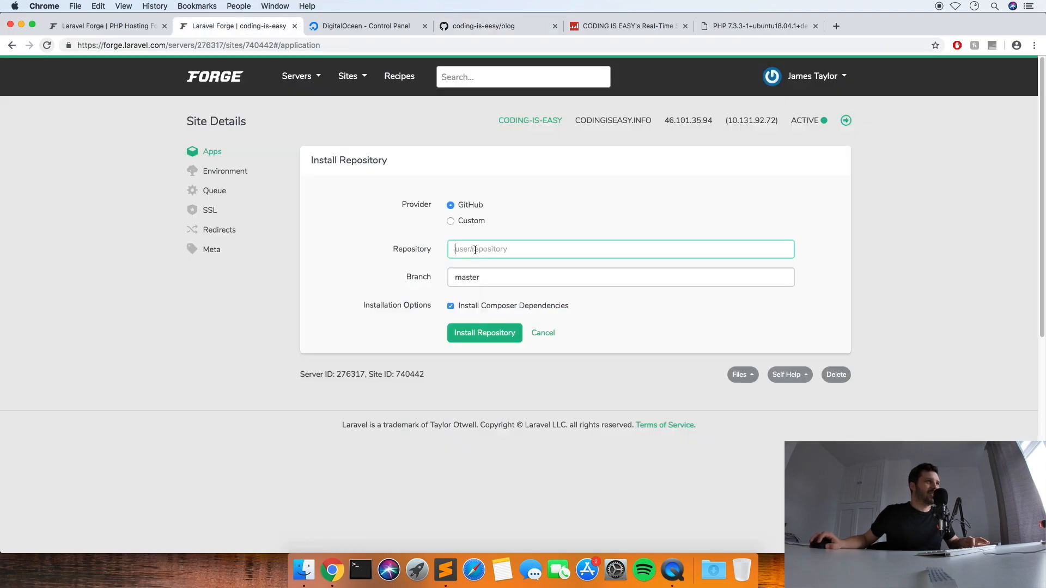
Install the coding-is-easy/blog repository, master branch with Composer dependencies, on the site
type("coding-is-easy/blog")
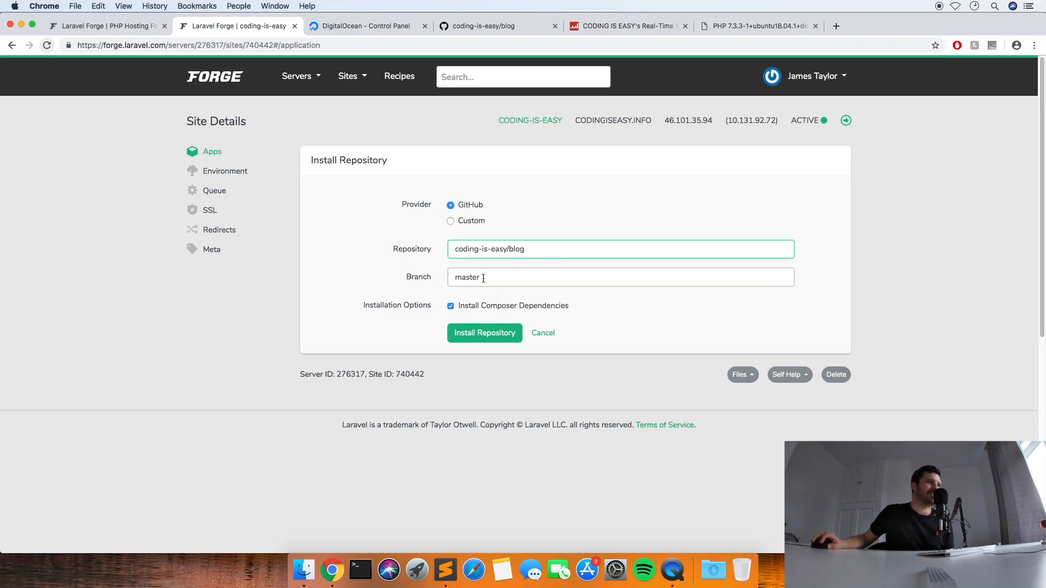
left_click(620, 277)
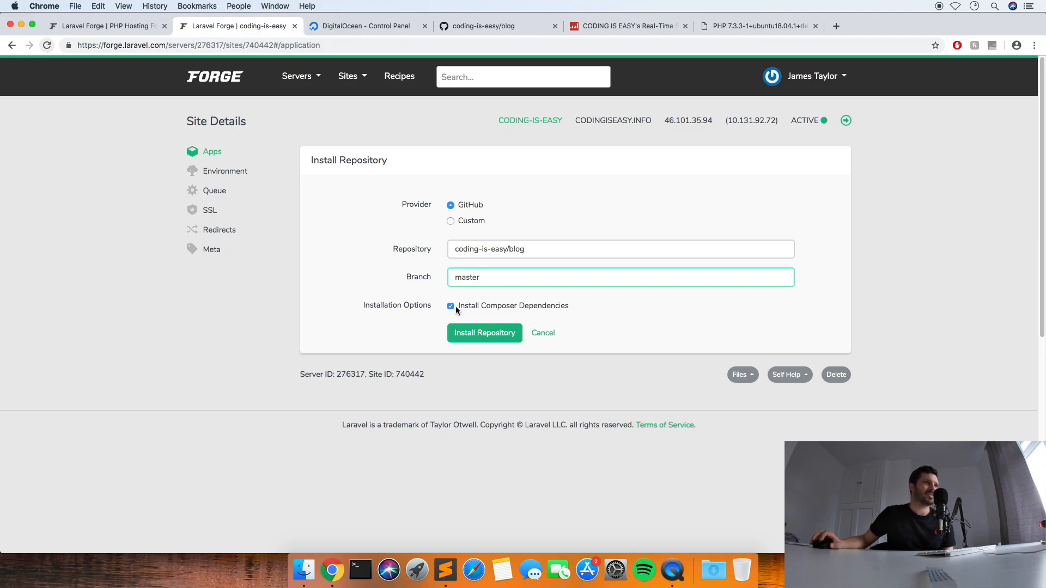
mouse_move(488, 317)
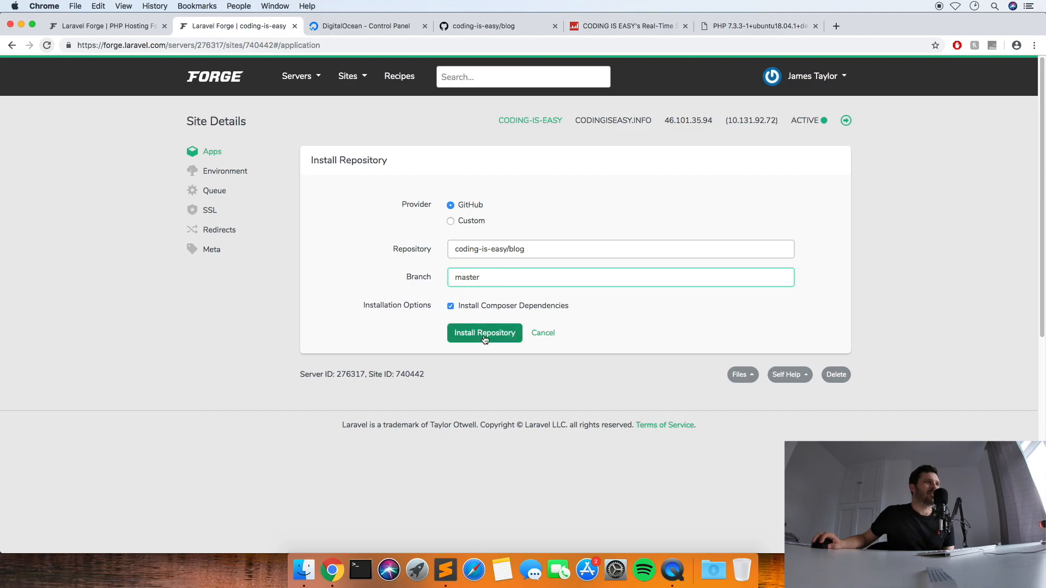
left_click(484, 332)
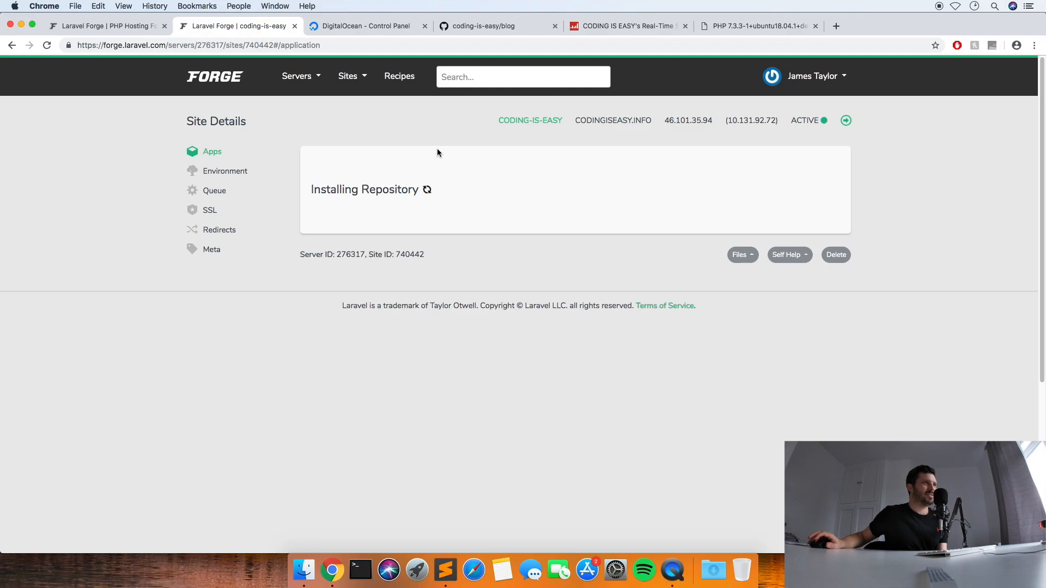
mouse_move(383, 116)
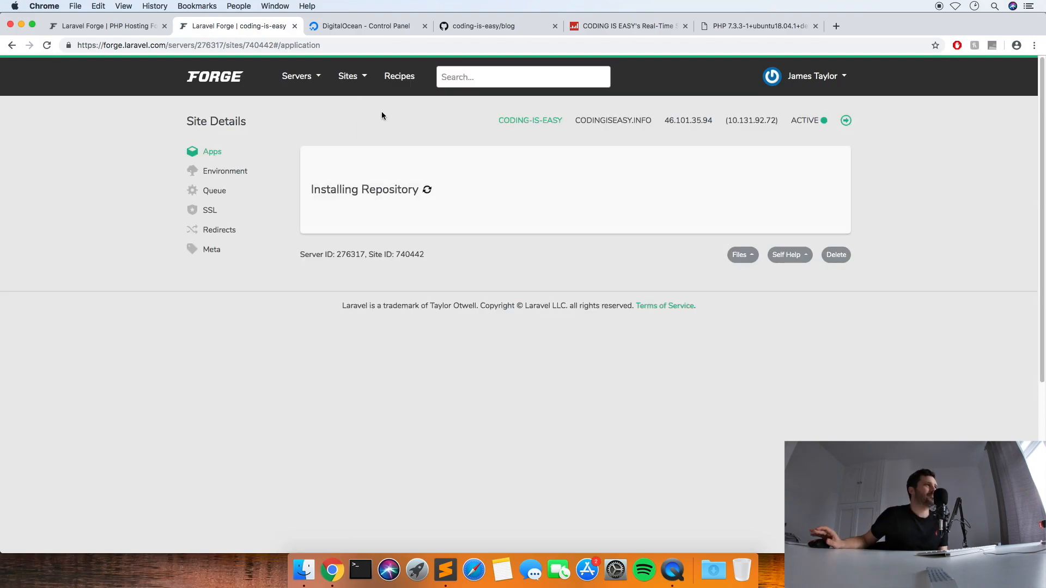
Reload codingiseasy.info until the install finishes and the Laravel welcome page appears
left_click(757, 26)
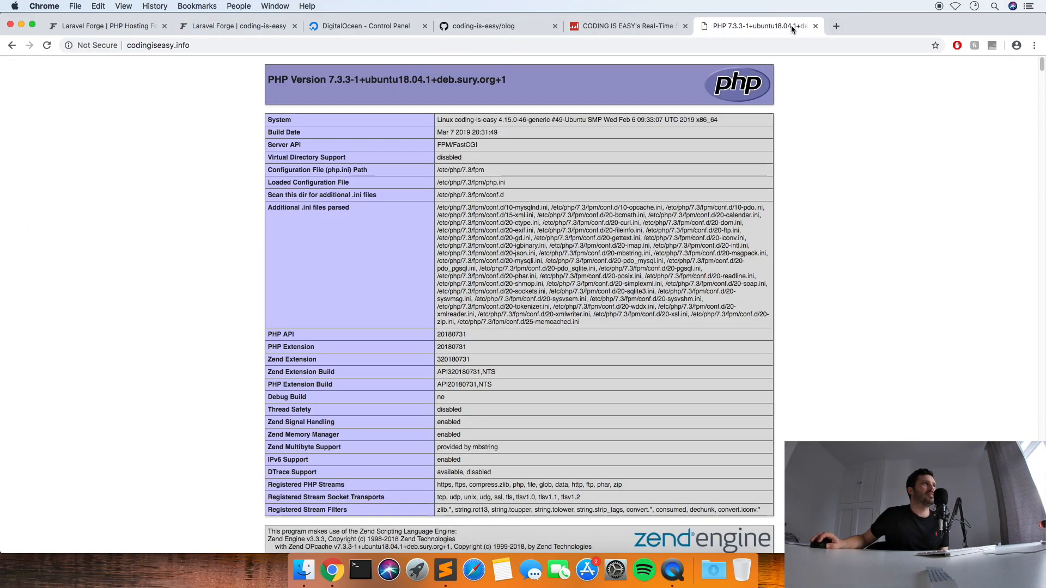
left_click(46, 46)
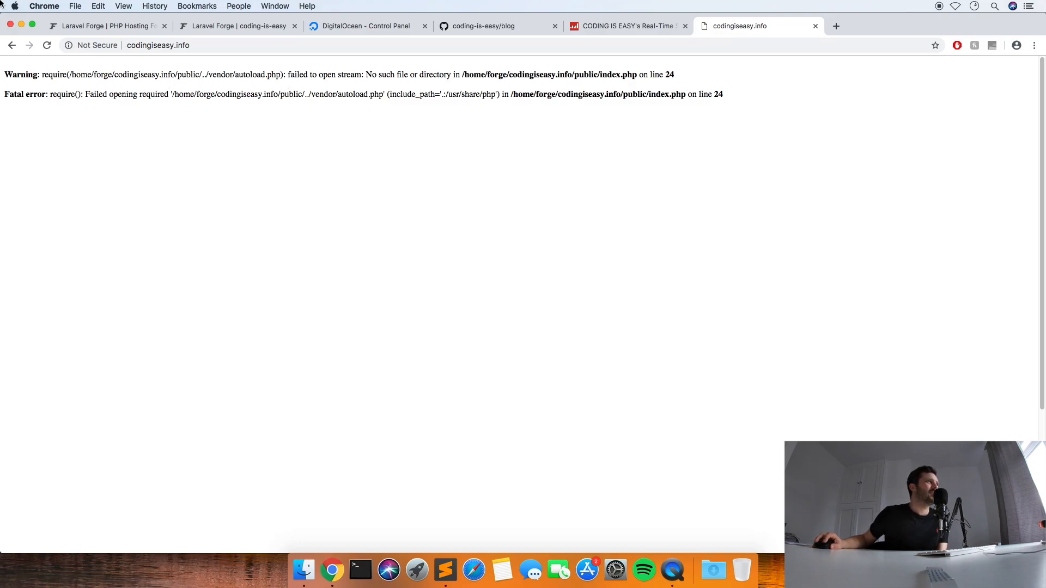
left_click(45, 45)
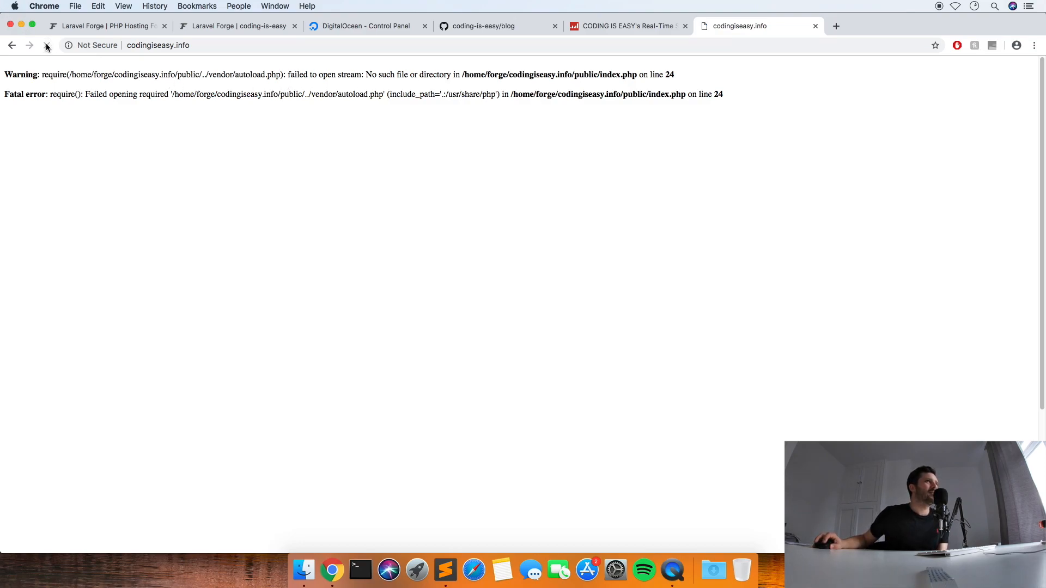
left_click(236, 26)
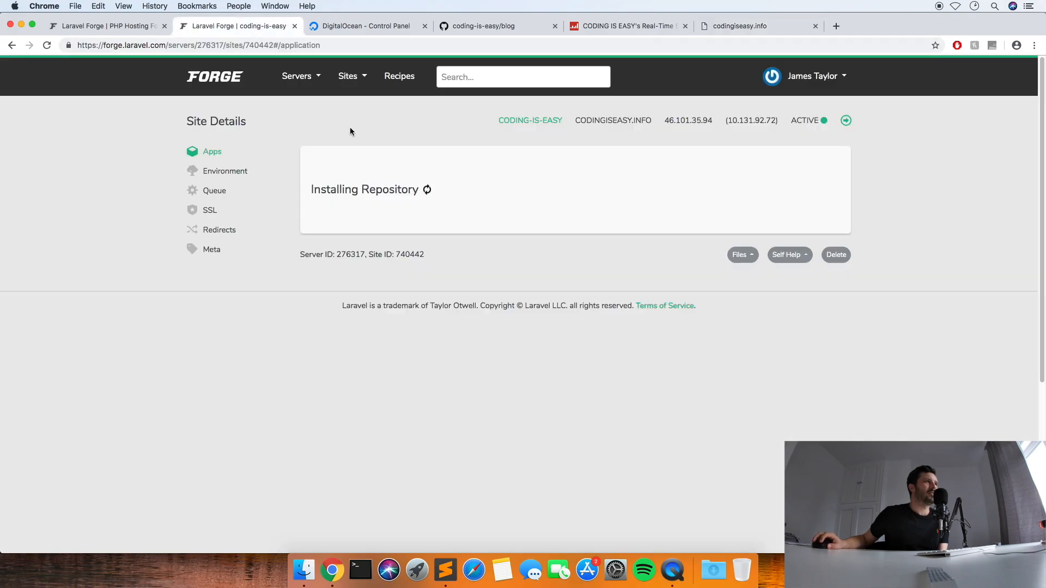
mouse_move(390, 126)
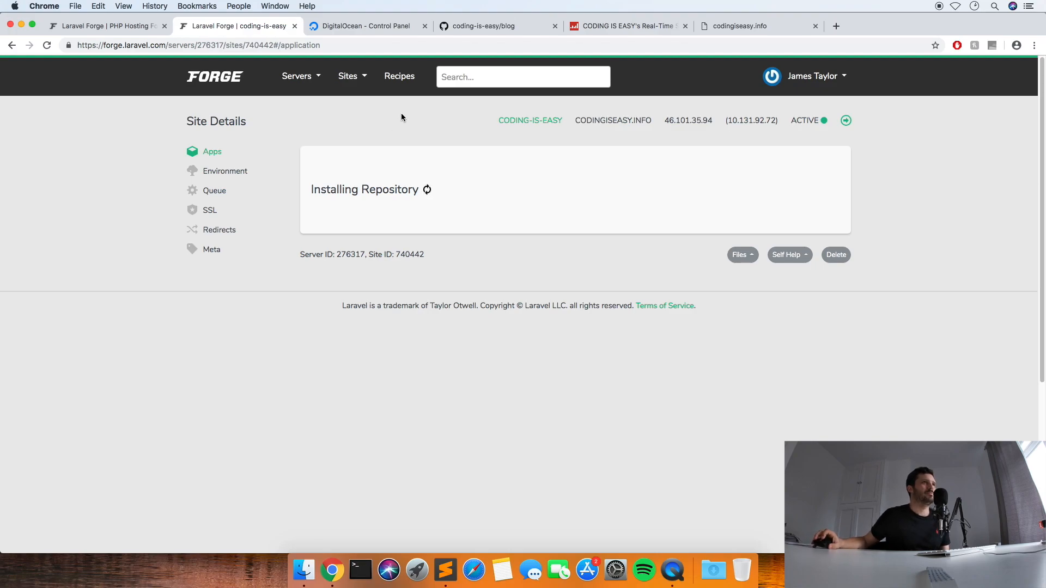
mouse_move(399, 111)
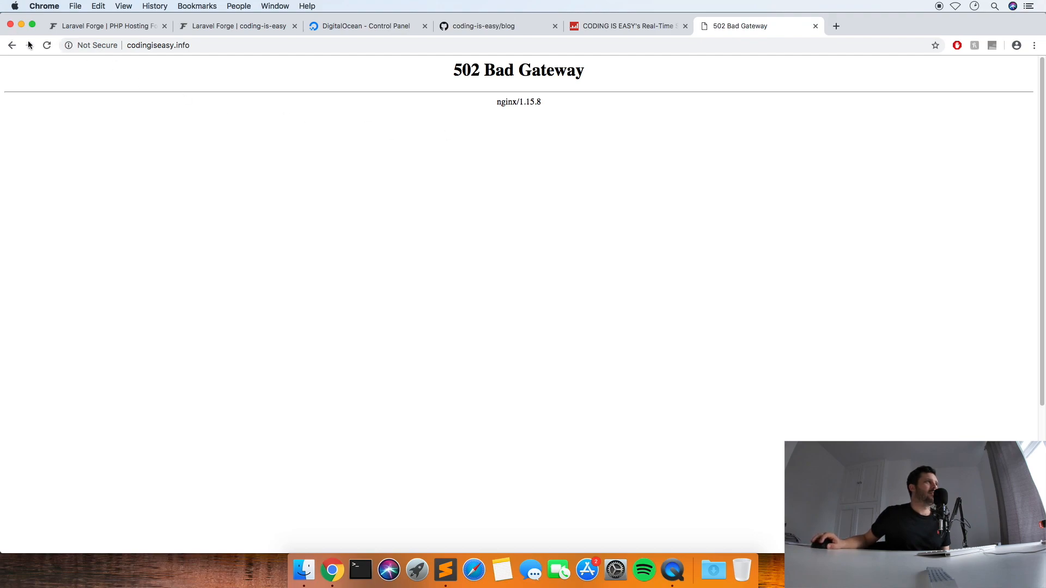
left_click(45, 46)
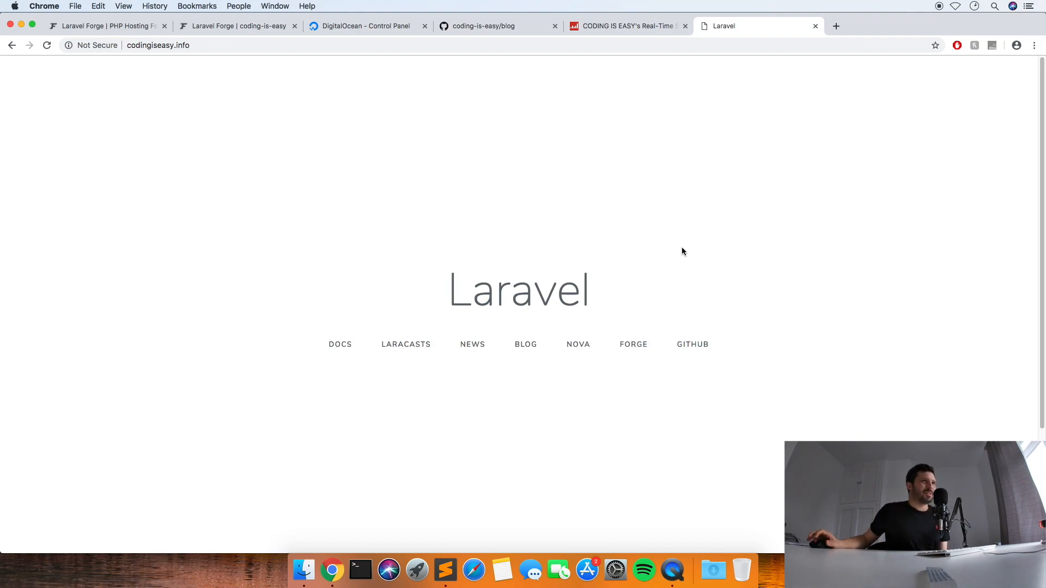
mouse_move(286, 79)
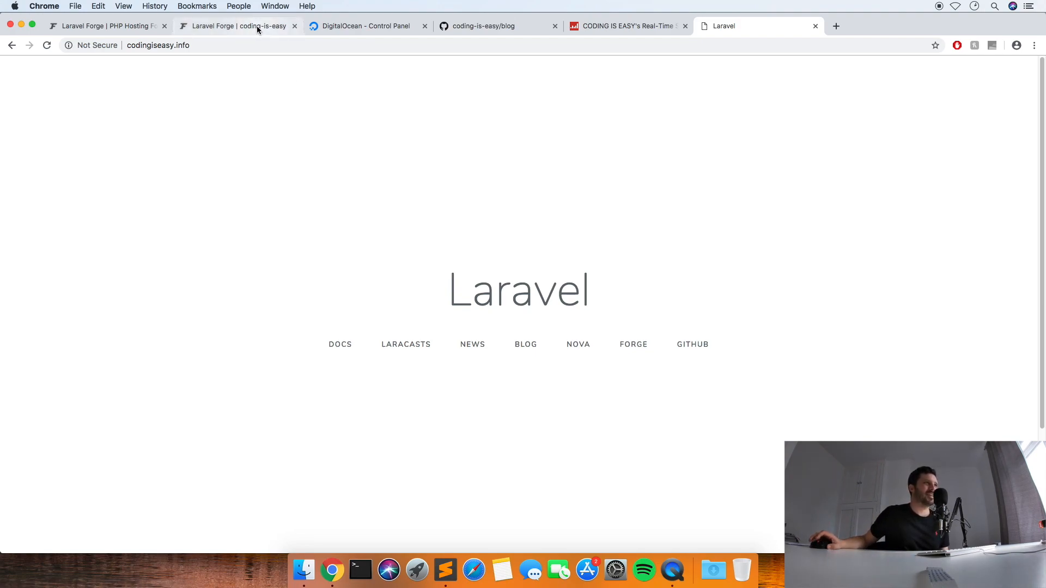
mouse_move(239, 26)
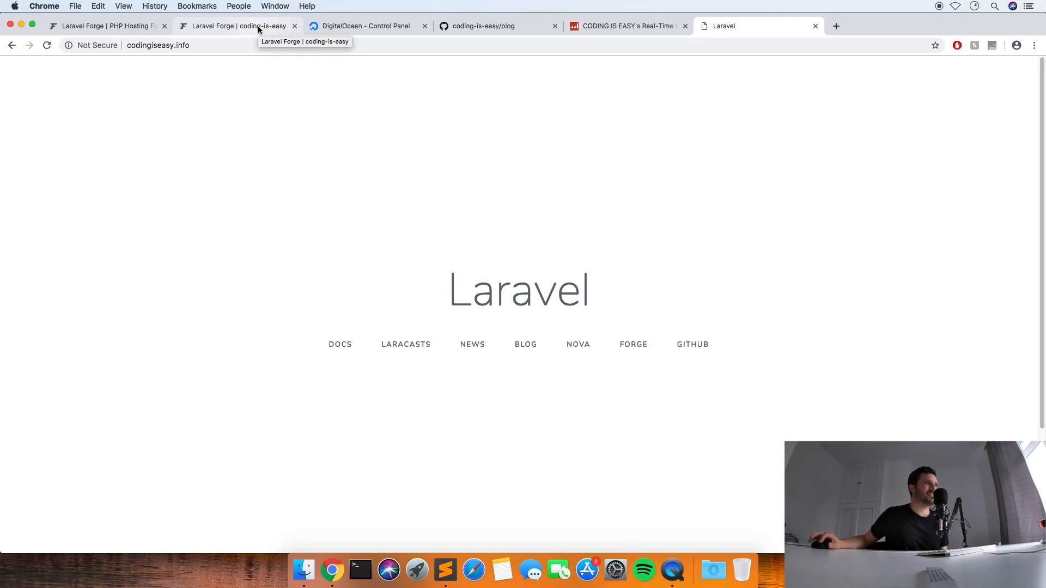
left_click(237, 25)
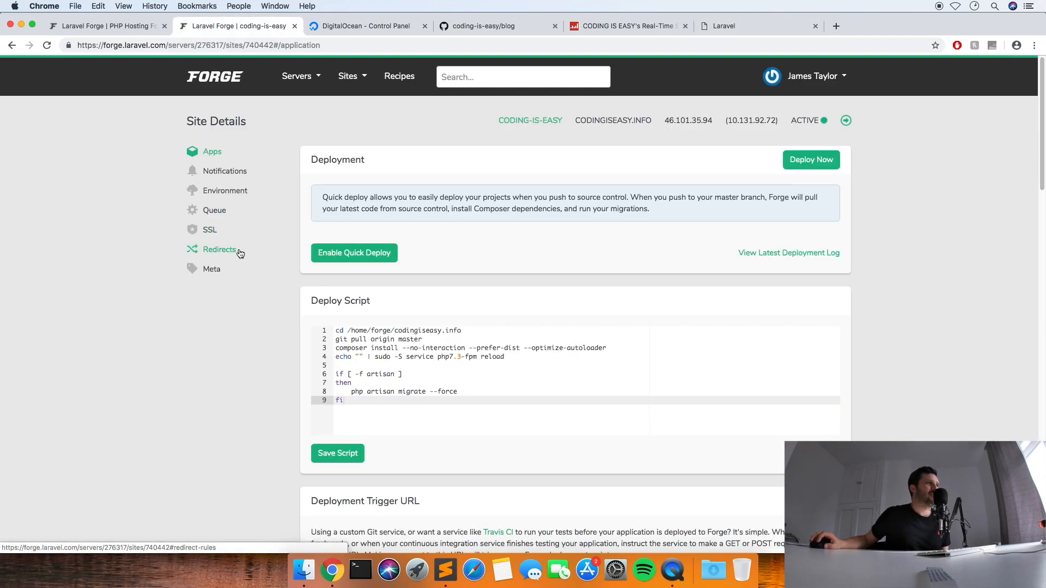
mouse_move(211, 230)
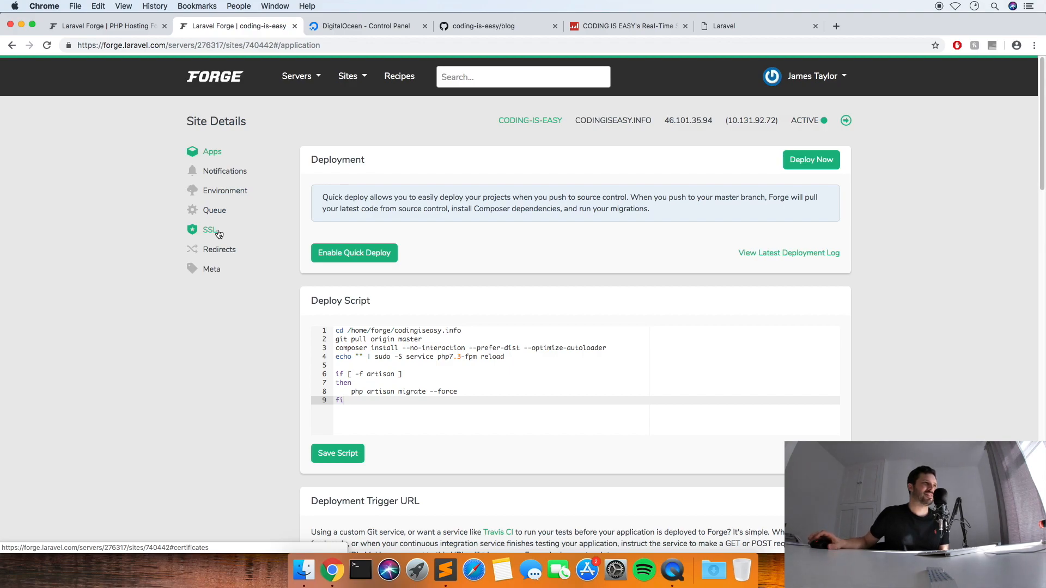
left_click(211, 230)
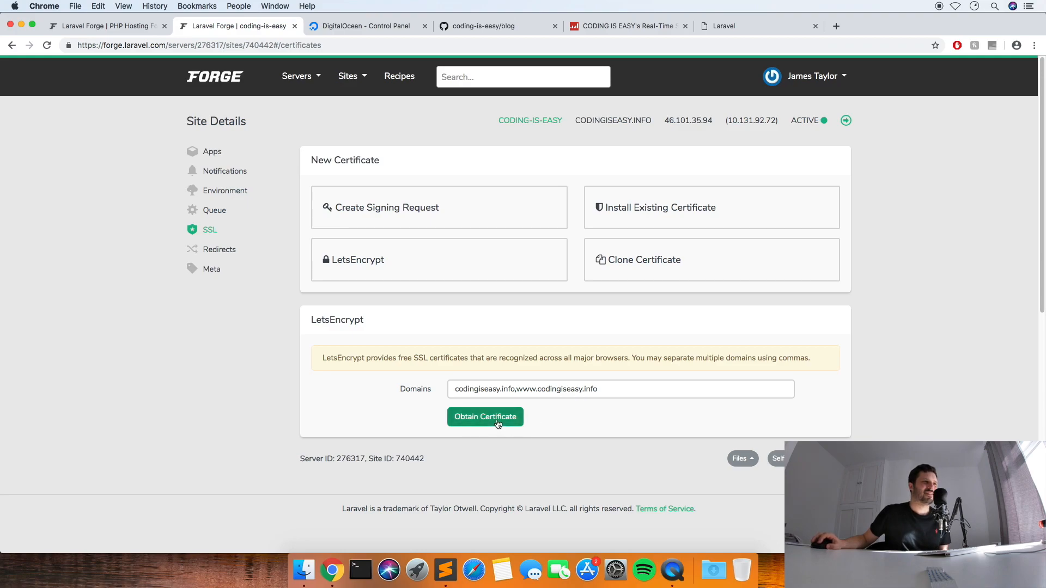
left_click(485, 417)
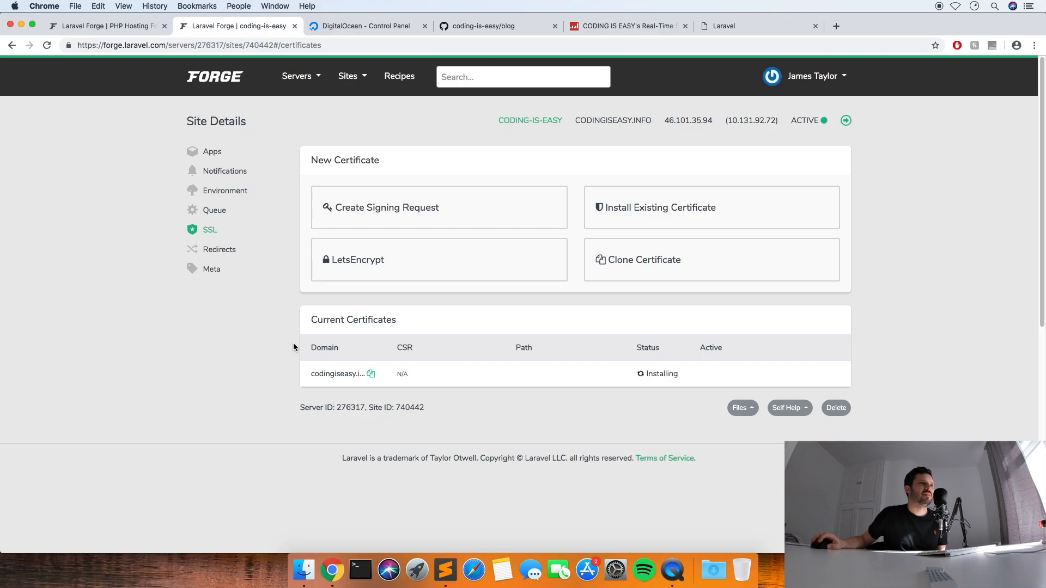
mouse_move(654, 393)
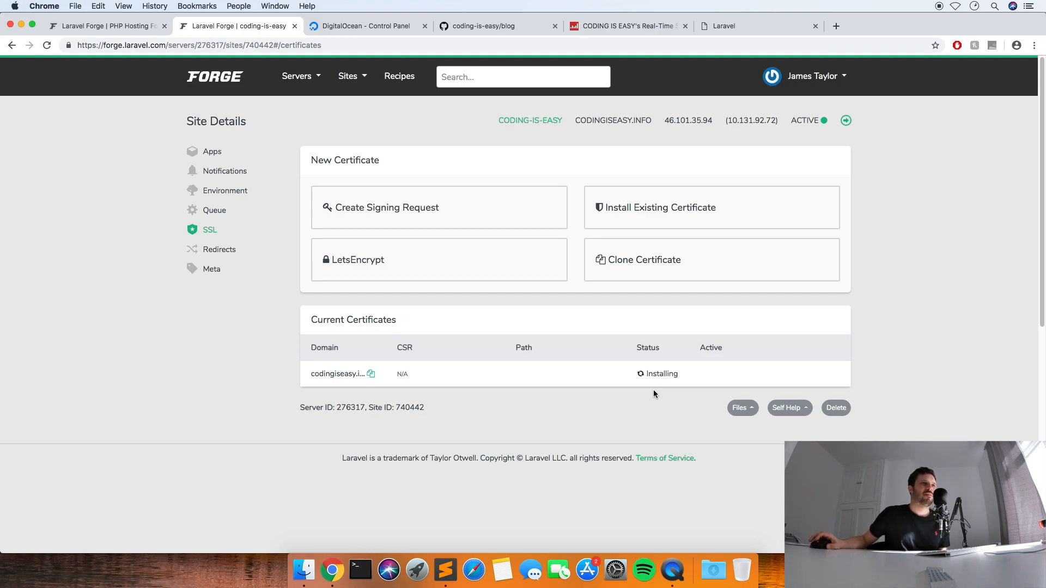
mouse_move(634, 383)
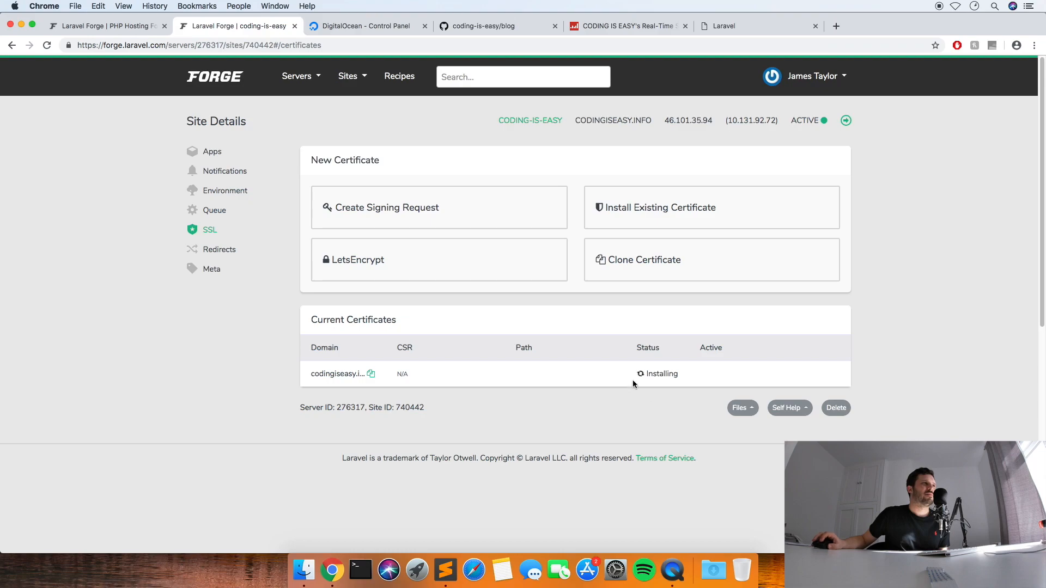
mouse_move(665, 399)
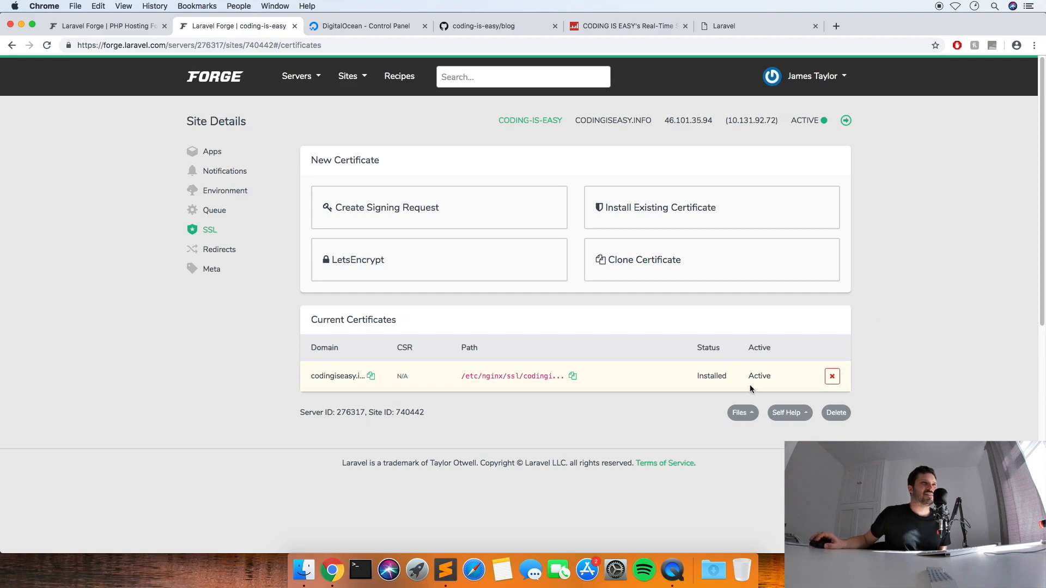
Switch back to the codingiseasy.info page to check its Not Secure indicator
left_click(757, 26)
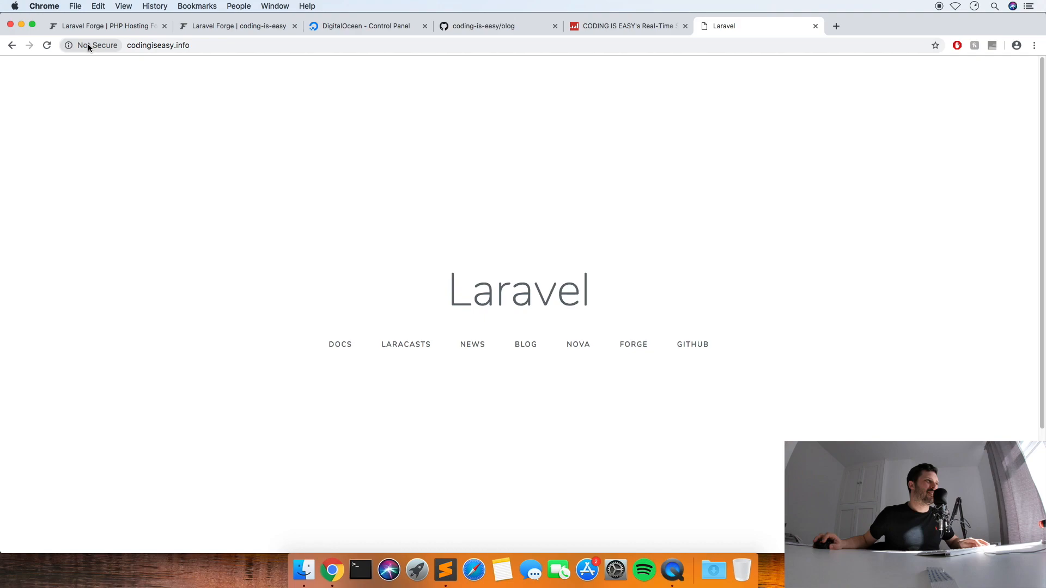
mouse_move(237, 57)
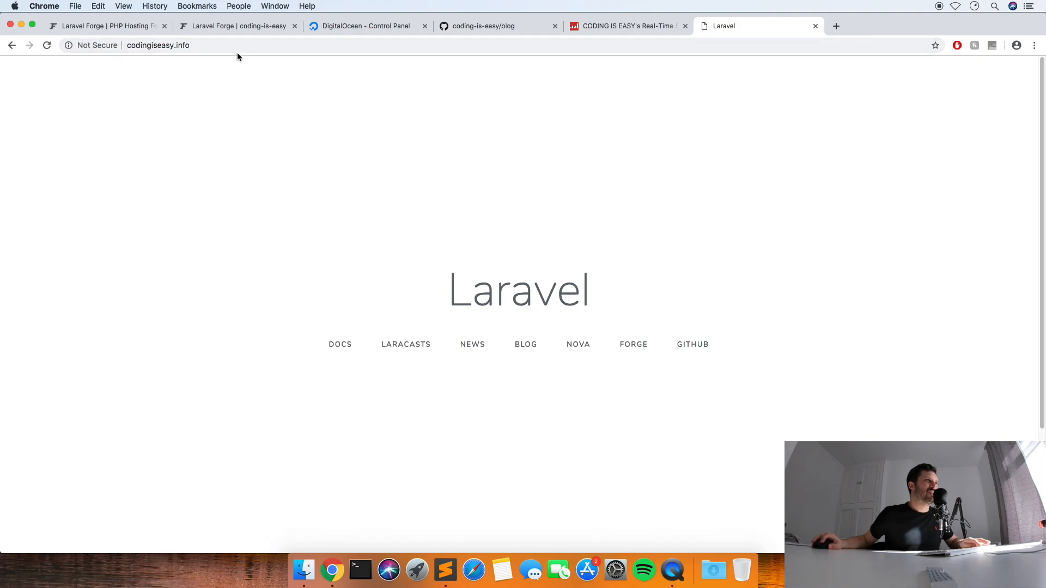